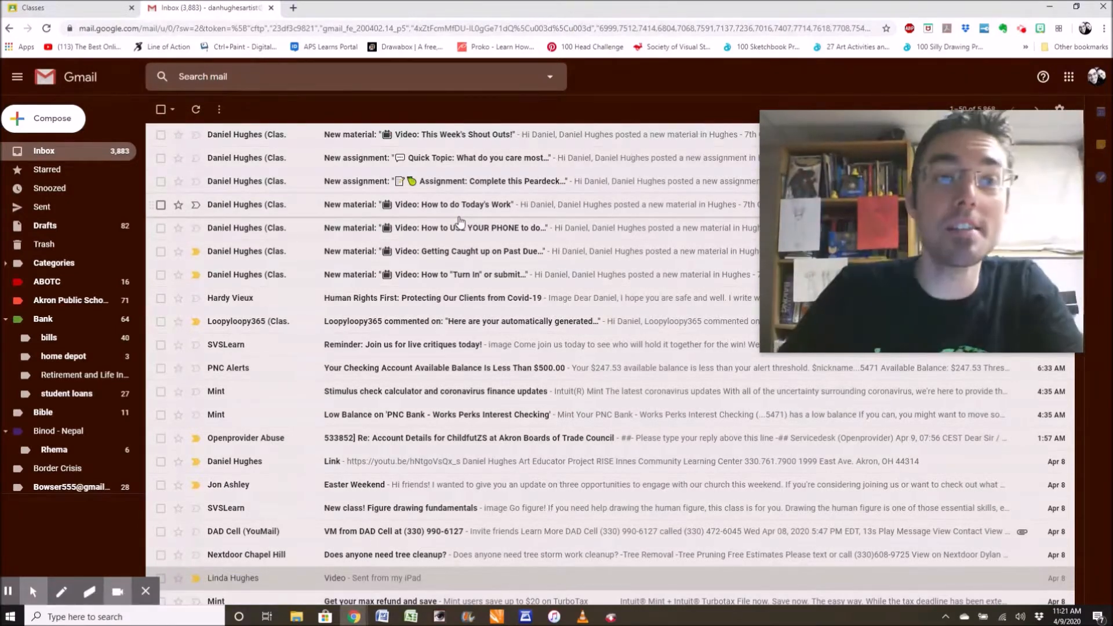
- Check the Google Classroom notification emails at the top of the Gmail inbox
{"action": "left_click", "coordinate": [160, 134]}
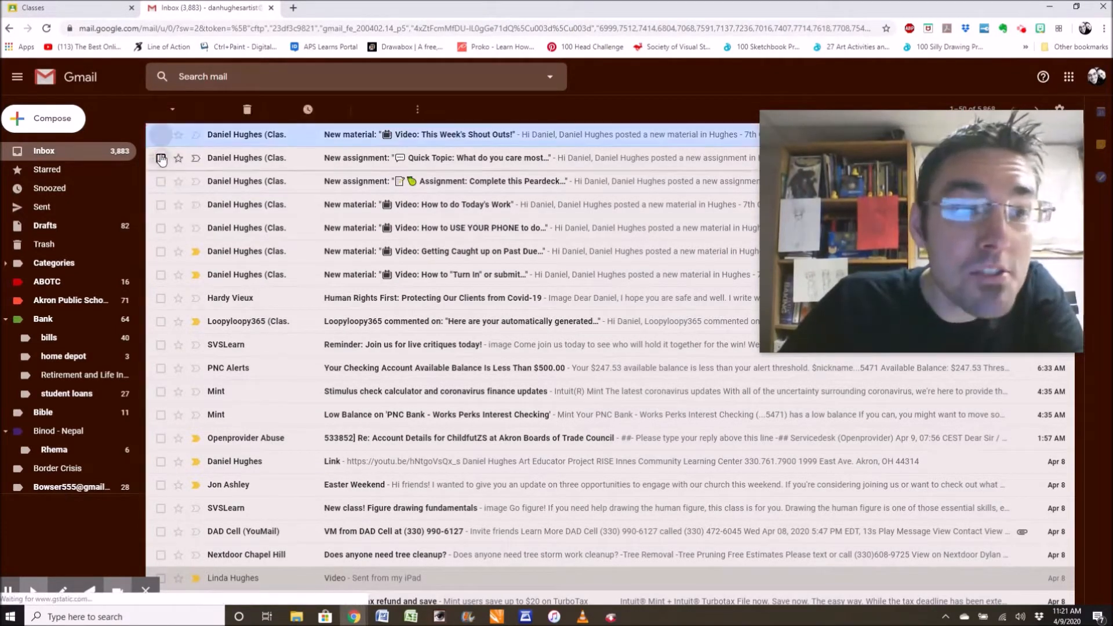
{"action": "left_click", "coordinate": [161, 204]}
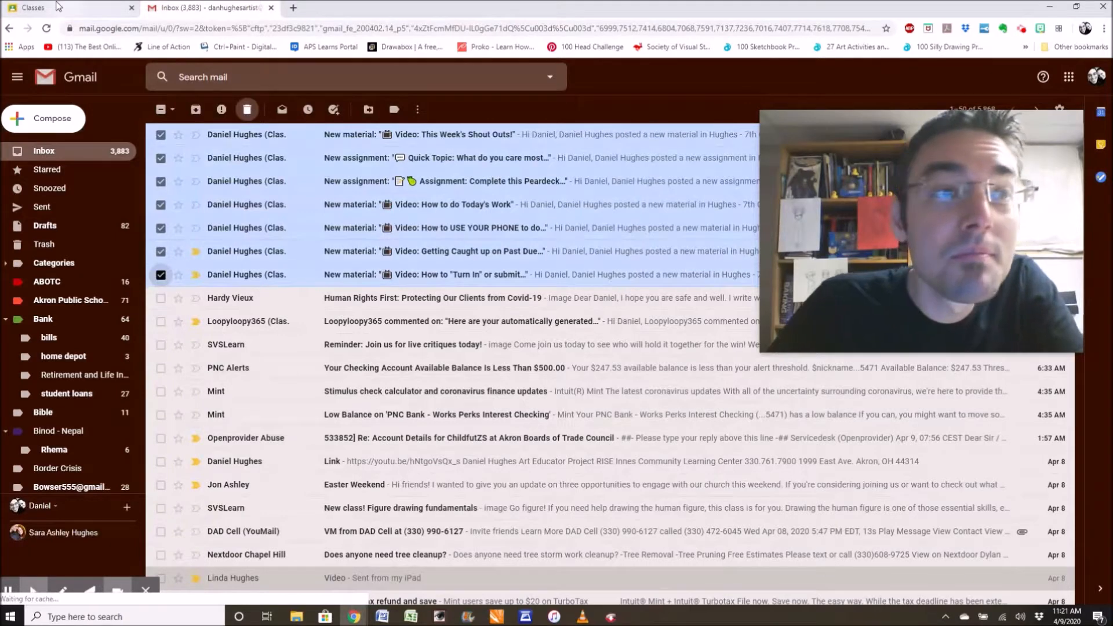
{"action": "mouse_move", "coordinate": [32, 8]}
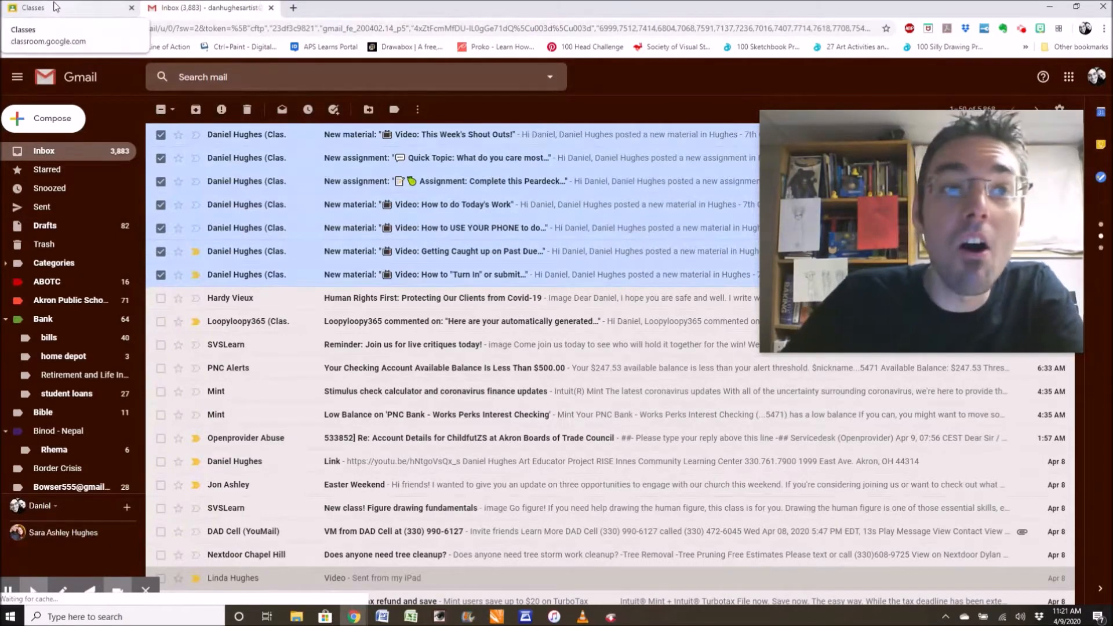
- Switch to Google Classroom and browse the 7th Grade Art class Stream posts
{"action": "left_click", "coordinate": [64, 8]}
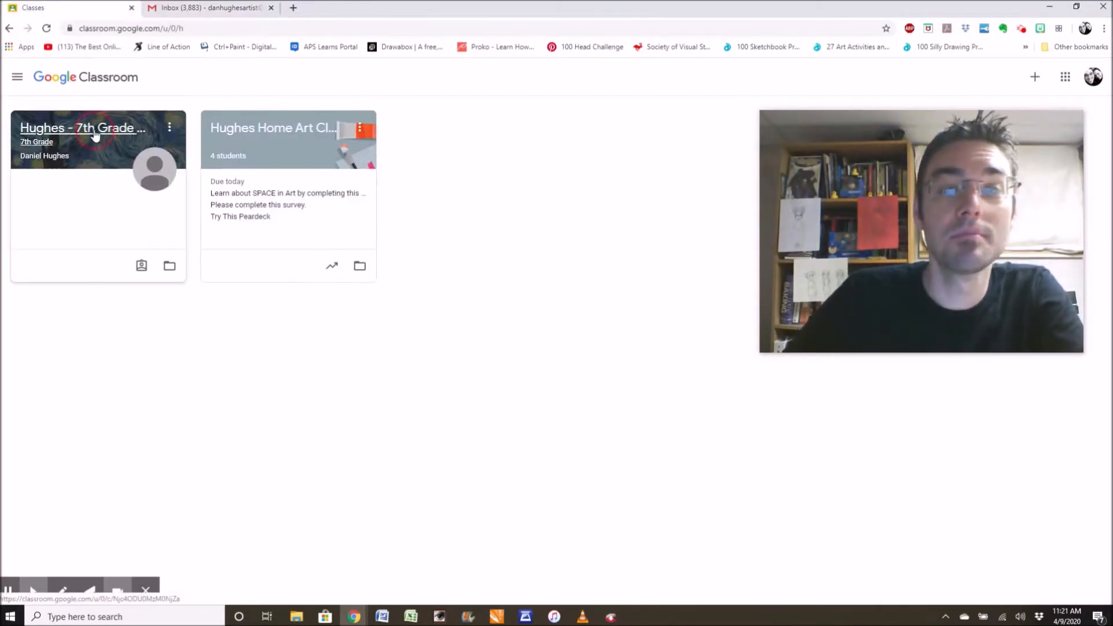
{"action": "left_click", "coordinate": [81, 128]}
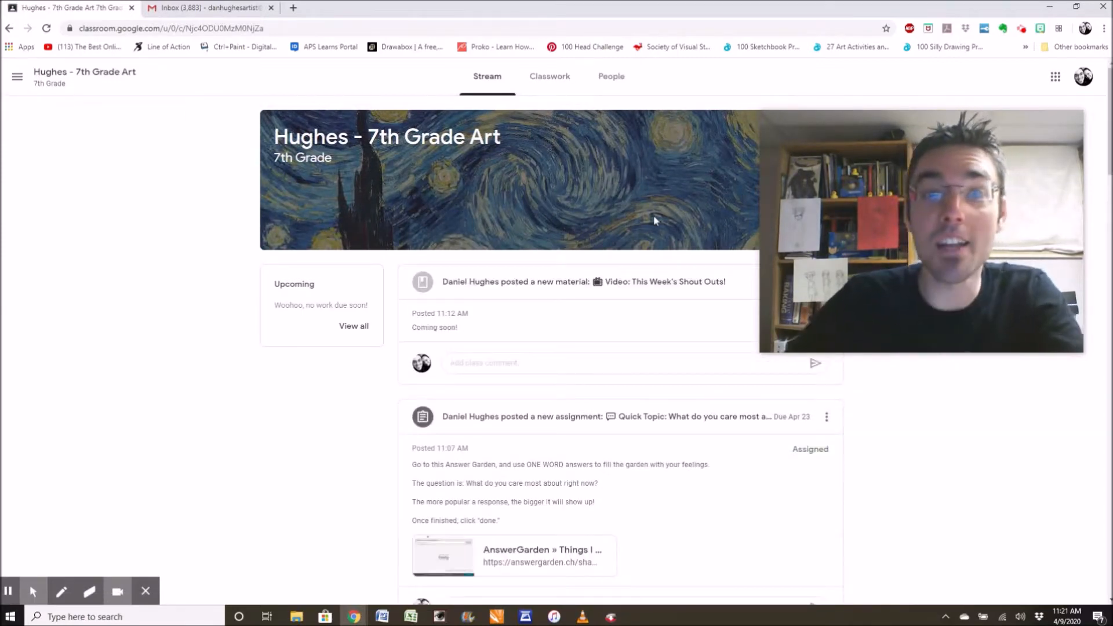
{"action": "scroll", "scroll_direction": "down", "scroll_amount": 3}
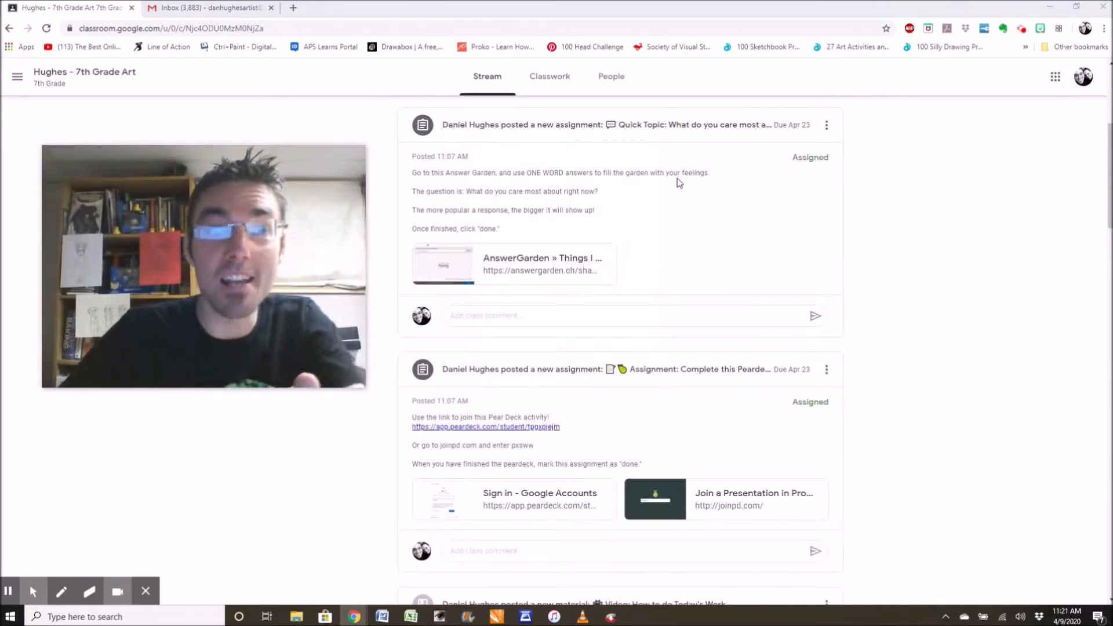
{"action": "scroll", "scroll_direction": "down", "scroll_amount": 3}
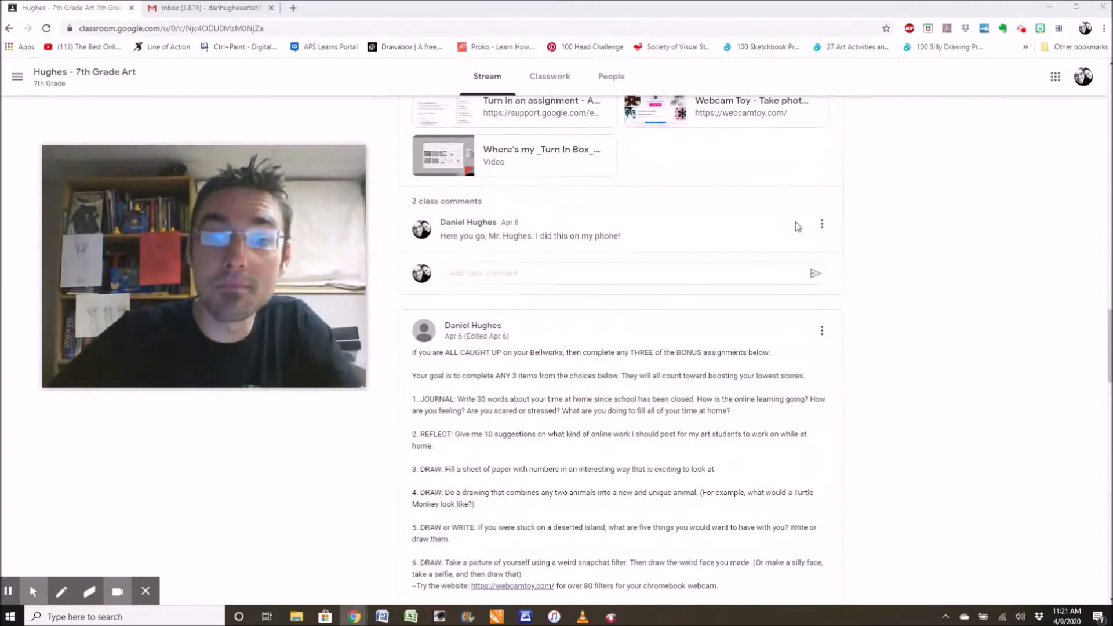
{"action": "scroll", "scroll_direction": "down", "scroll_amount": 3}
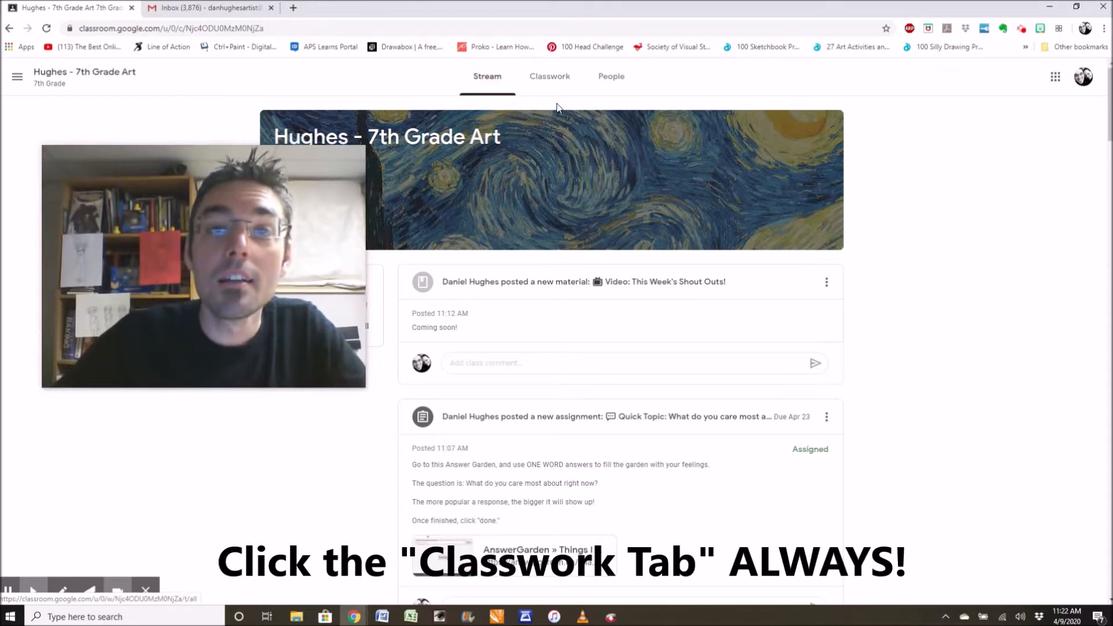
- View the Classwork page listing Week 3 and Learning How to Learn at Home topics
{"action": "left_click", "coordinate": [549, 77]}
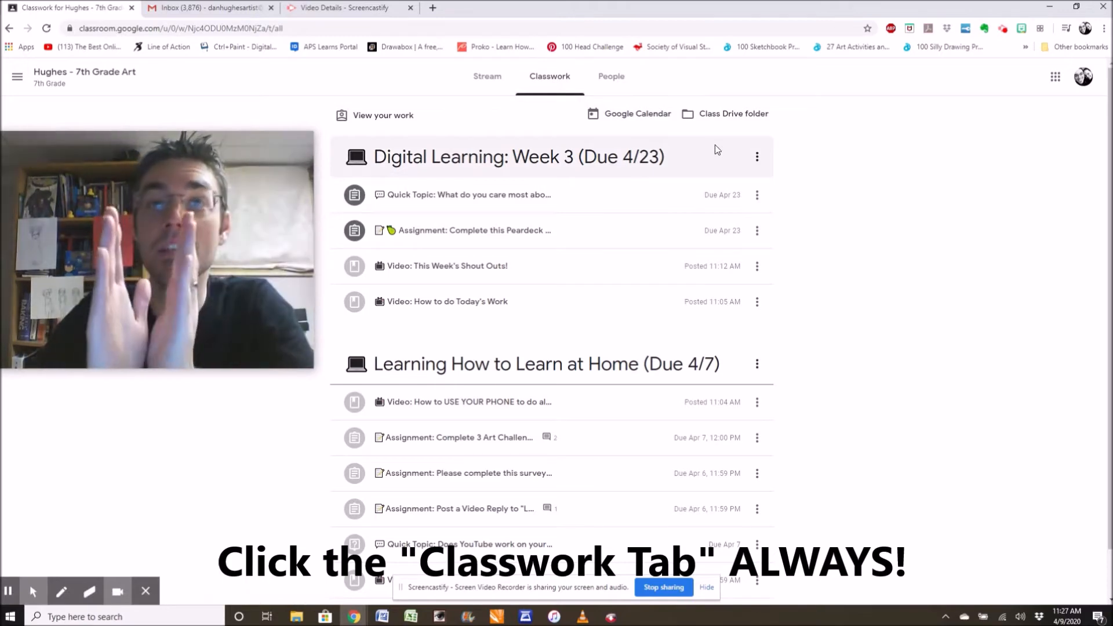
{"action": "scroll", "scroll_direction": "down", "scroll_amount": 3}
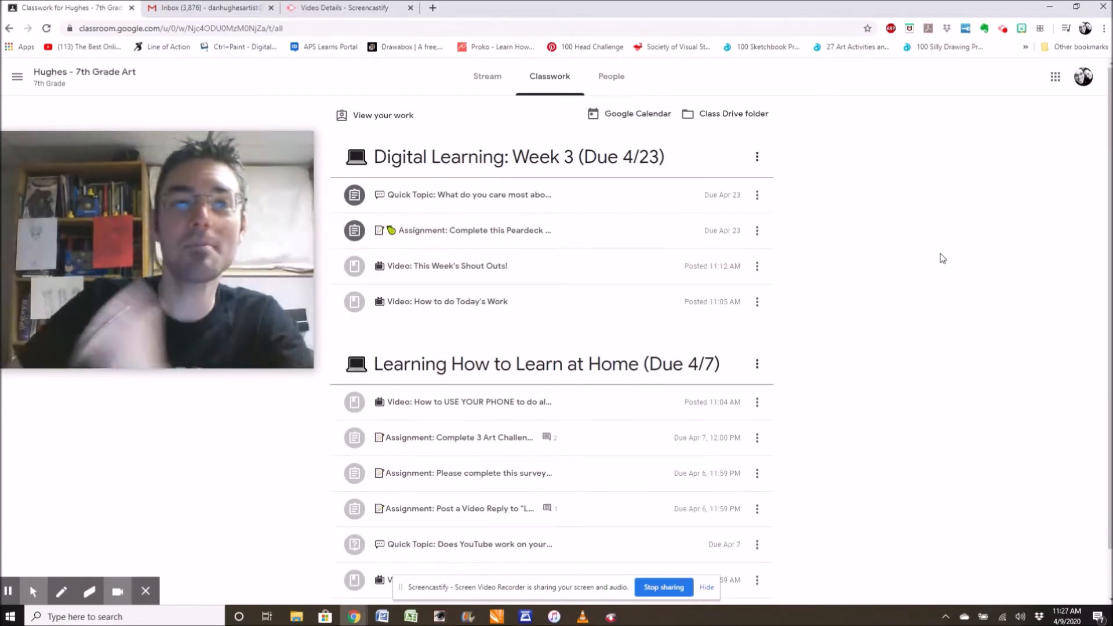
{"action": "scroll", "scroll_direction": "down", "scroll_amount": 3}
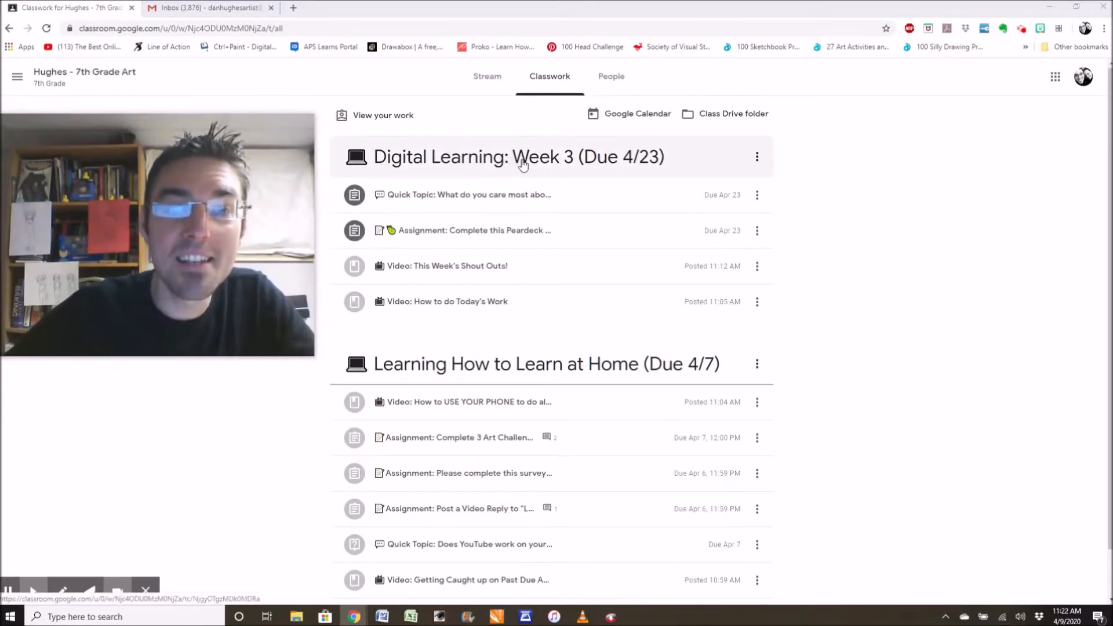
{"action": "scroll", "scroll_direction": "down", "scroll_amount": 3}
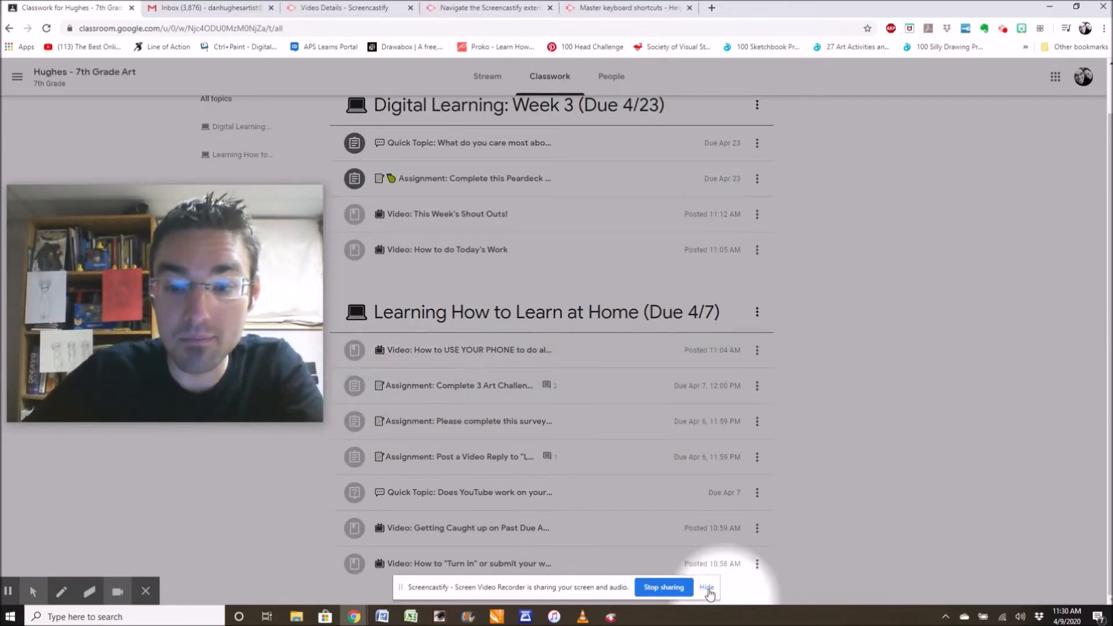
{"action": "left_click", "coordinate": [707, 587]}
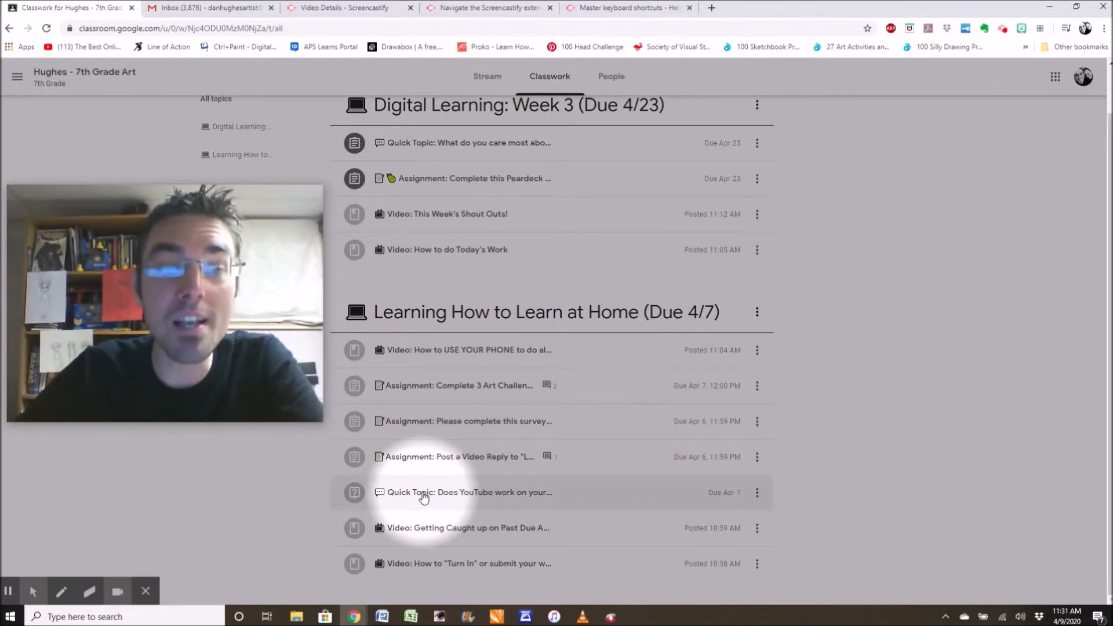
{"action": "mouse_move", "coordinate": [392, 448]}
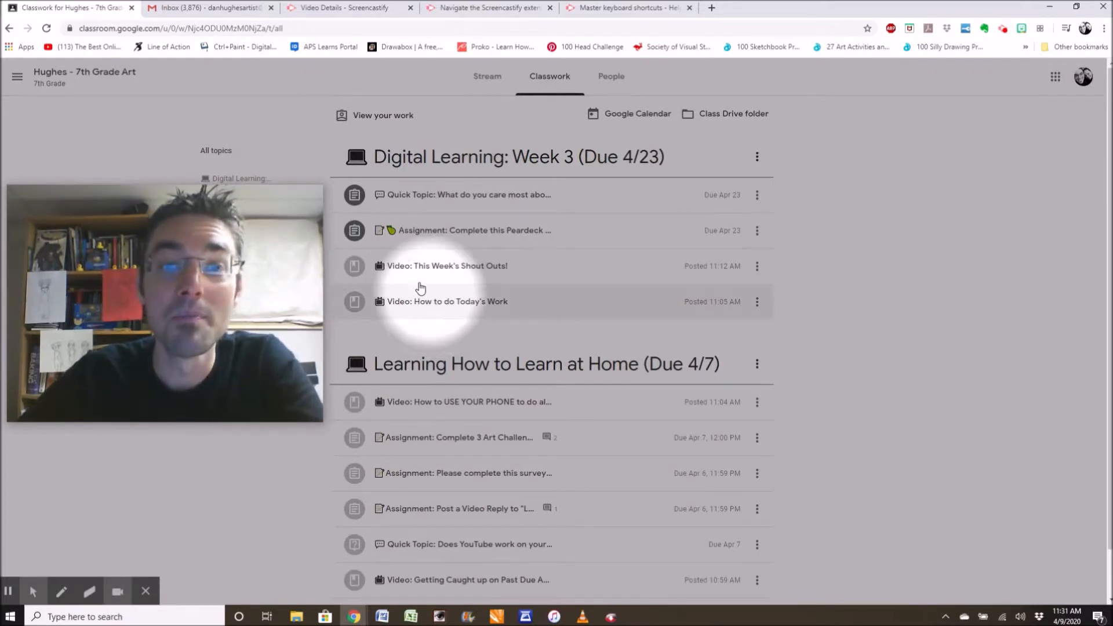
{"action": "mouse_move", "coordinate": [427, 273]}
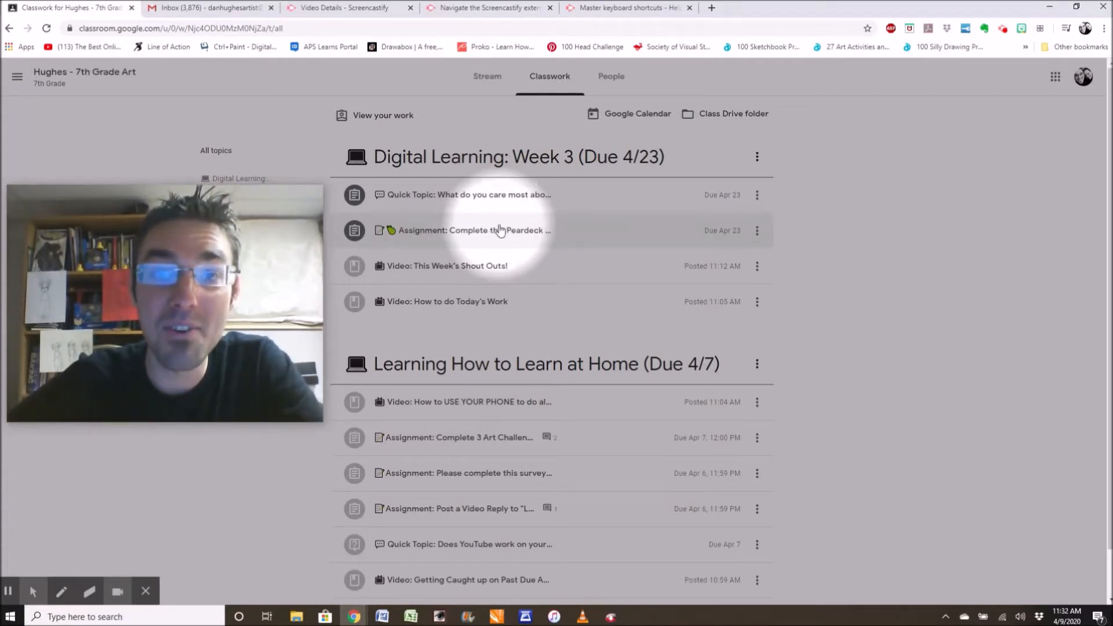
{"action": "mouse_move", "coordinate": [450, 195]}
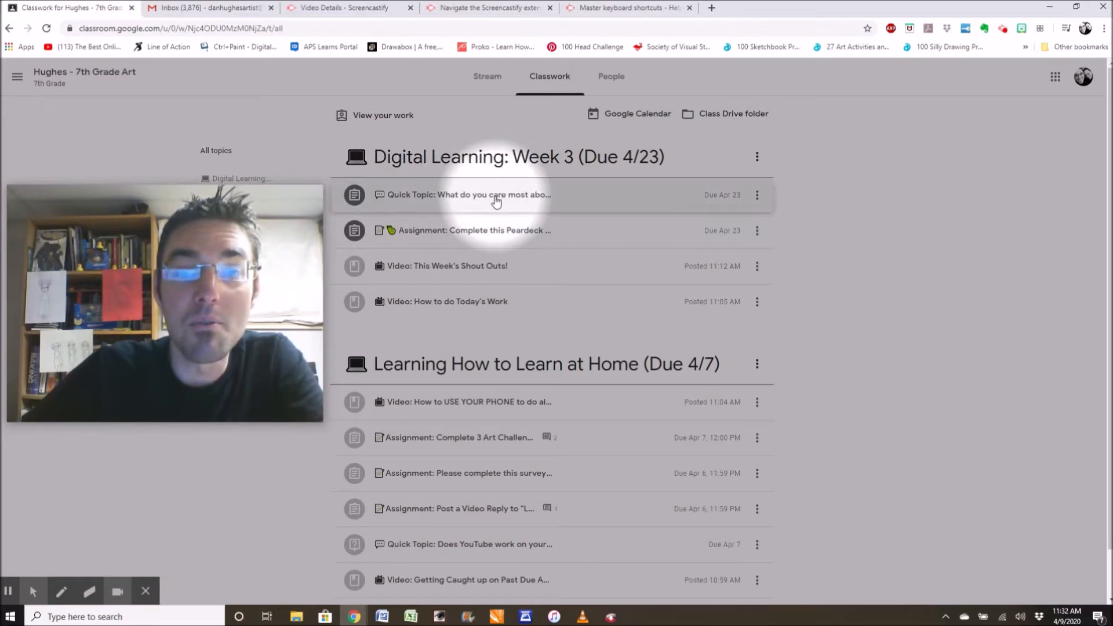
- Expand the Quick Topic item and follow its AnswerGarden link in a new tab
{"action": "left_click", "coordinate": [467, 195]}
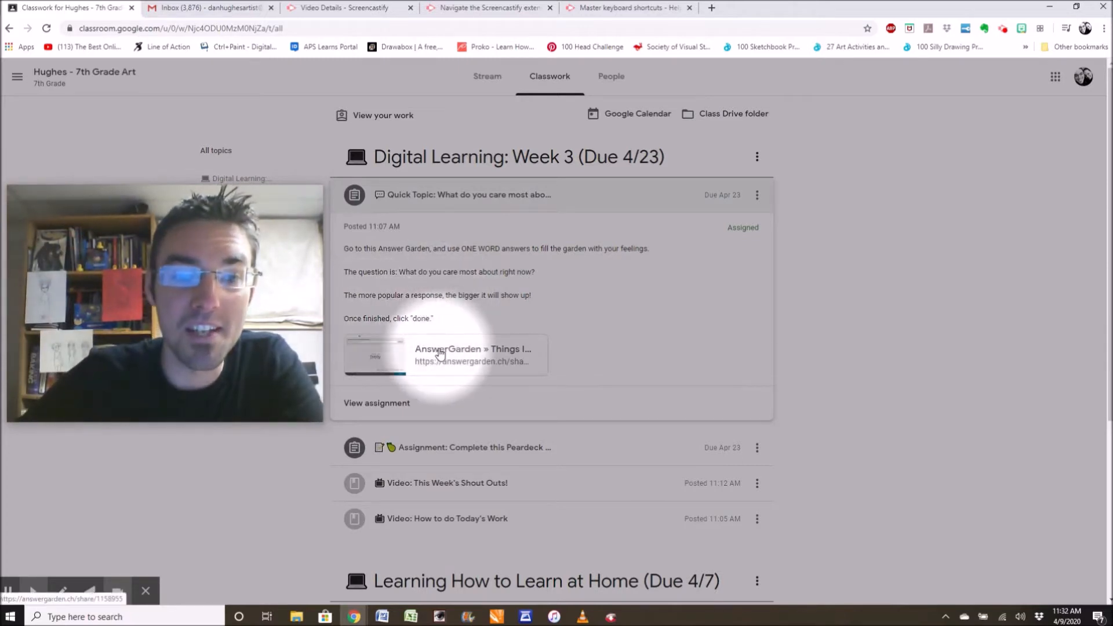
{"action": "left_click", "coordinate": [444, 355]}
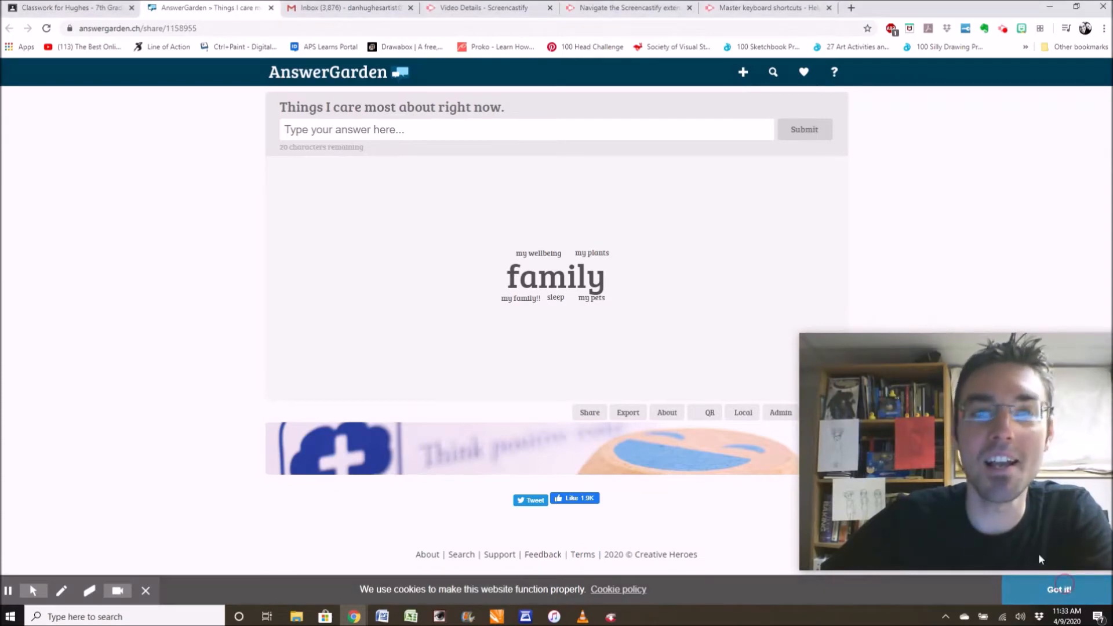
- Submit 'family' as the AnswerGarden answer and return to Classroom
{"action": "left_click", "coordinate": [504, 129]}
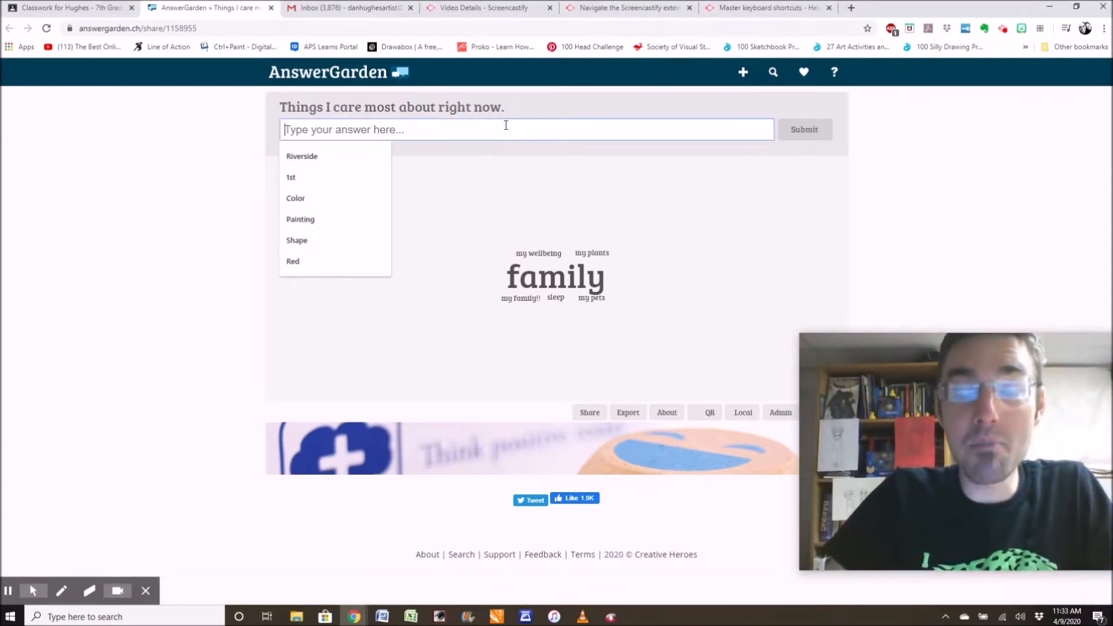
{"action": "type", "text": "f"}
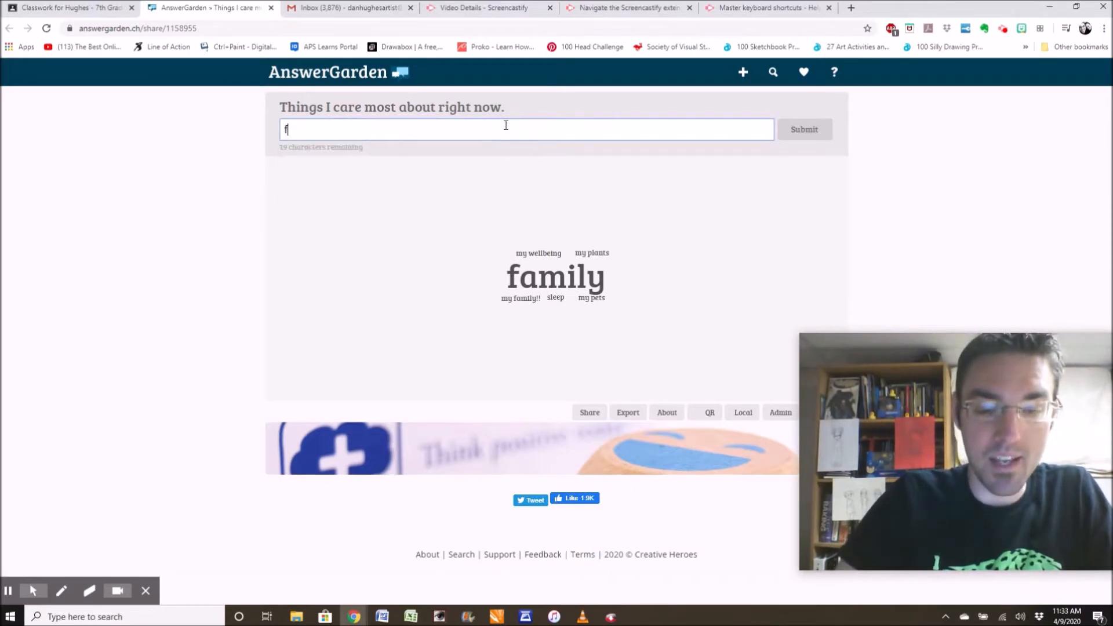
{"action": "type", "text": "amily"}
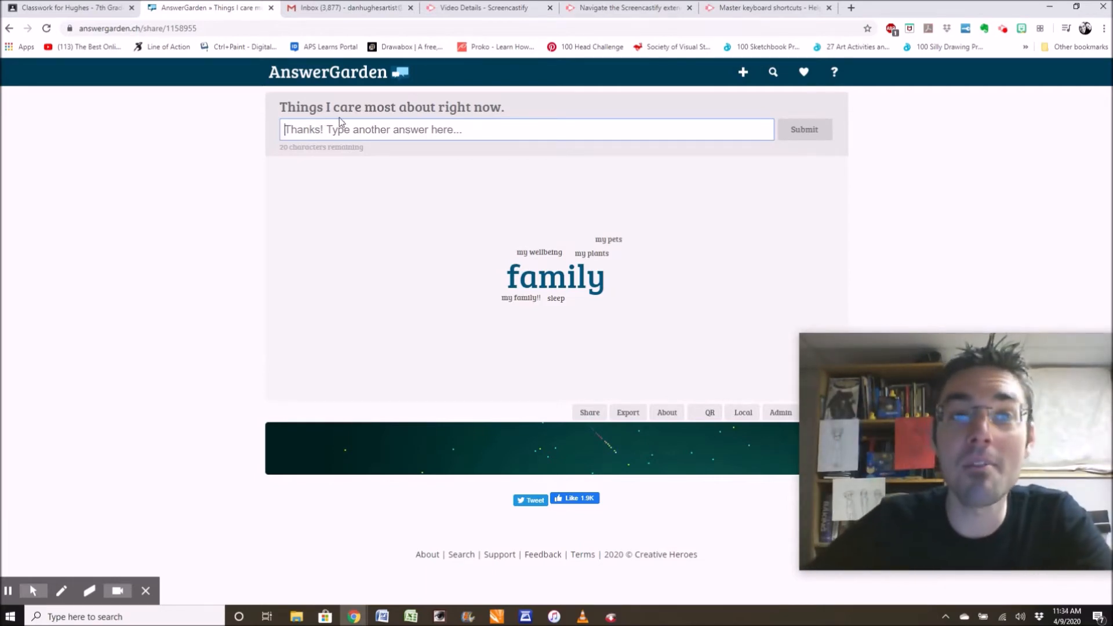
{"action": "mouse_move", "coordinate": [386, 113]}
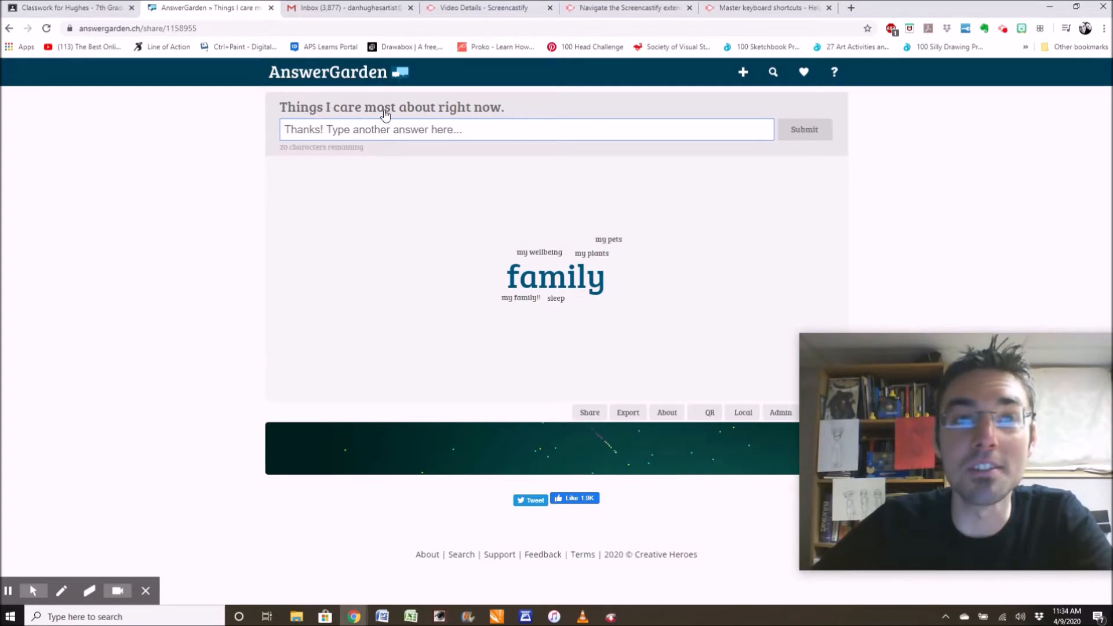
{"action": "left_click", "coordinate": [68, 8]}
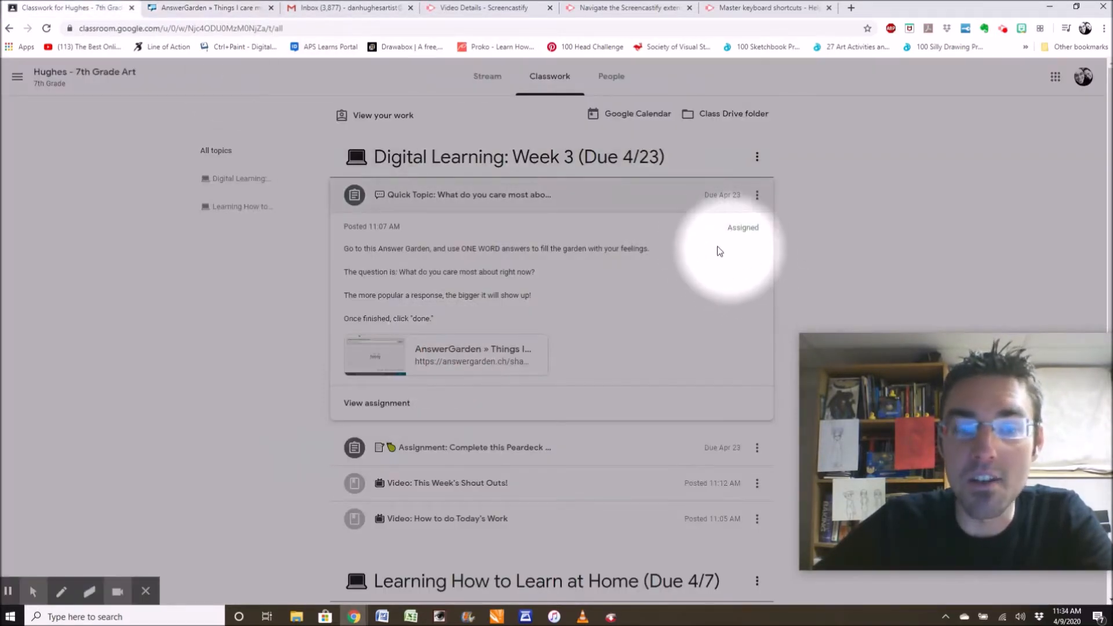
{"action": "mouse_move", "coordinate": [348, 408]}
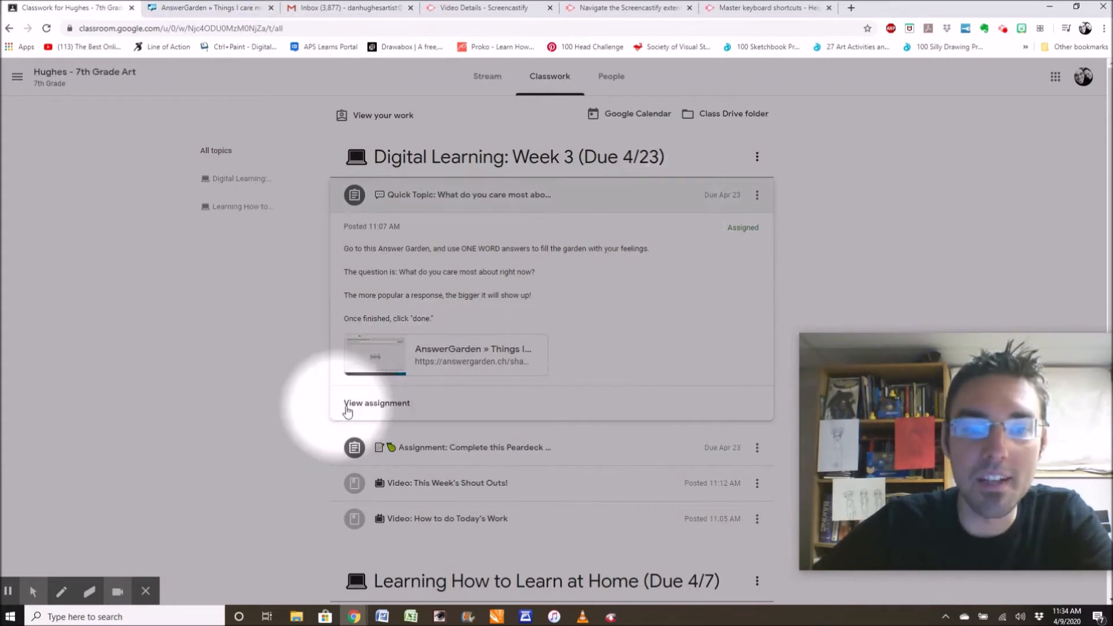
- Comment on the Quick Topic that you answered 'family' and mark it as done
{"action": "left_click", "coordinate": [376, 403]}
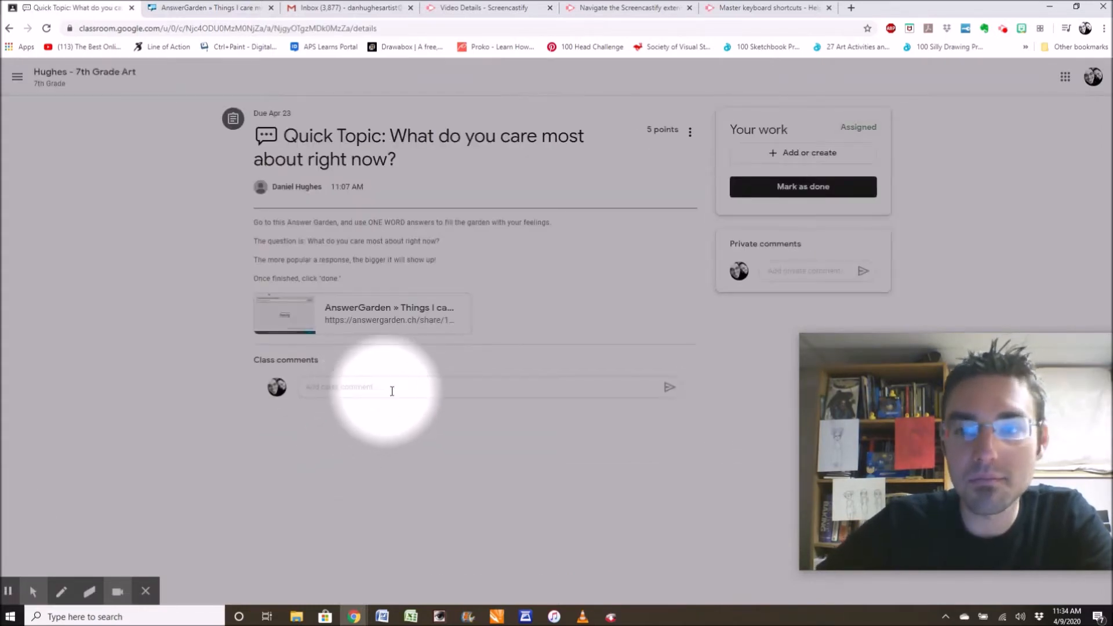
{"action": "type", "text": "I just"}
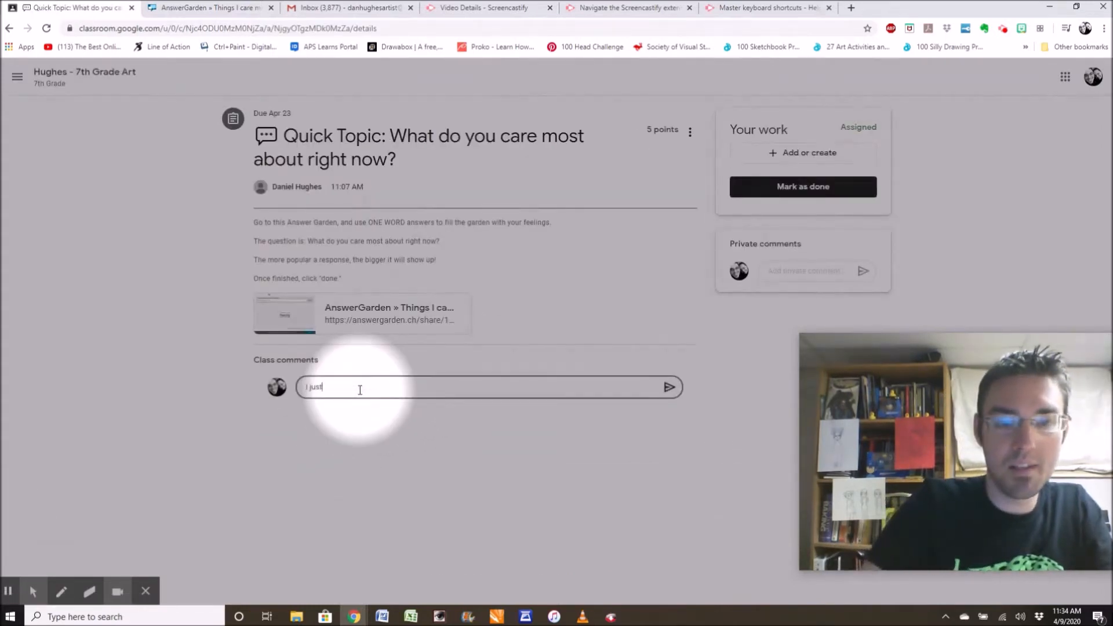
{"action": "type", "text": "answered i"}
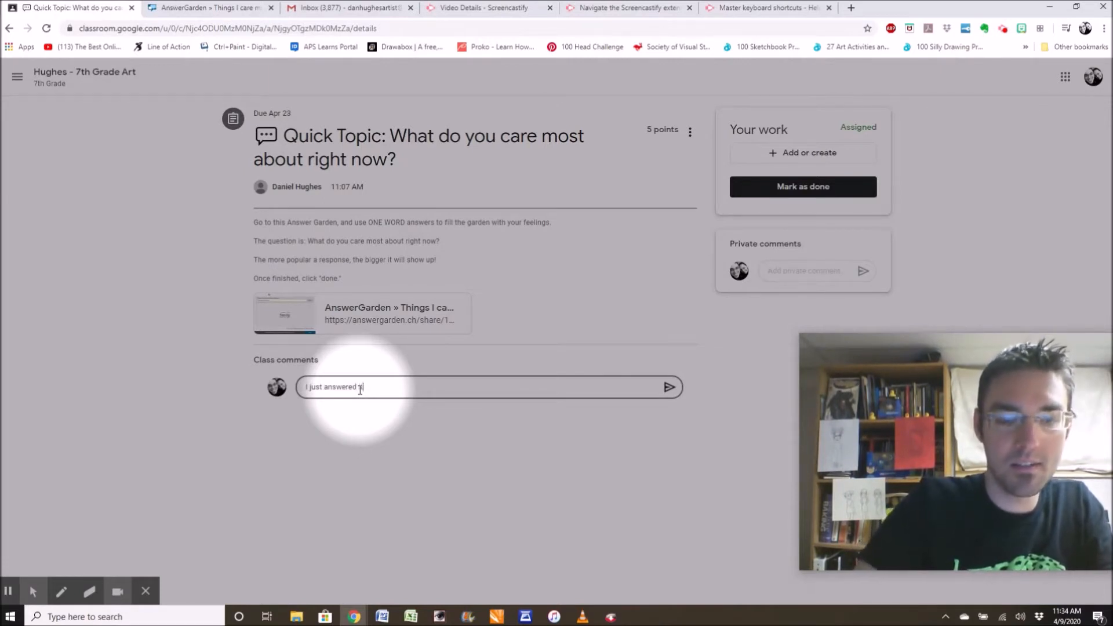
{"action": "type", "text": "I wrote"}
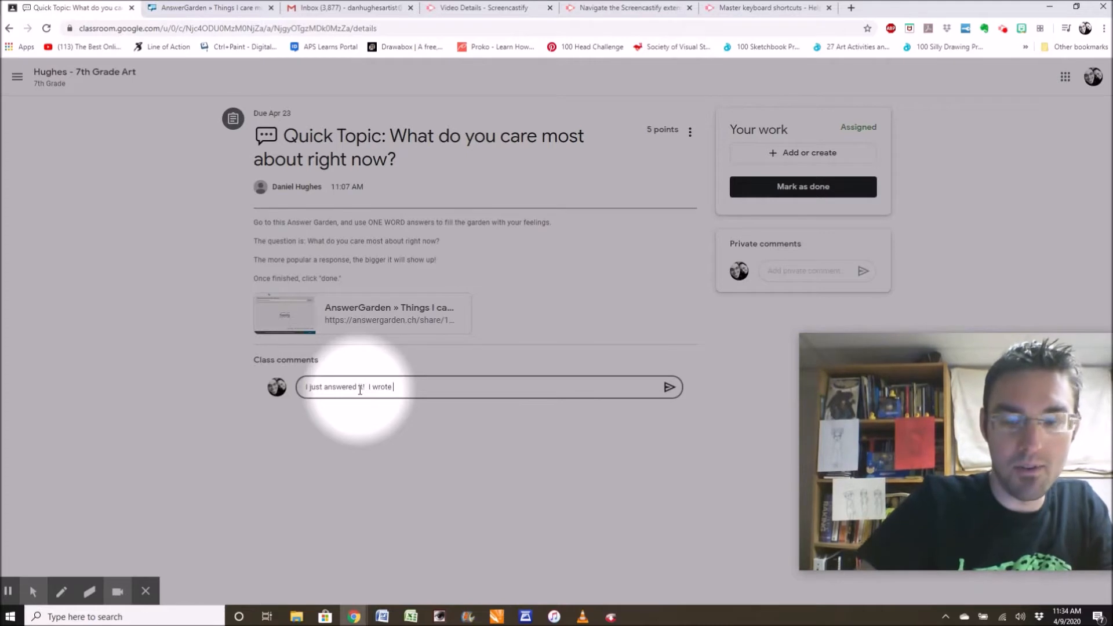
{"action": "type", "text": "\"family"}
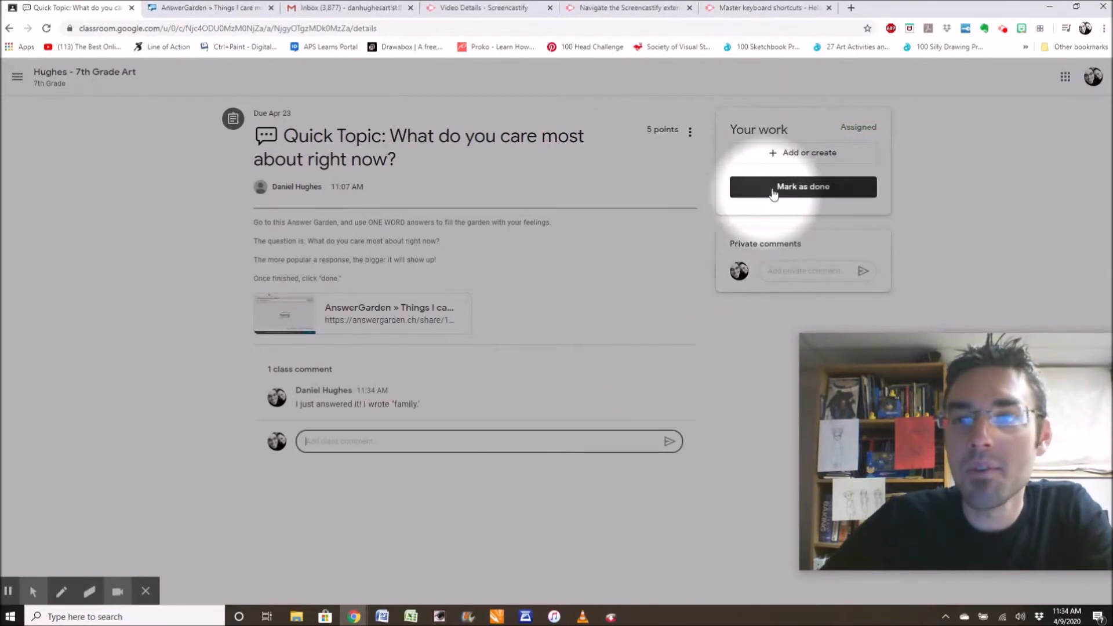
{"action": "left_click", "coordinate": [801, 186]}
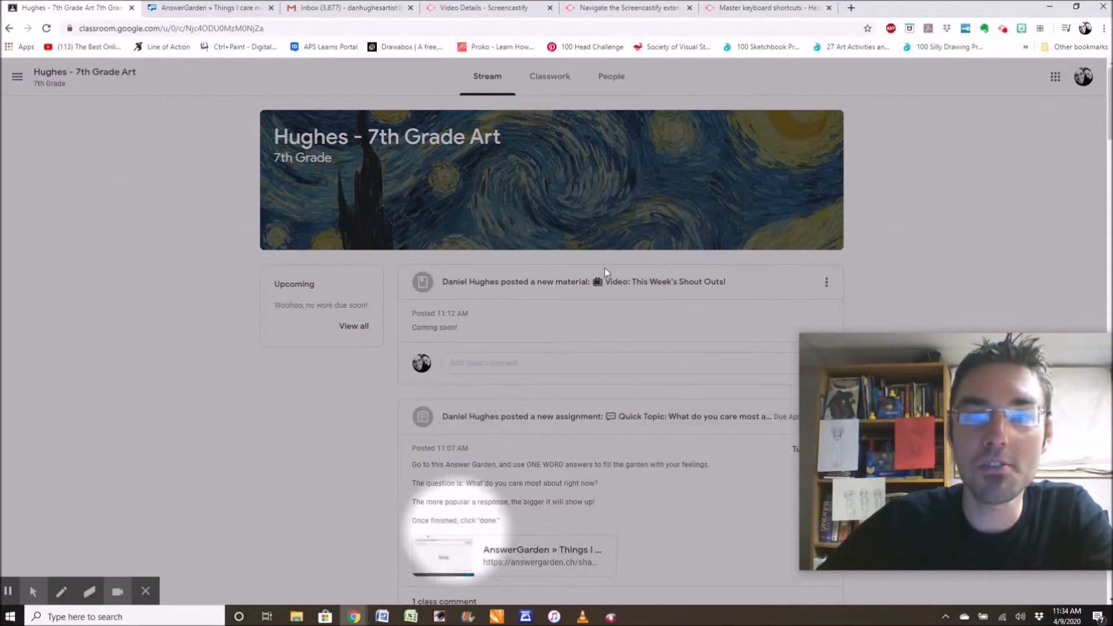
- From Classwork, expand the Pear Deck assignment and join the activity from its link
{"action": "left_click", "coordinate": [550, 77]}
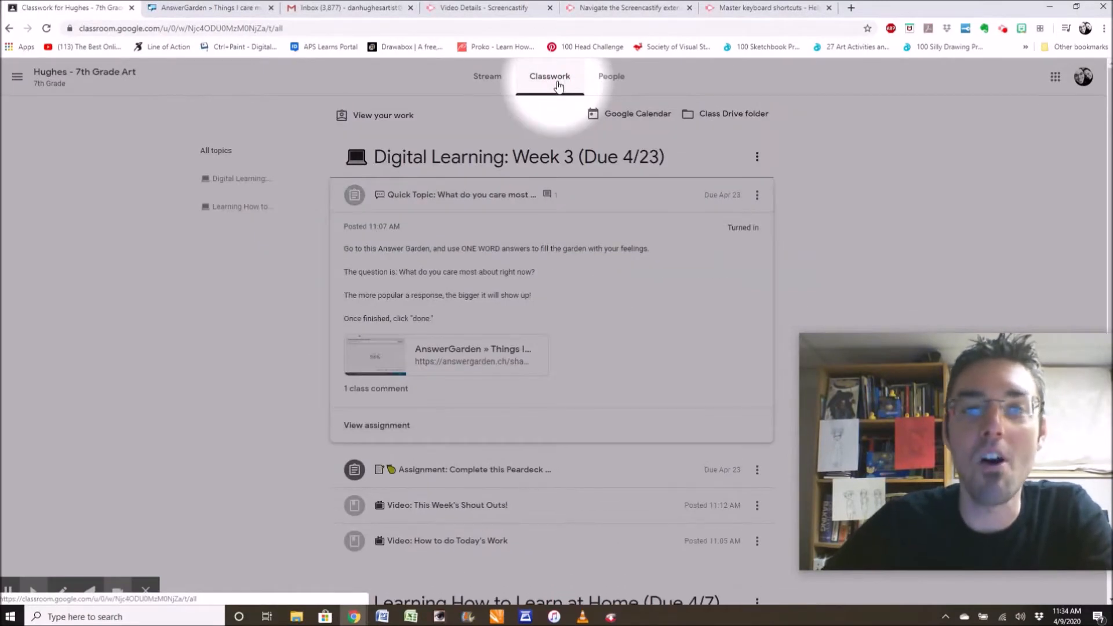
{"action": "left_click", "coordinate": [459, 194]}
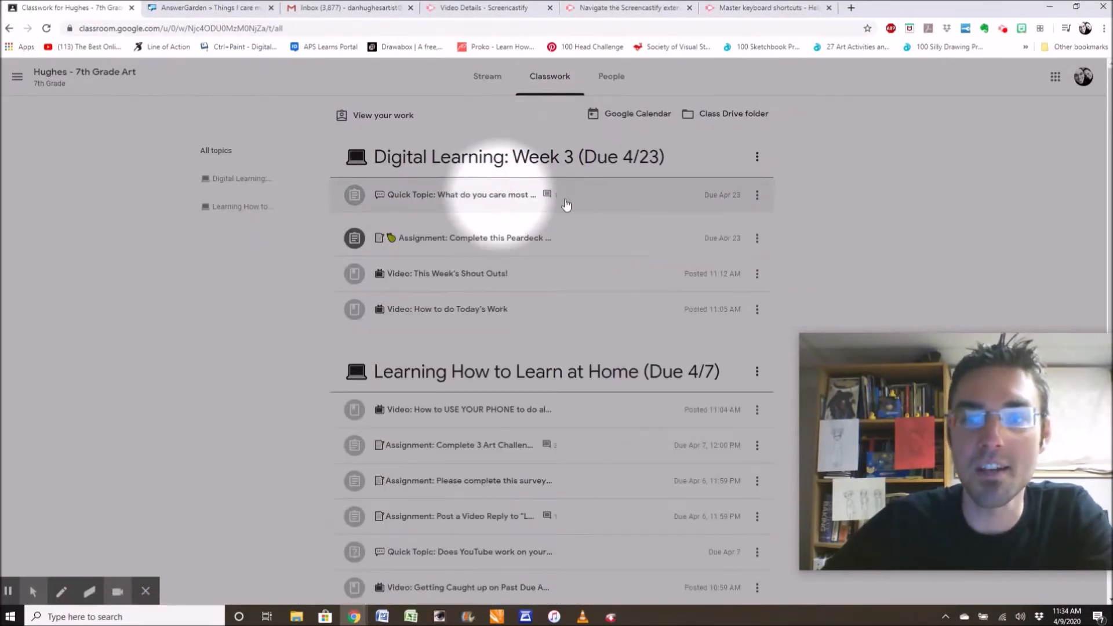
{"action": "left_click", "coordinate": [461, 193]}
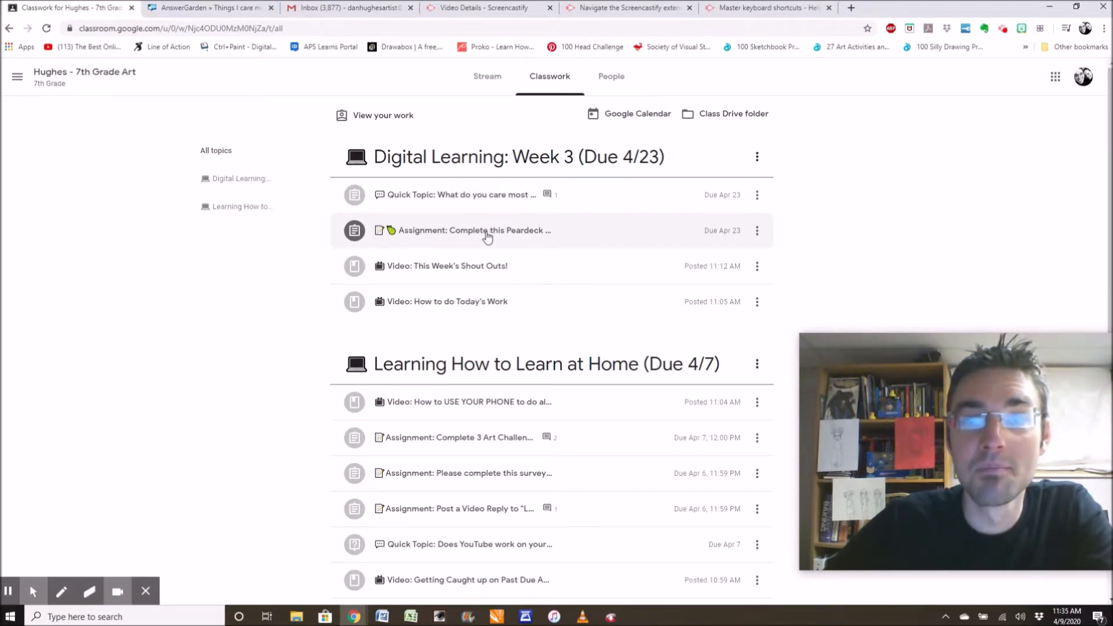
{"action": "left_click", "coordinate": [475, 229]}
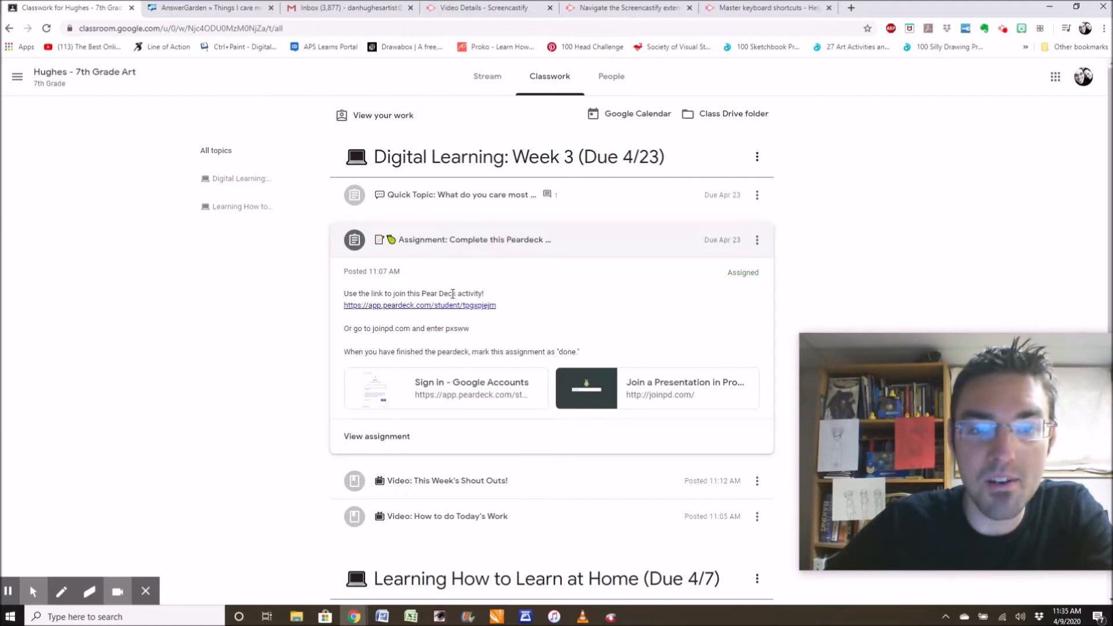
{"action": "mouse_move", "coordinate": [424, 331]}
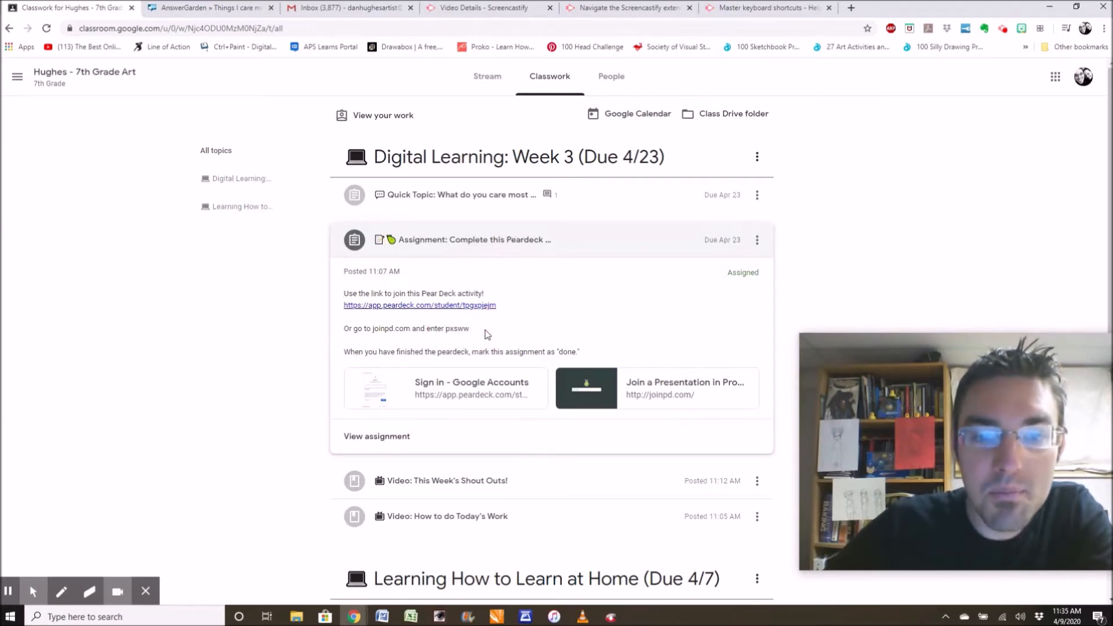
{"action": "mouse_move", "coordinate": [458, 328]}
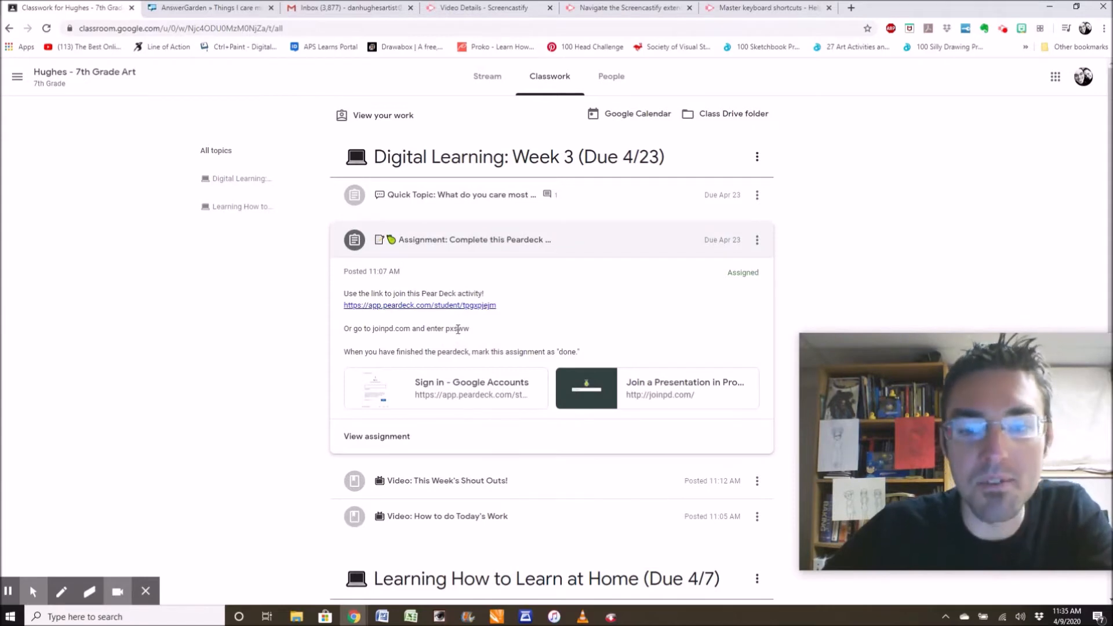
{"action": "left_click", "coordinate": [419, 305]}
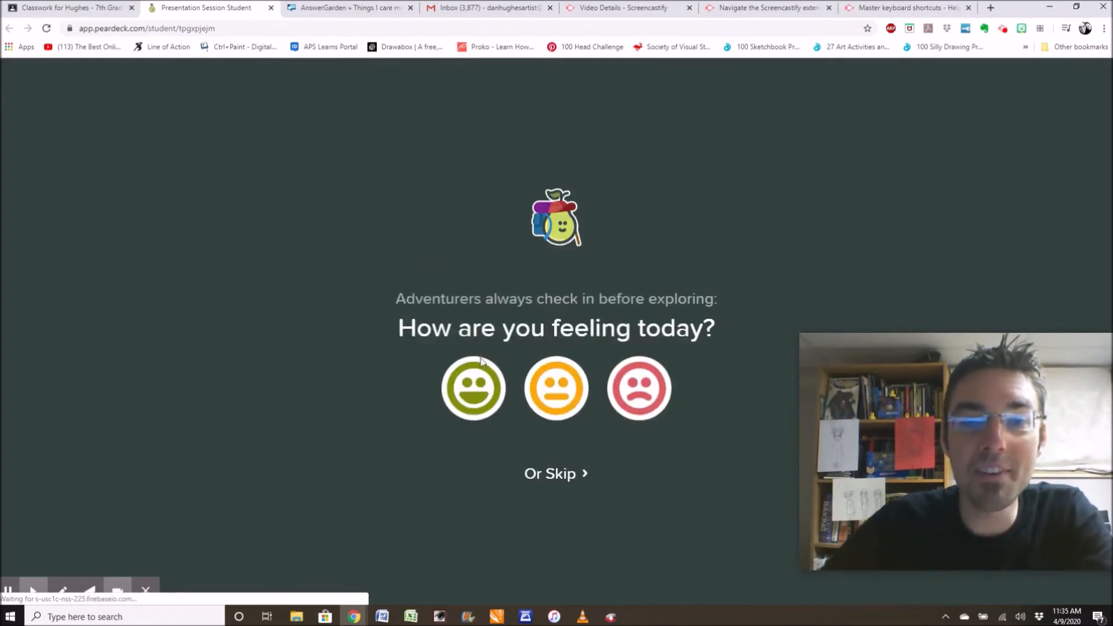
- Check in as feeling good and advance the Line lesson to slide 4 of 14
{"action": "left_click", "coordinate": [474, 389]}
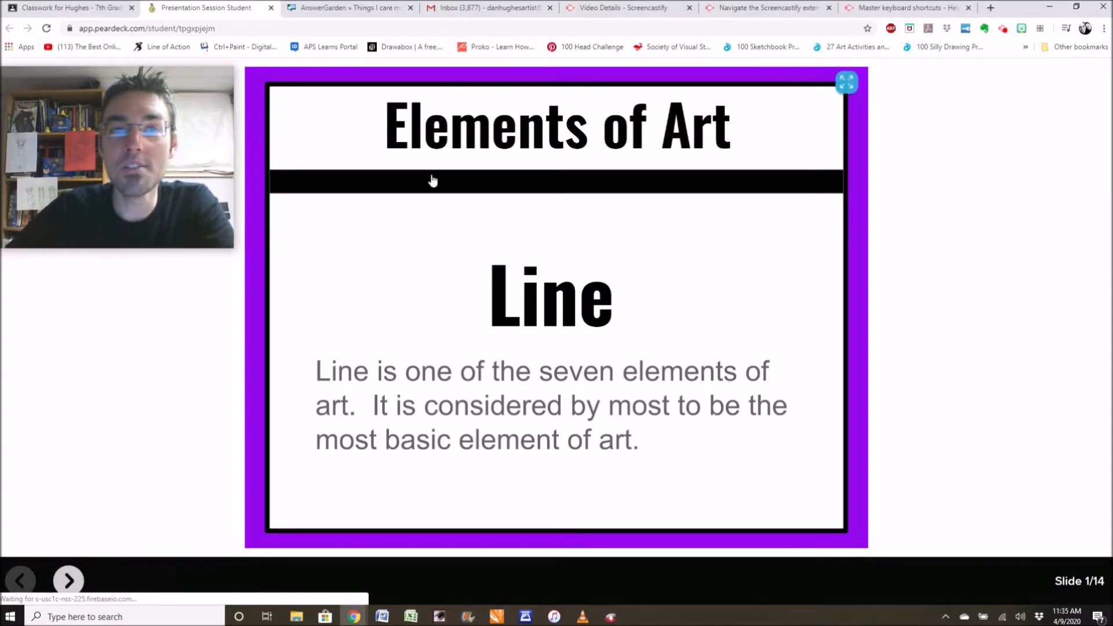
{"action": "mouse_move", "coordinate": [585, 276]}
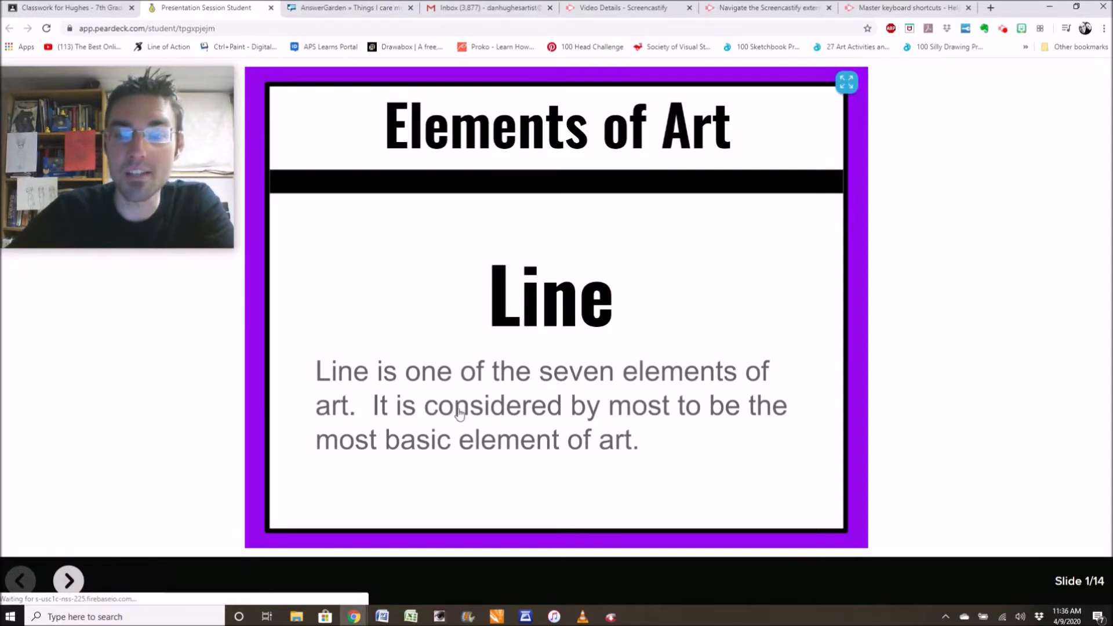
{"action": "mouse_move", "coordinate": [517, 415]}
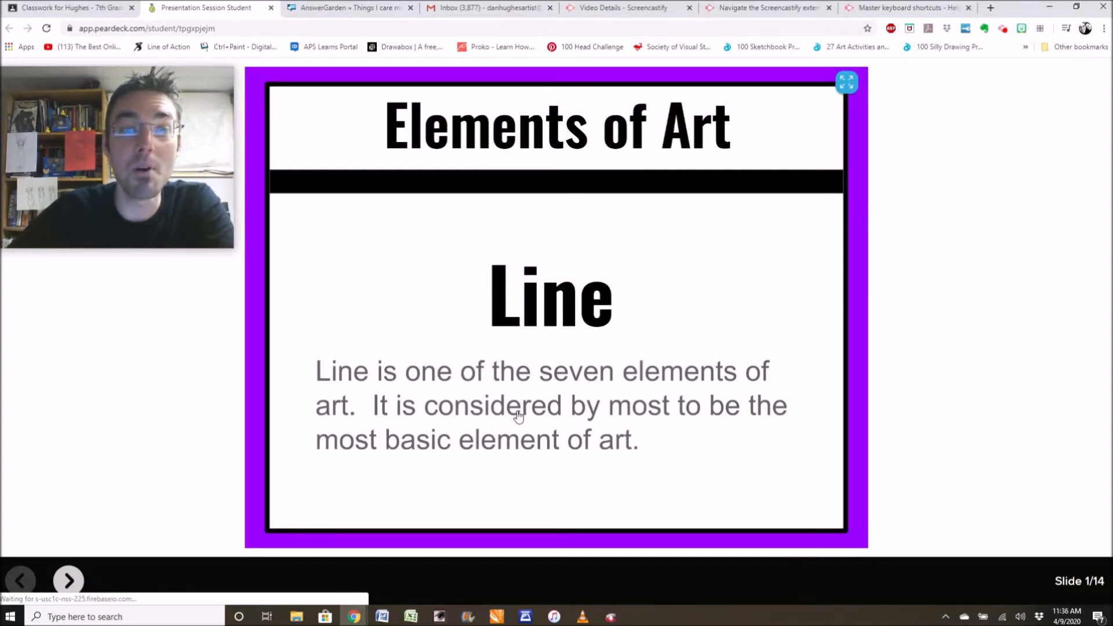
{"action": "mouse_move", "coordinate": [60, 542]}
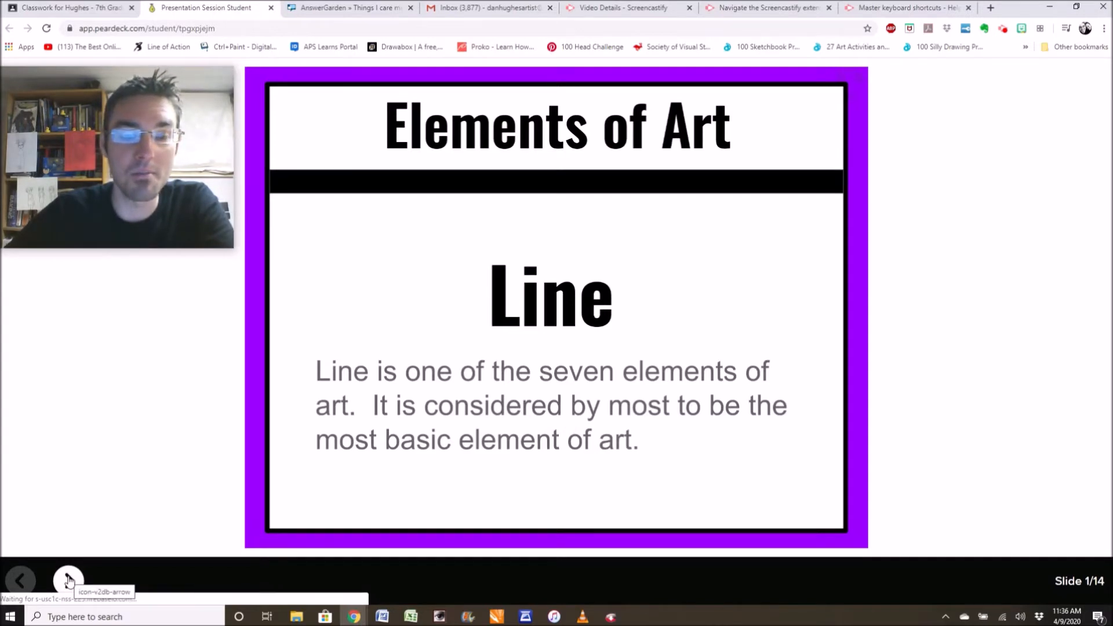
{"action": "left_click", "coordinate": [68, 580]}
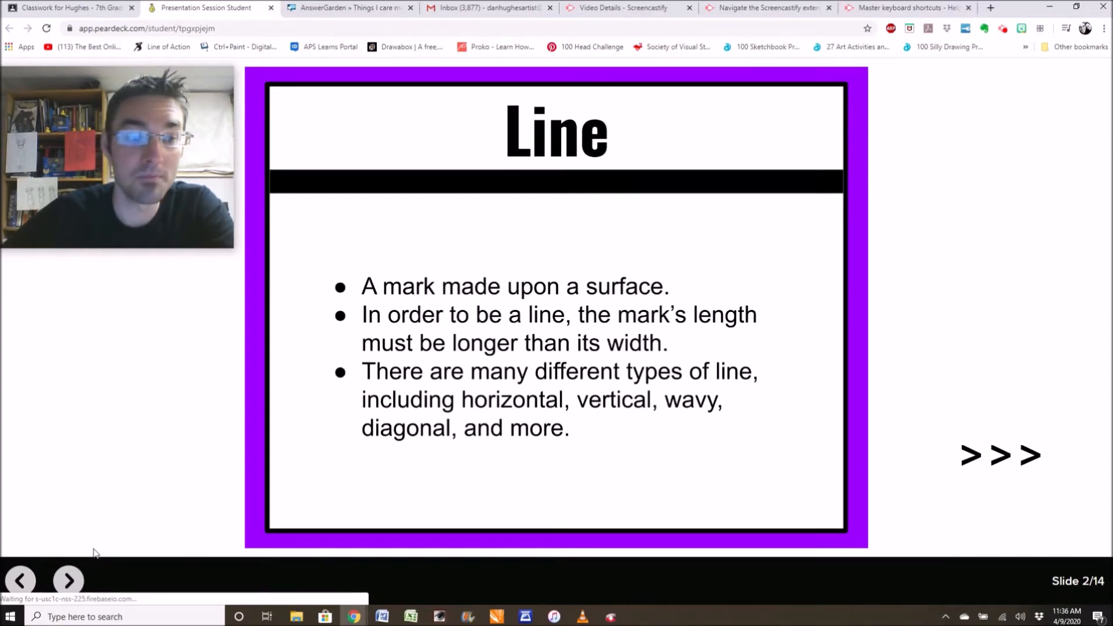
{"action": "left_click", "coordinate": [69, 581]}
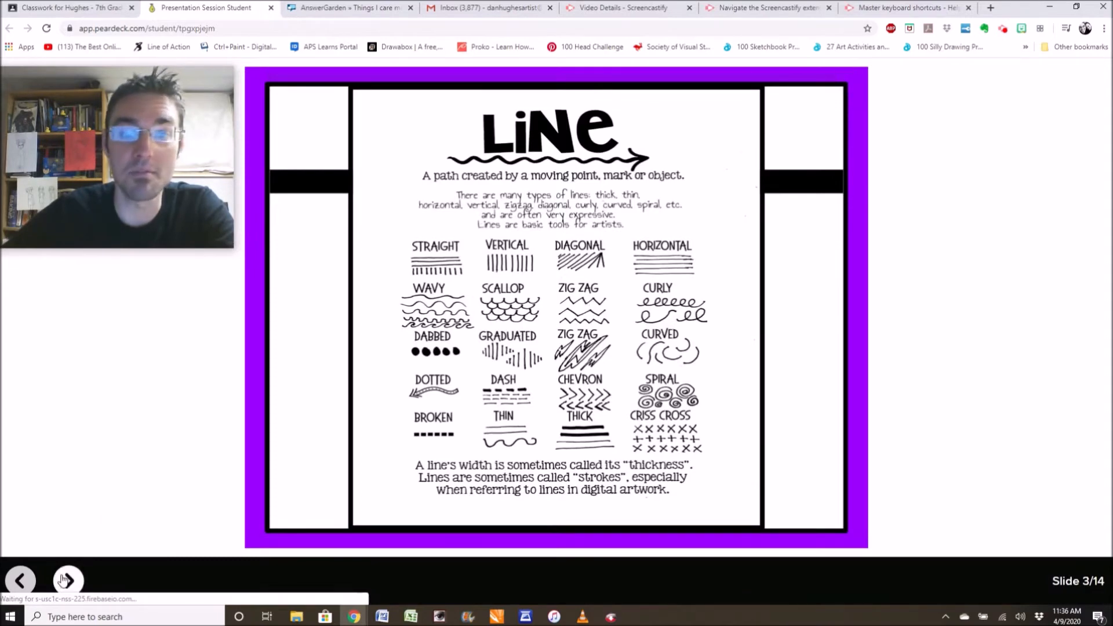
{"action": "mouse_move", "coordinate": [67, 580]}
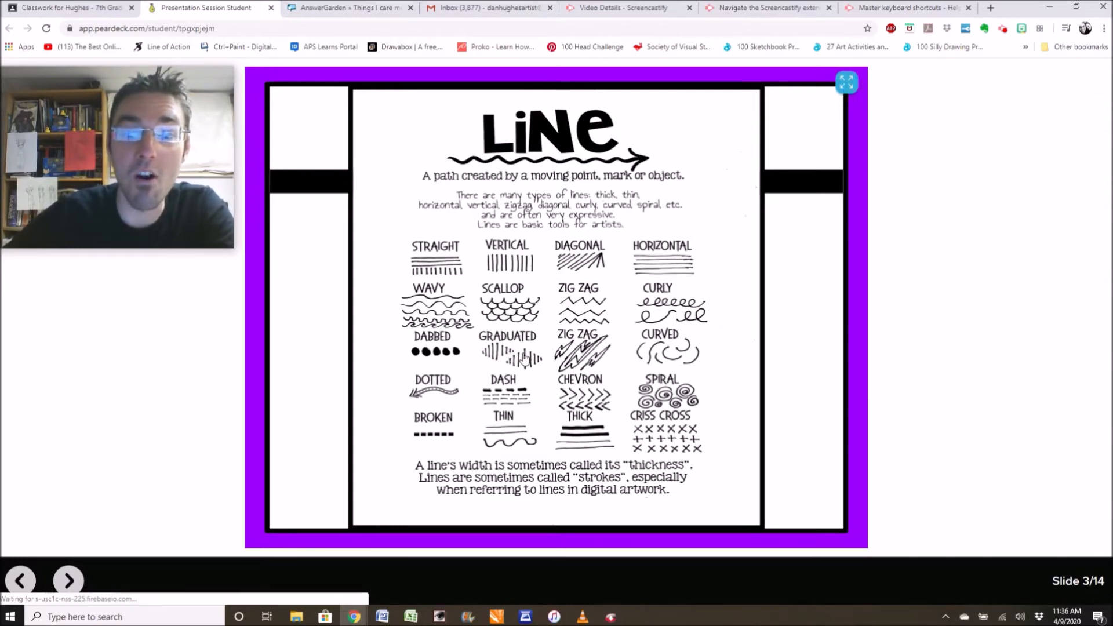
{"action": "left_click", "coordinate": [68, 581]}
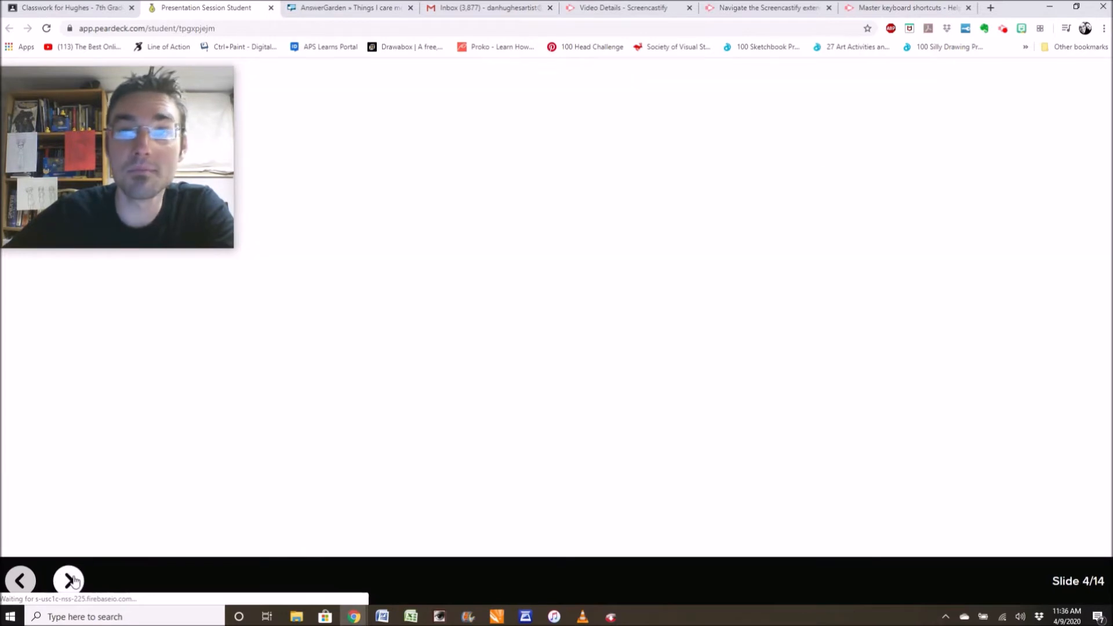
- Open the slide 4 and slide 5 Line videos in new tabs and move on to slide 6
{"action": "left_click", "coordinate": [69, 580]}
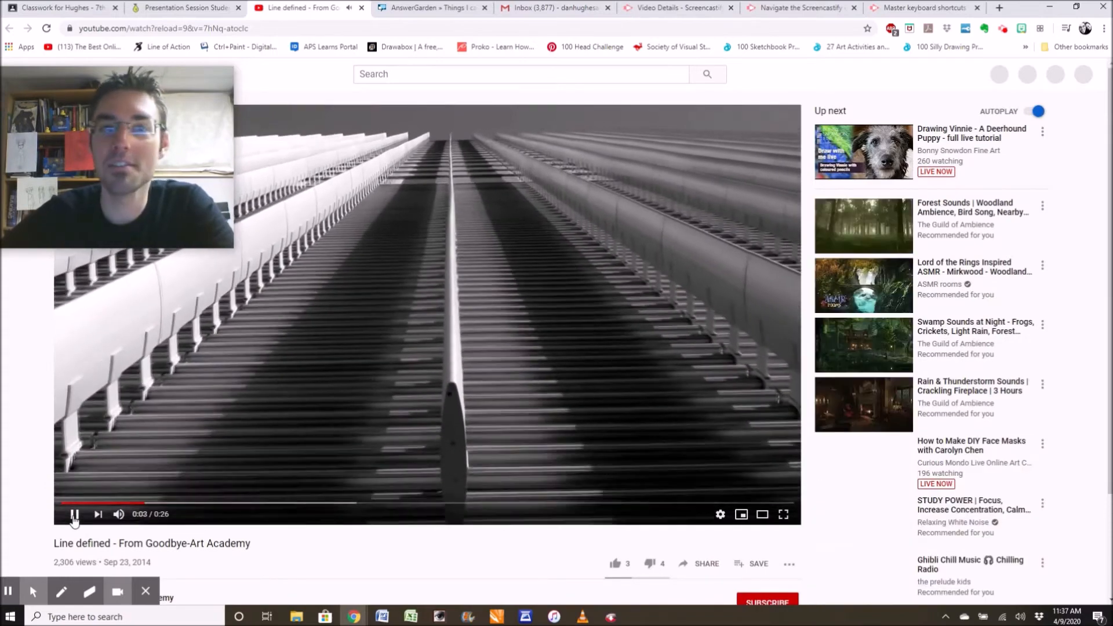
{"action": "left_click", "coordinate": [184, 9]}
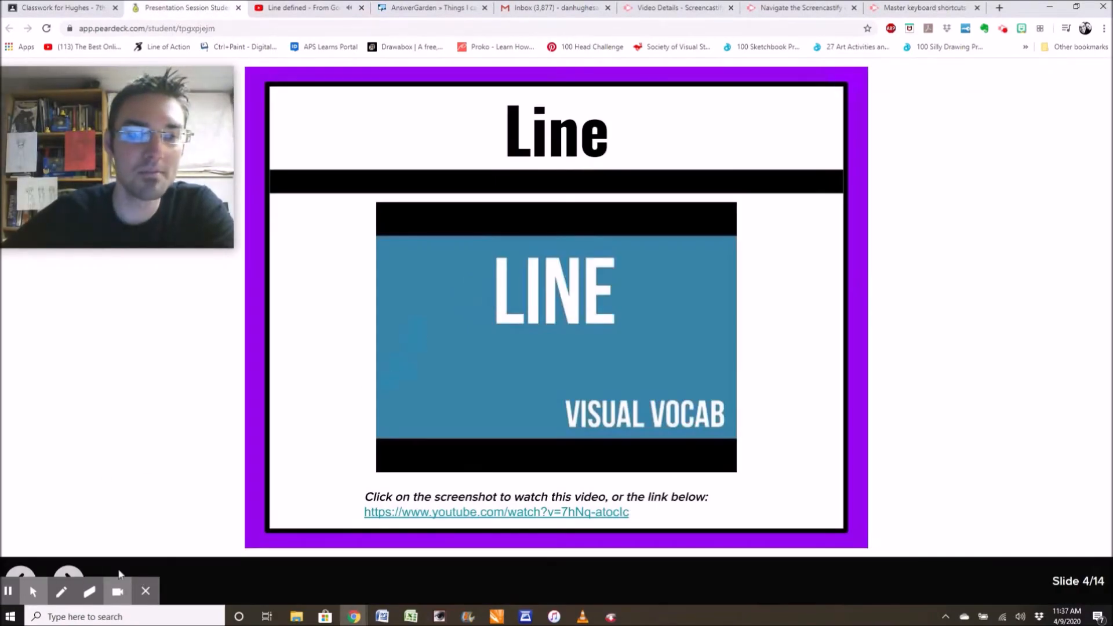
{"action": "left_click", "coordinate": [68, 580]}
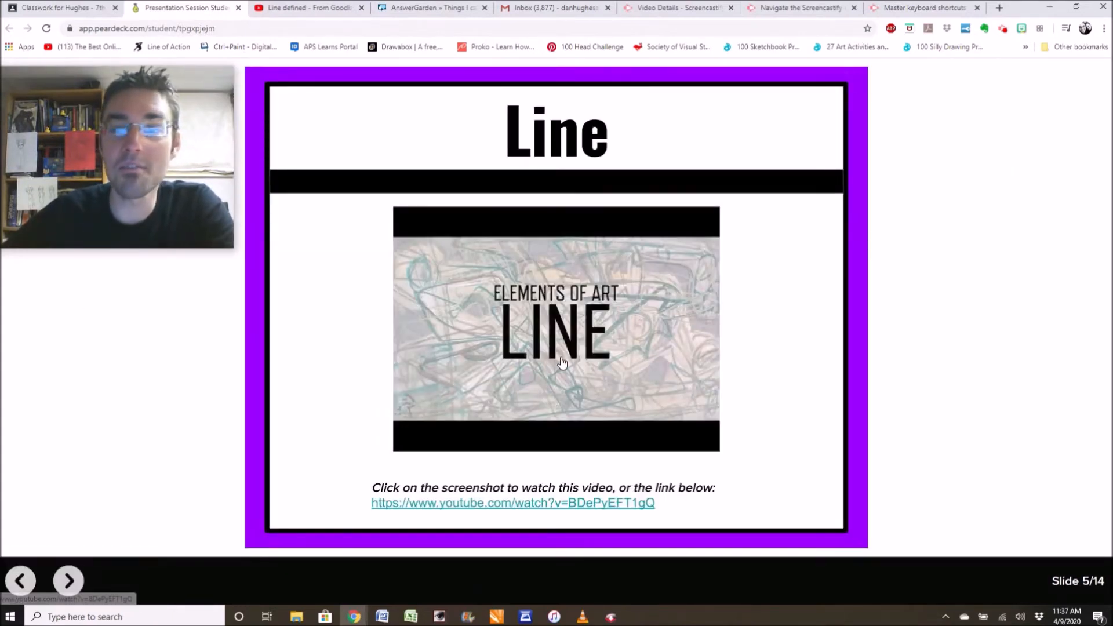
{"action": "left_click", "coordinate": [556, 329]}
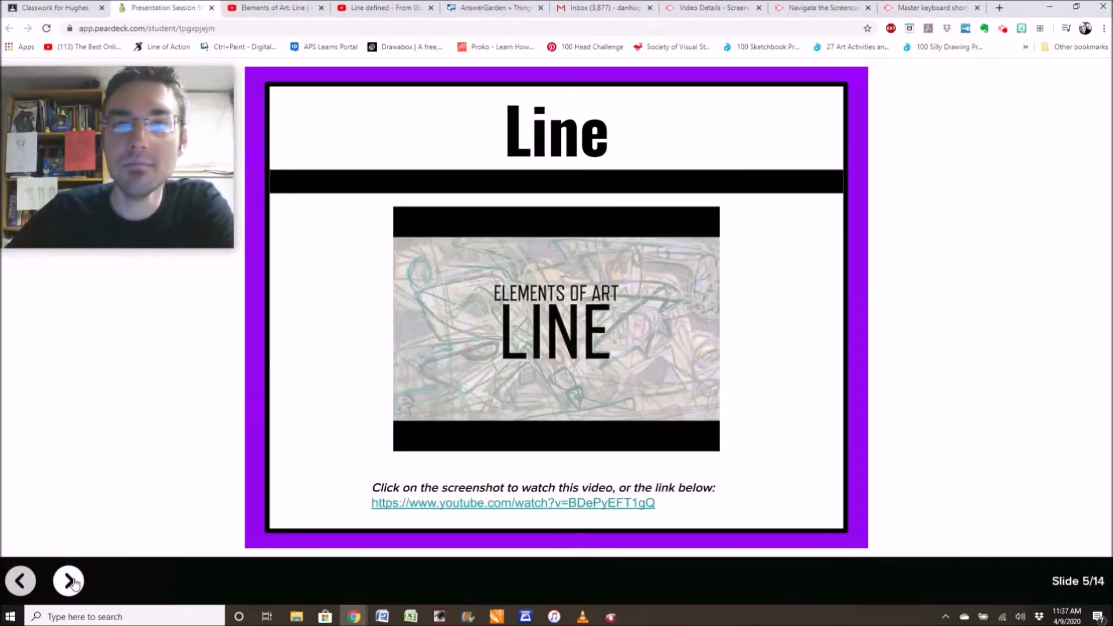
{"action": "left_click", "coordinate": [67, 581]}
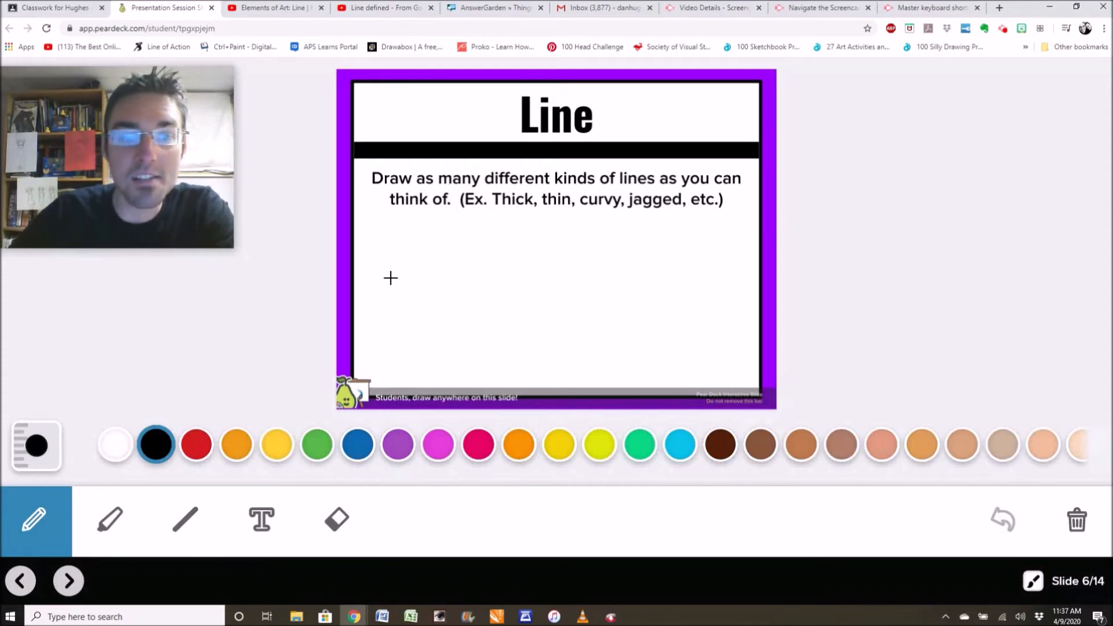
- Draw a wavy line, a group of straight vertical lines and a thick stroke on the slide
{"action": "left_click_drag", "start_coordinate": [417, 233], "coordinate": [479, 358]}
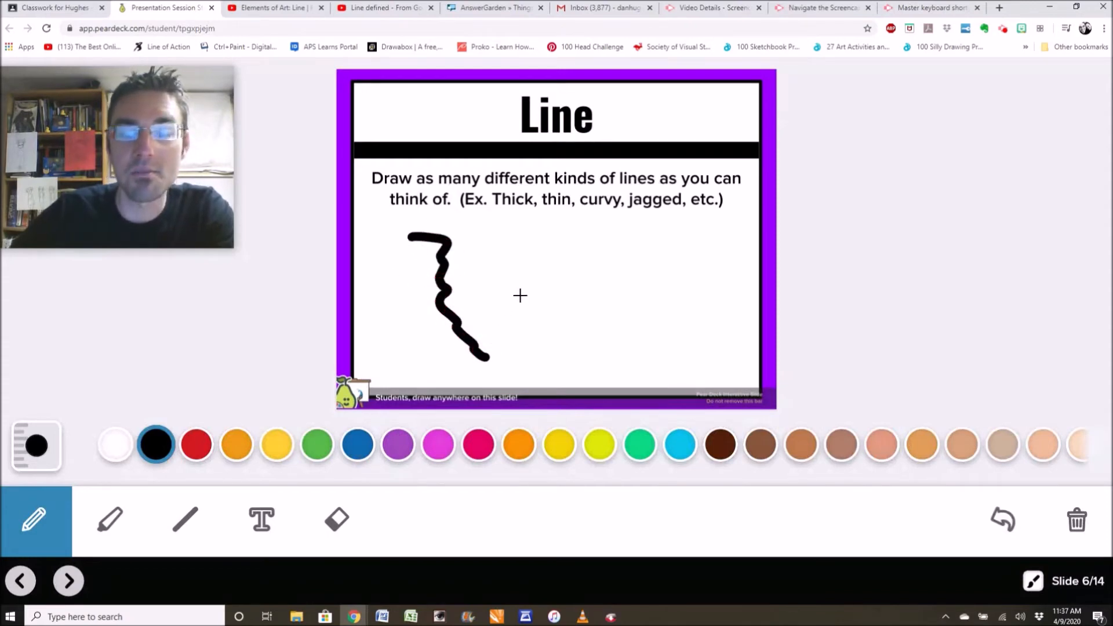
{"action": "left_click", "coordinate": [184, 518]}
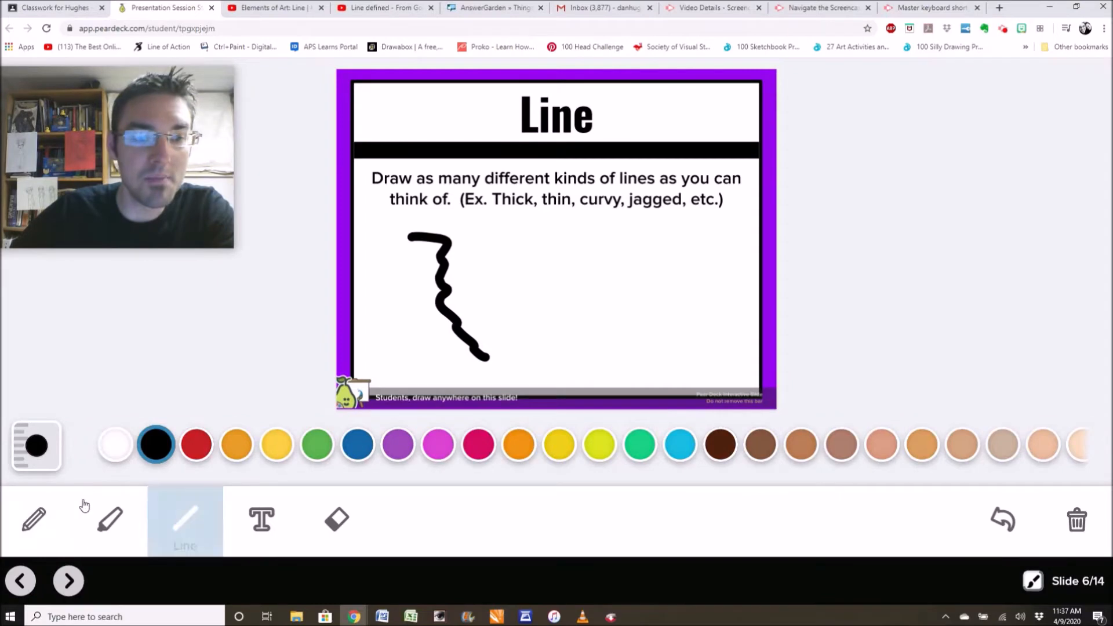
{"action": "left_click", "coordinate": [185, 520]}
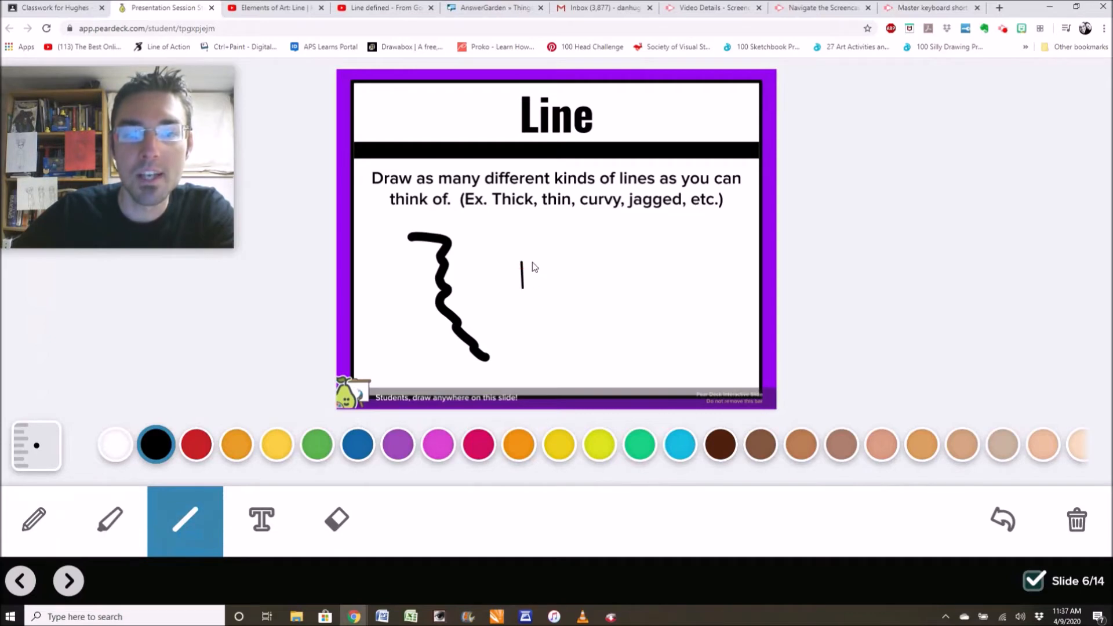
{"action": "left_click_drag", "start_coordinate": [529, 248], "coordinate": [532, 305]}
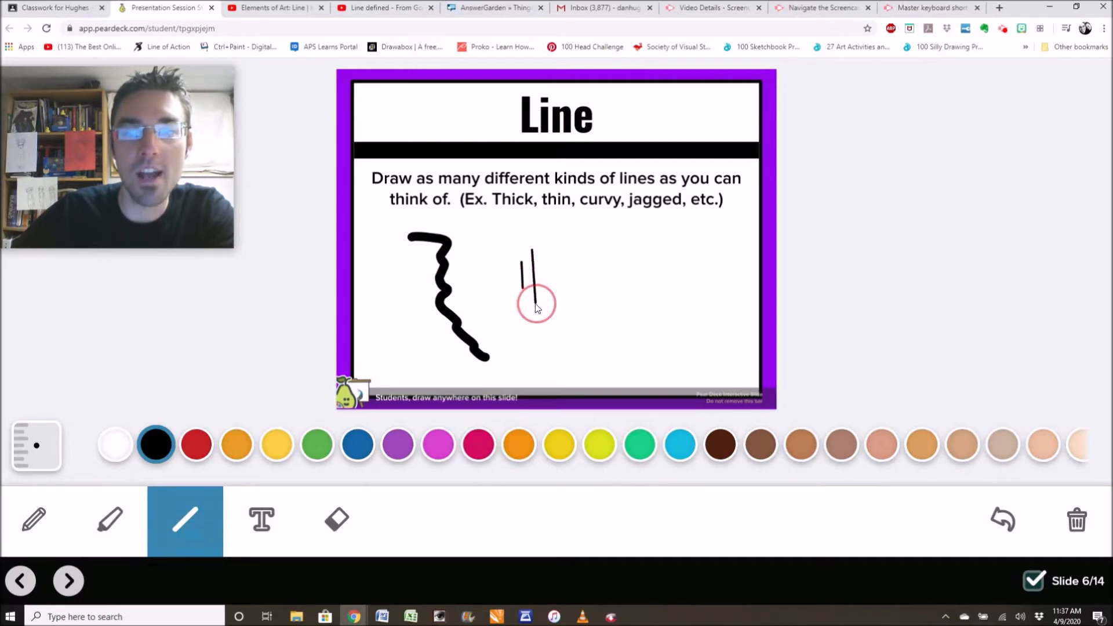
{"action": "left_click_drag", "start_coordinate": [536, 305], "coordinate": [545, 238]}
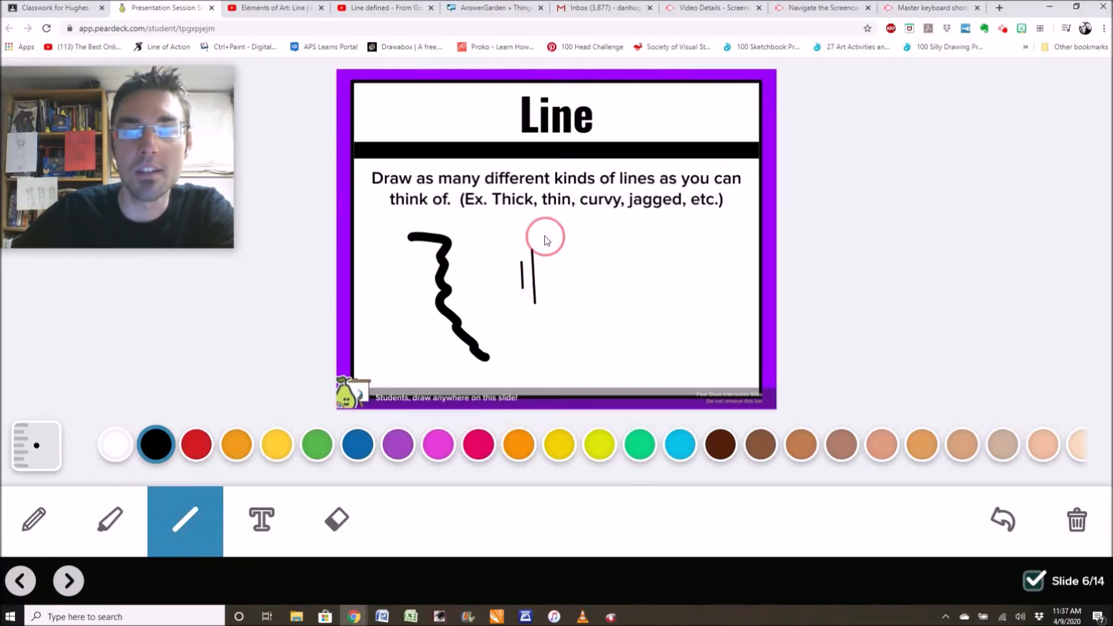
{"action": "left_click_drag", "start_coordinate": [552, 244], "coordinate": [555, 323]}
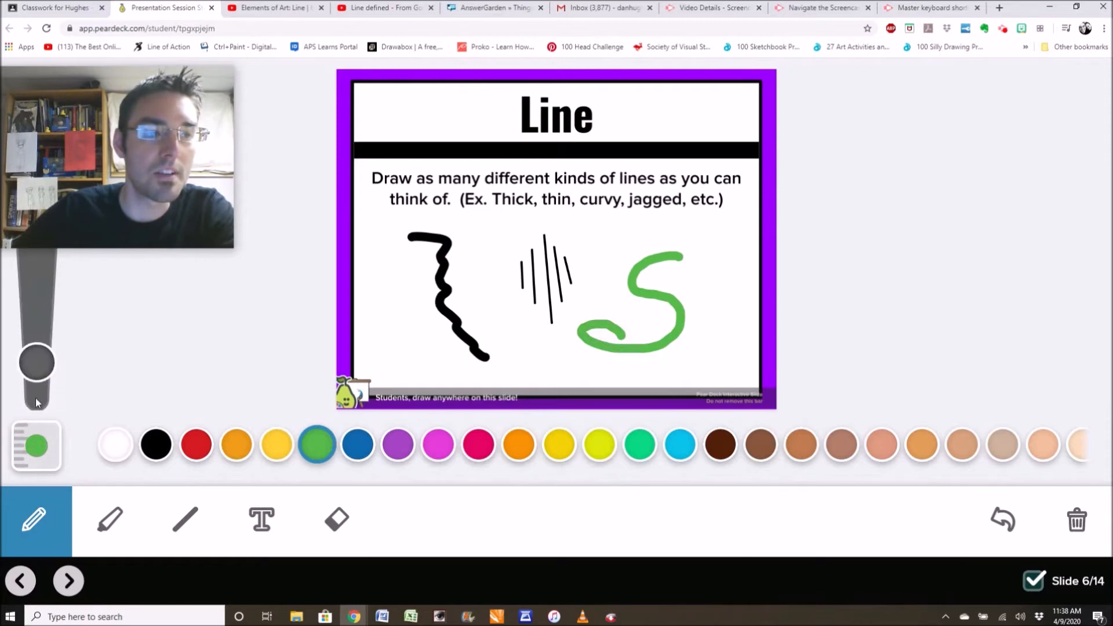
{"action": "left_click_drag", "start_coordinate": [362, 277], "coordinate": [441, 362]}
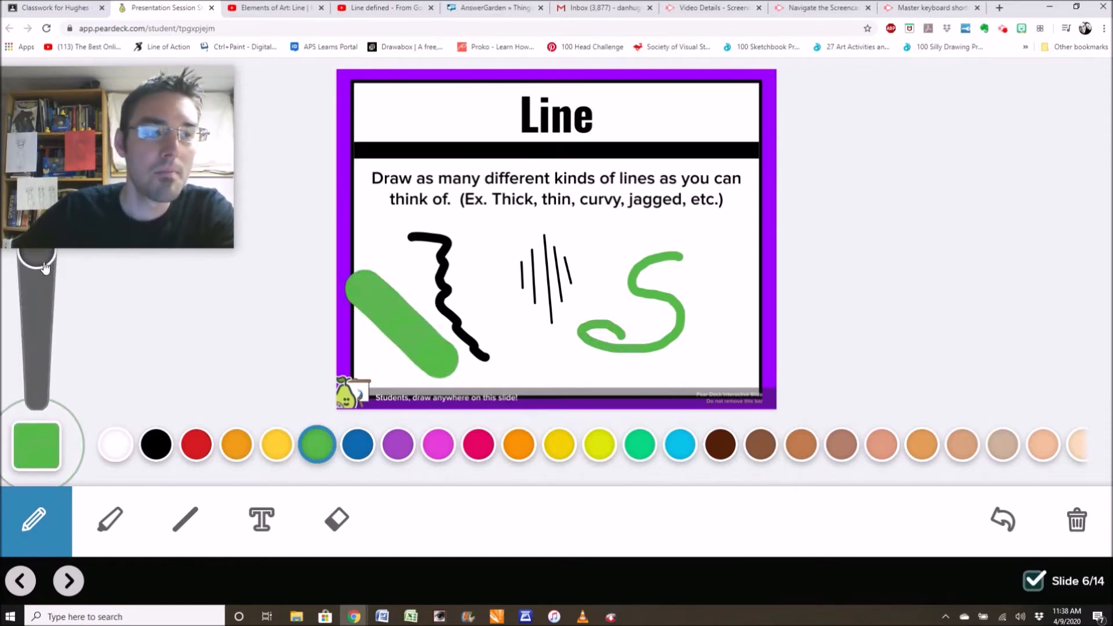
- Add blue crosshatch lines above the green S, pick the eraser, and move to slide 7
{"action": "left_click", "coordinate": [357, 446]}
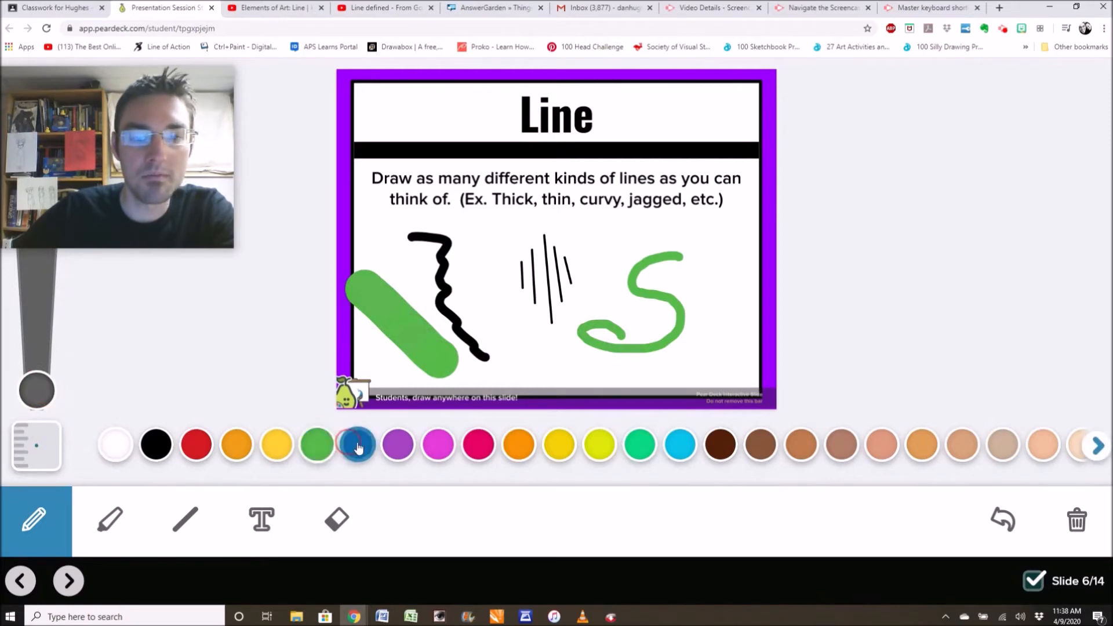
{"action": "left_click_drag", "start_coordinate": [596, 235], "coordinate": [663, 233]}
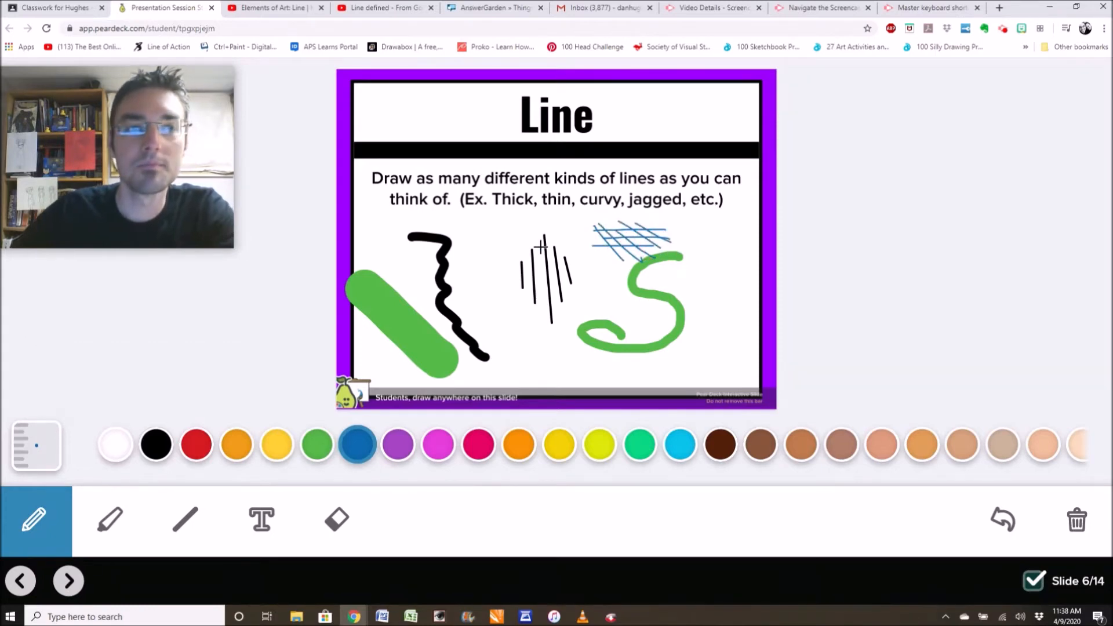
{"action": "left_click", "coordinate": [336, 520]}
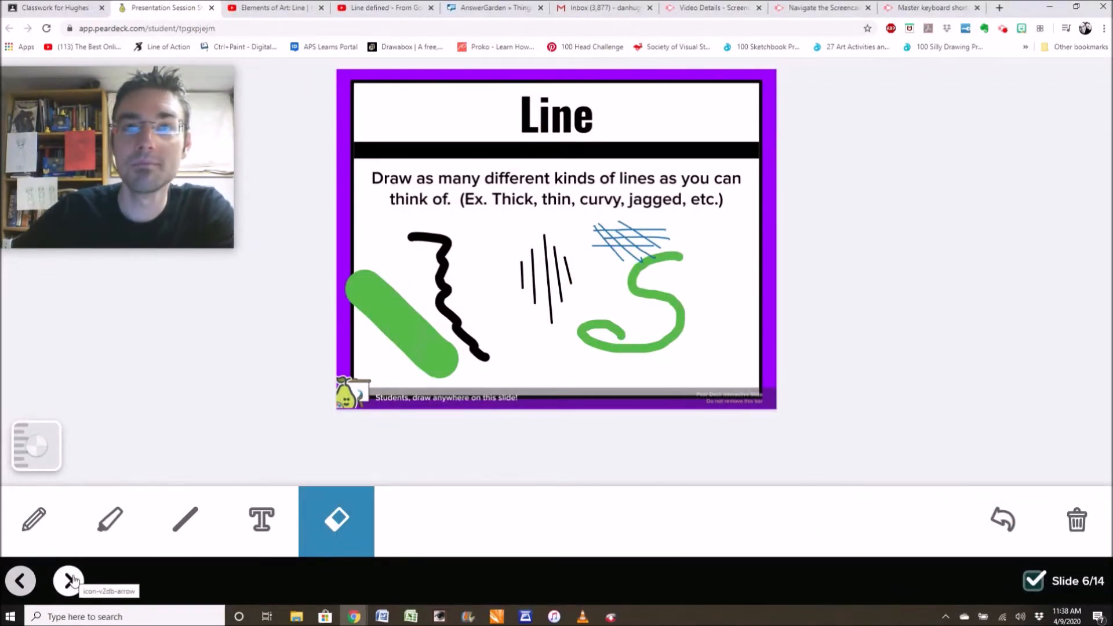
{"action": "left_click", "coordinate": [69, 580]}
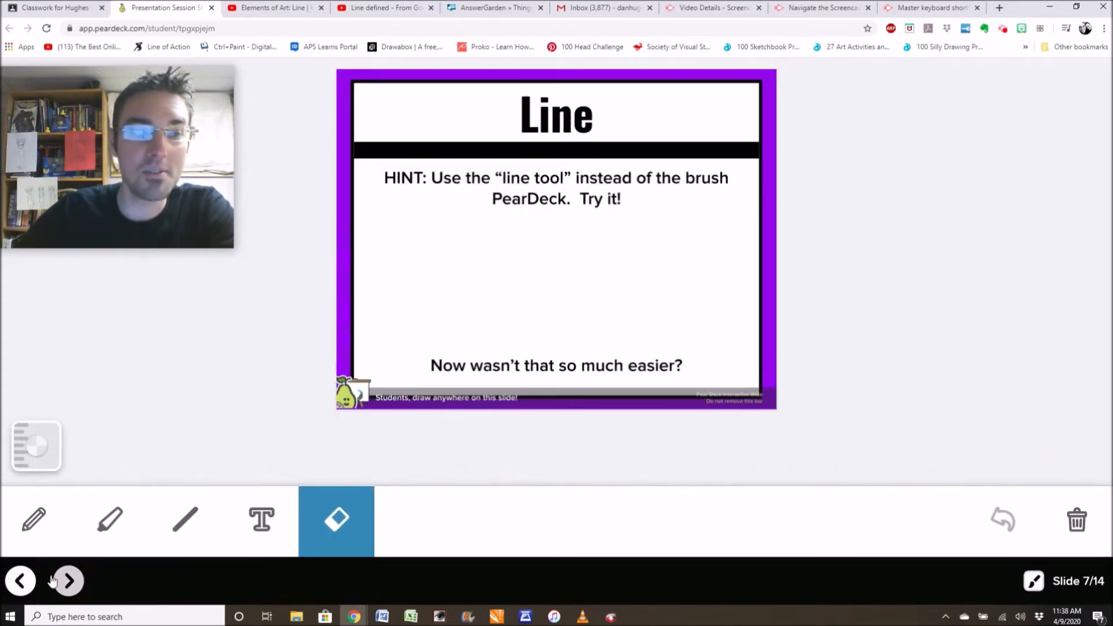
- Advance through the happy, angry, calm and silly line prompts to slide 13 of 14
{"action": "left_click", "coordinate": [67, 580]}
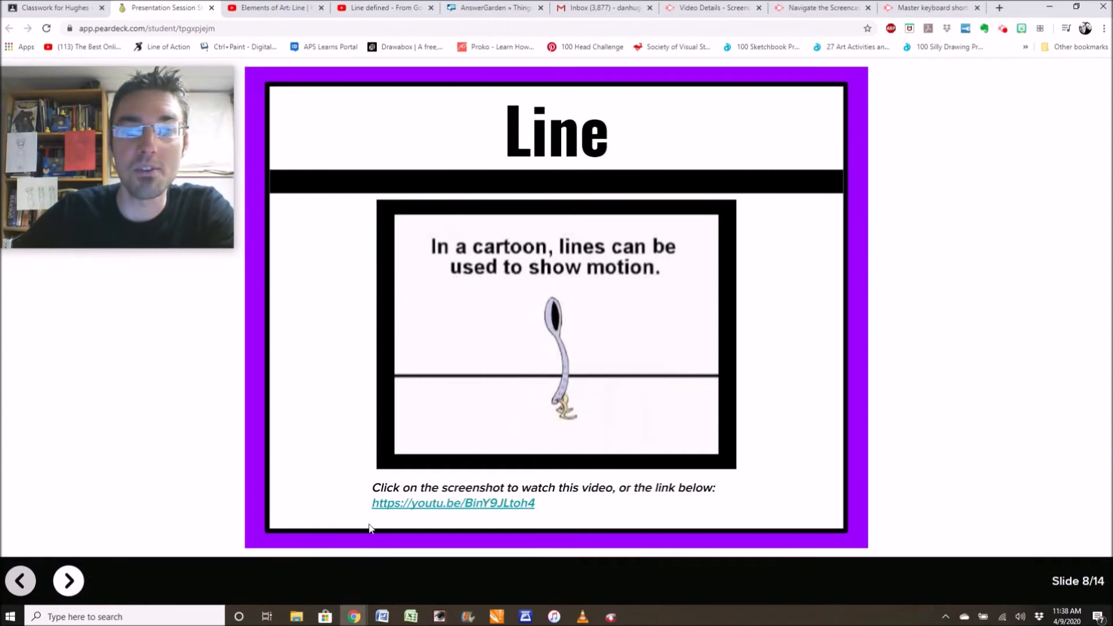
{"action": "left_click", "coordinate": [68, 580]}
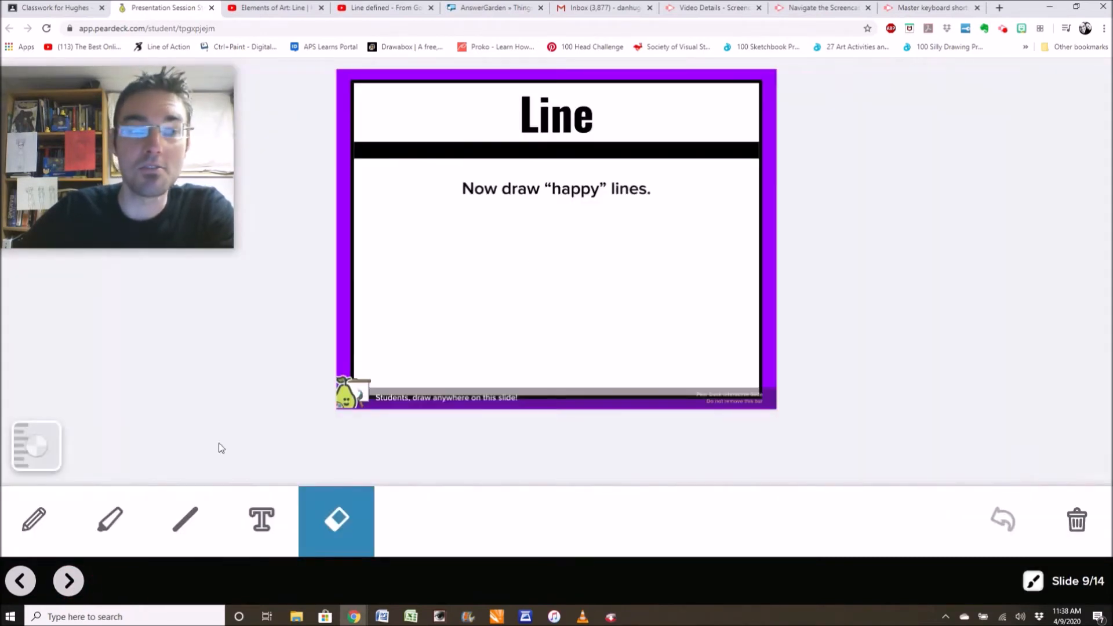
{"action": "left_click", "coordinate": [67, 581]}
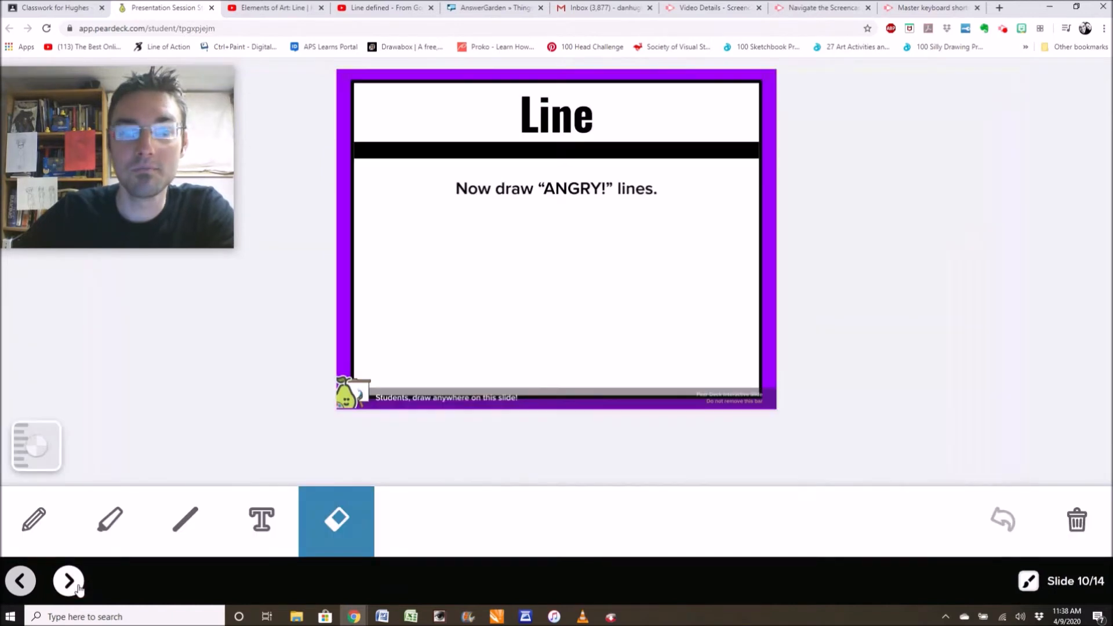
{"action": "left_click", "coordinate": [68, 581]}
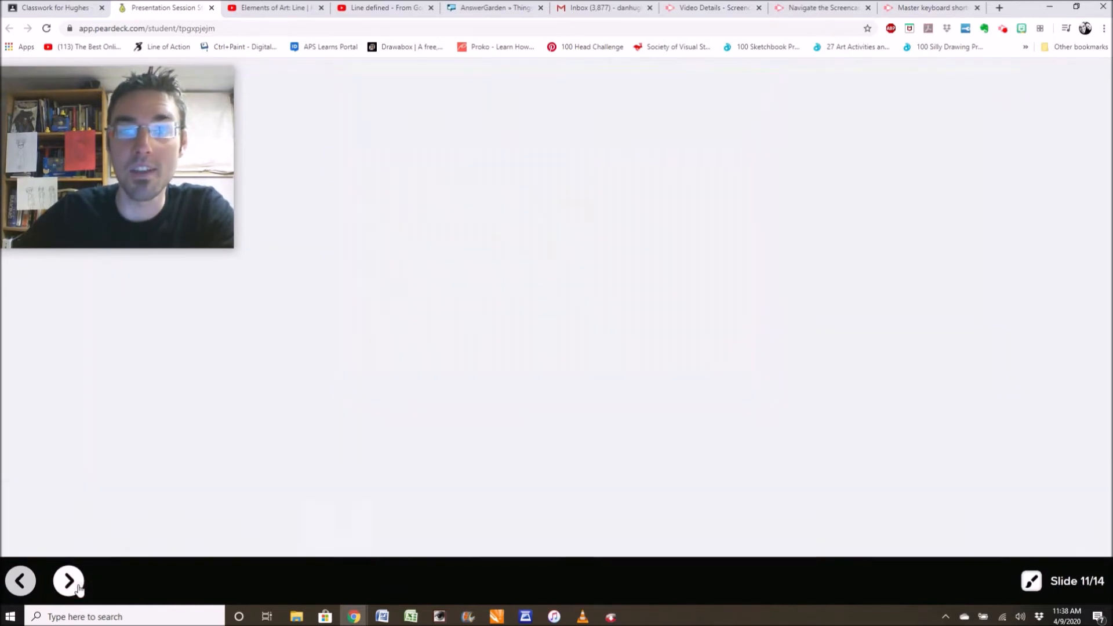
{"action": "left_click", "coordinate": [69, 580]}
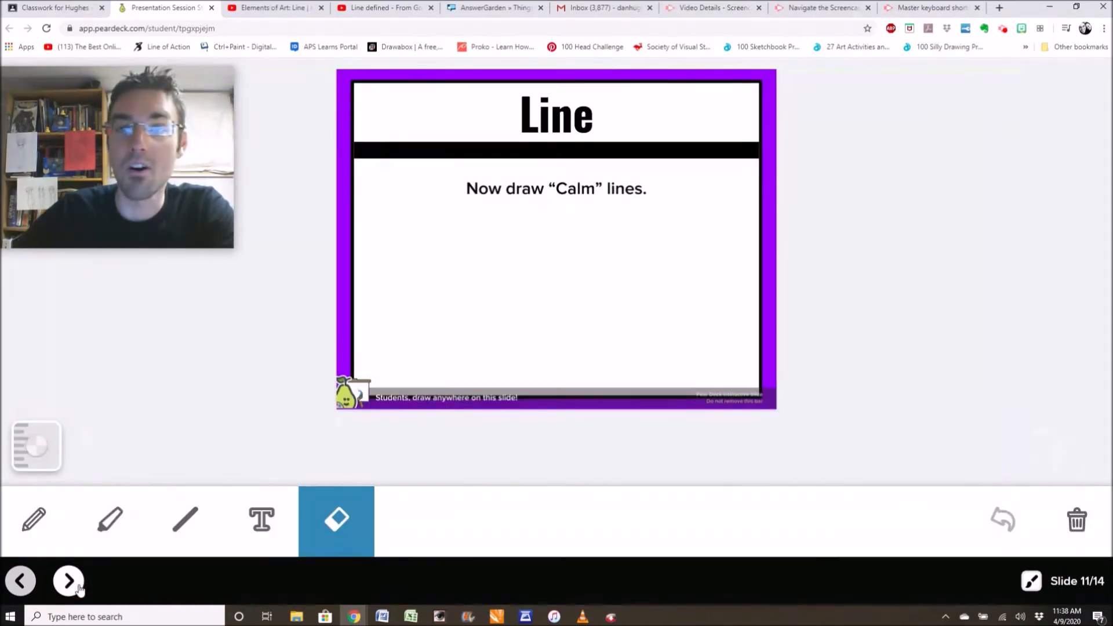
{"action": "left_click", "coordinate": [69, 581]}
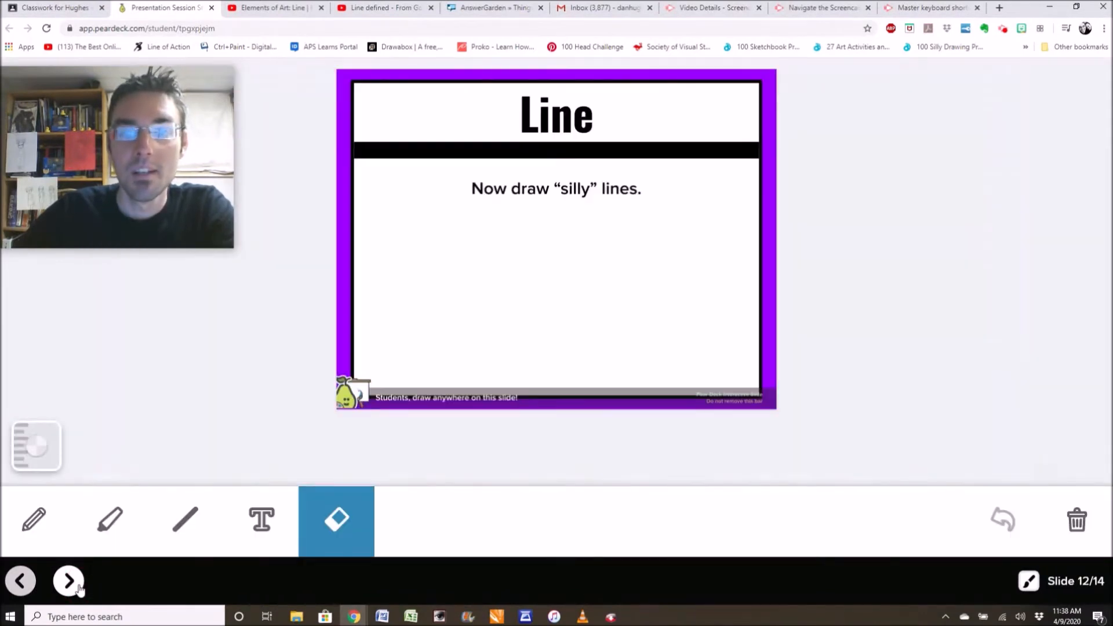
{"action": "left_click", "coordinate": [68, 581]}
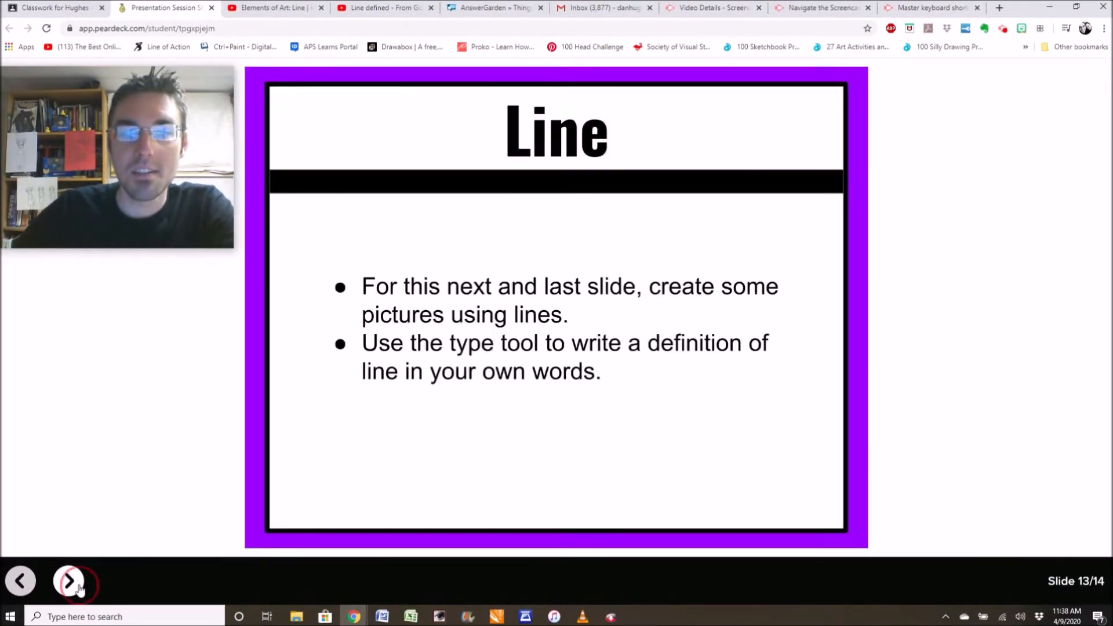
- On slide 14, write 'your own words about what line means' in the Definition box and close the lesson
{"action": "left_click", "coordinate": [69, 581]}
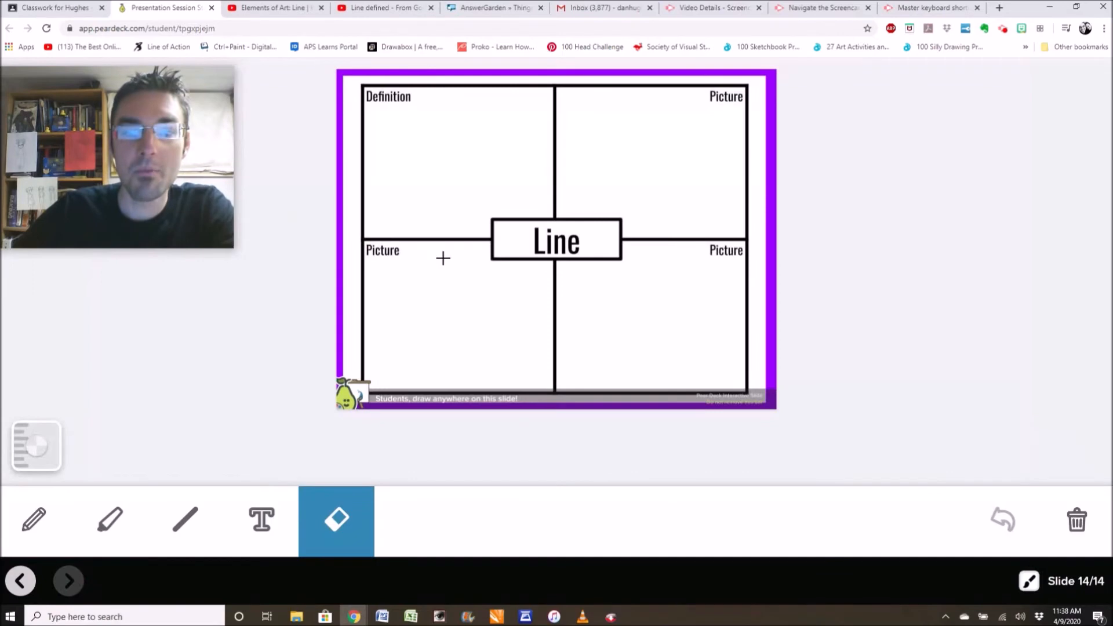
{"action": "mouse_move", "coordinate": [612, 118]}
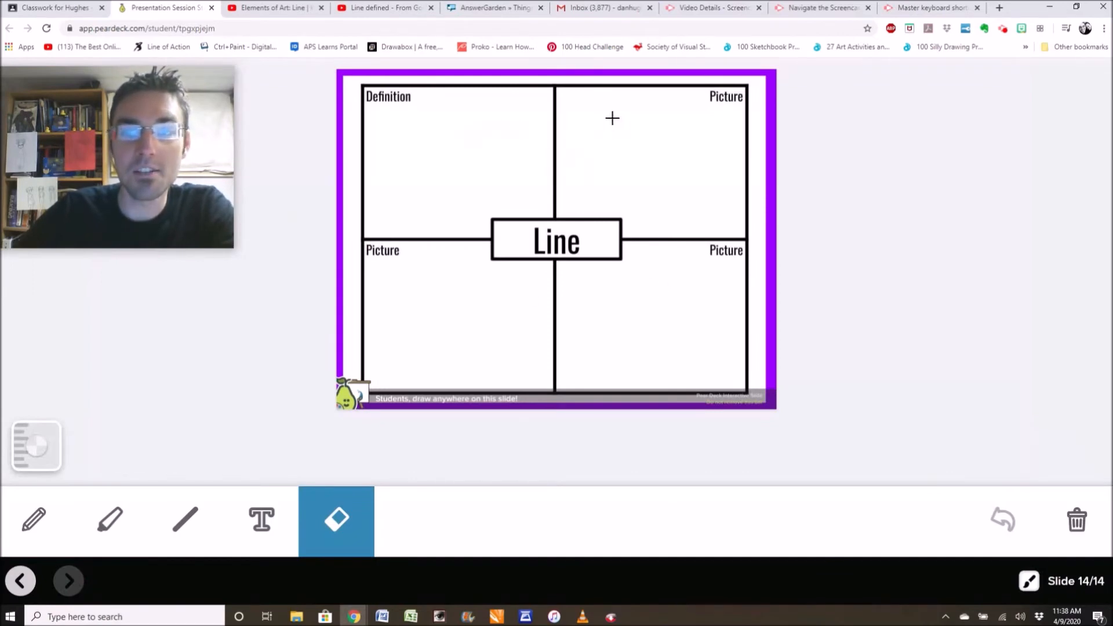
{"action": "mouse_move", "coordinate": [406, 131]}
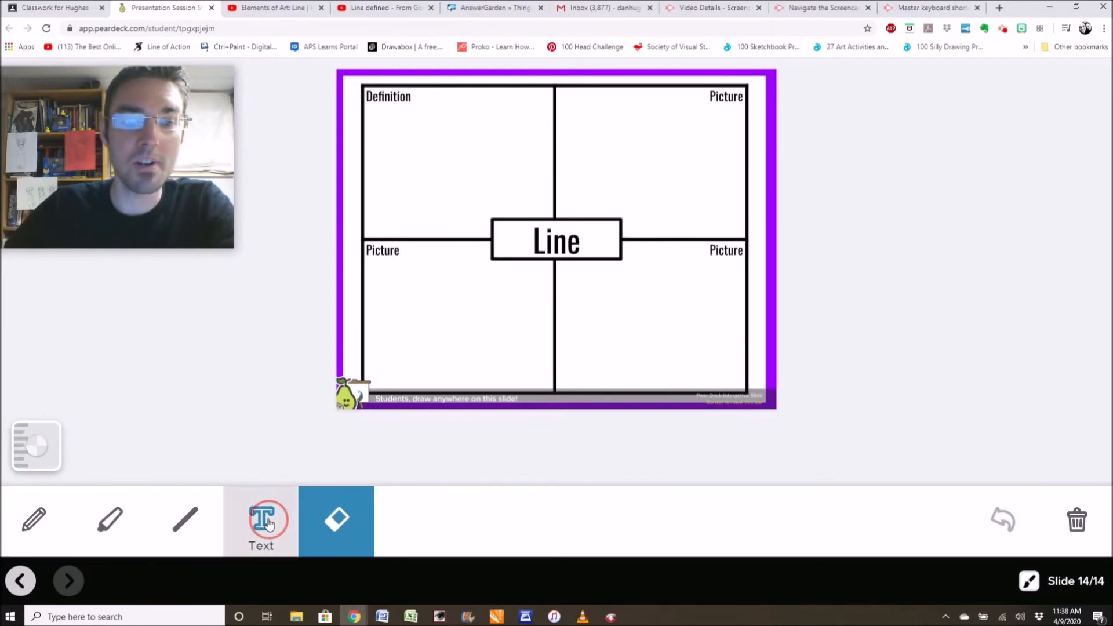
{"action": "left_click", "coordinate": [261, 521]}
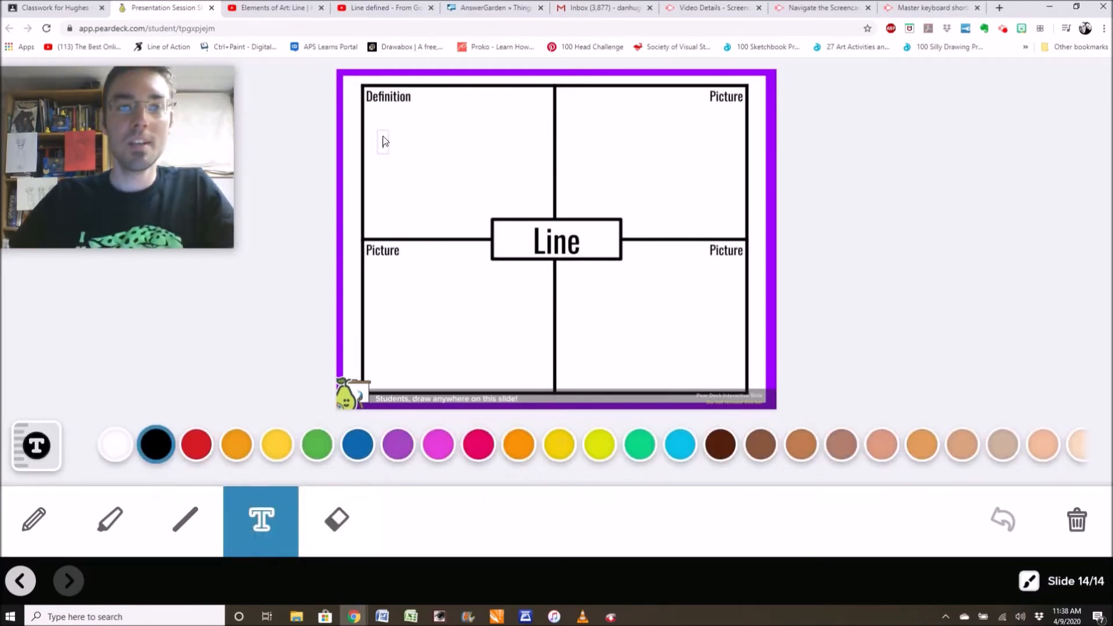
{"action": "left_click", "coordinate": [383, 141]}
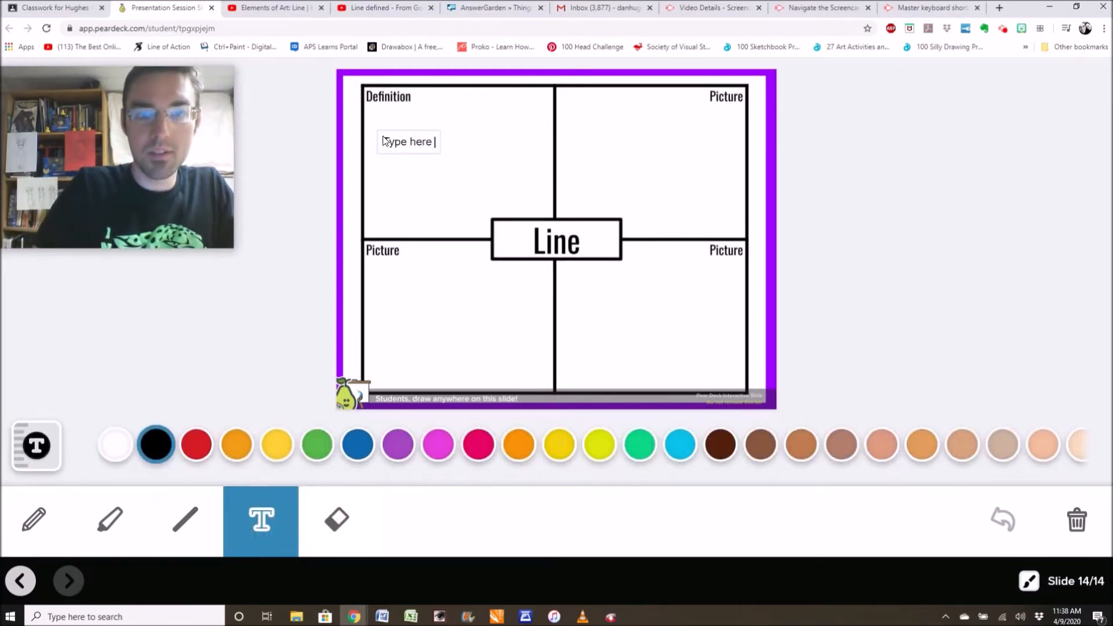
{"action": "type", "text": "your own words"}
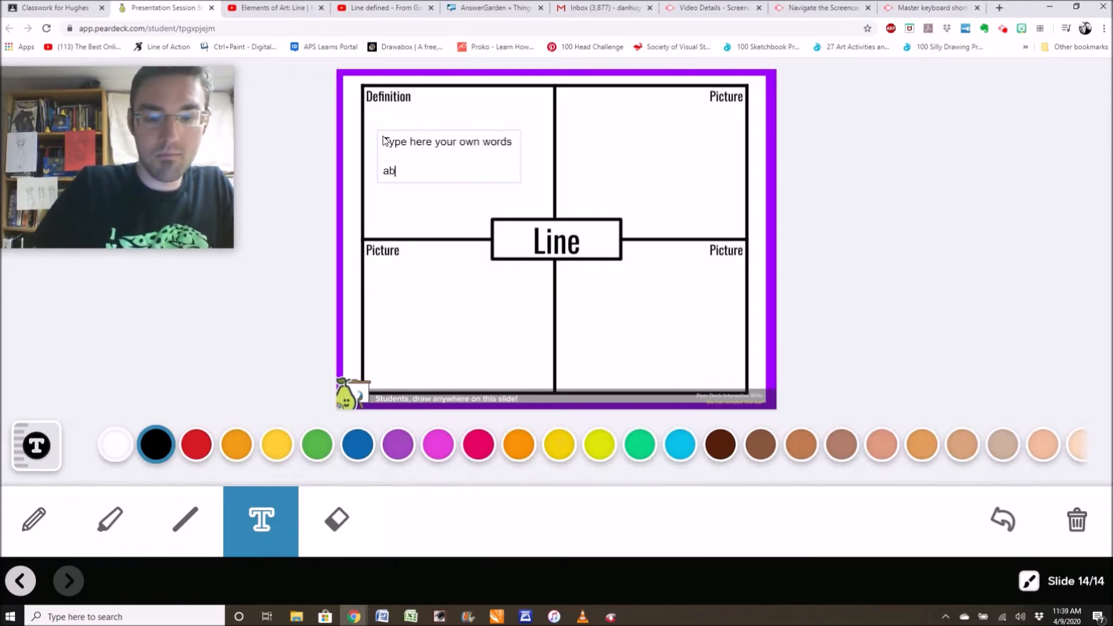
{"action": "type", "text": "about what means"}
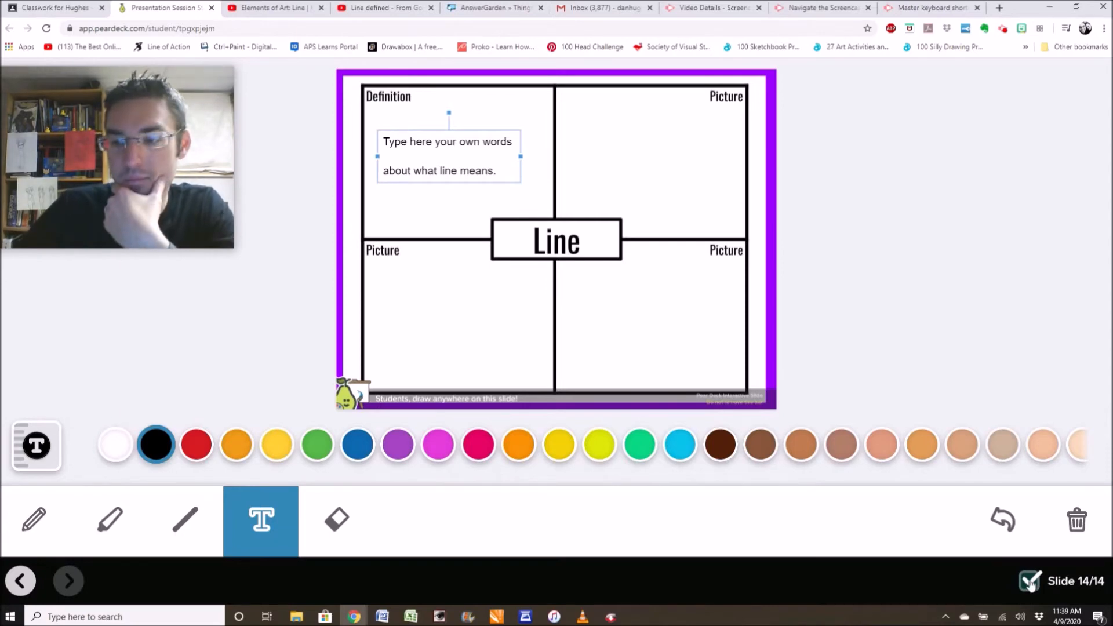
{"action": "mouse_move", "coordinate": [647, 567]}
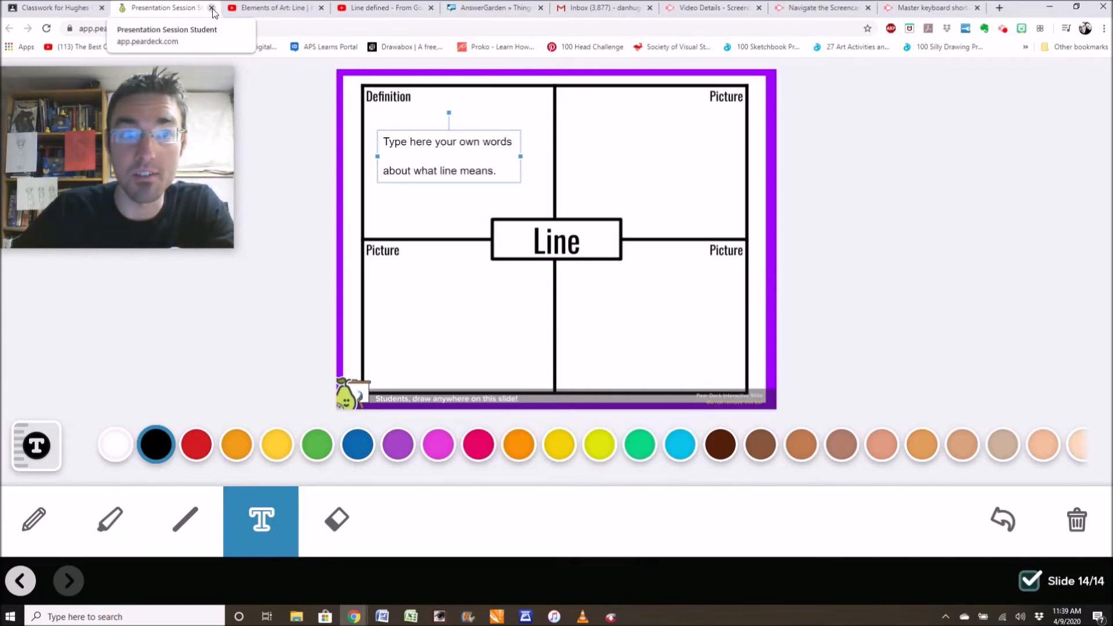
{"action": "left_click", "coordinate": [211, 13]}
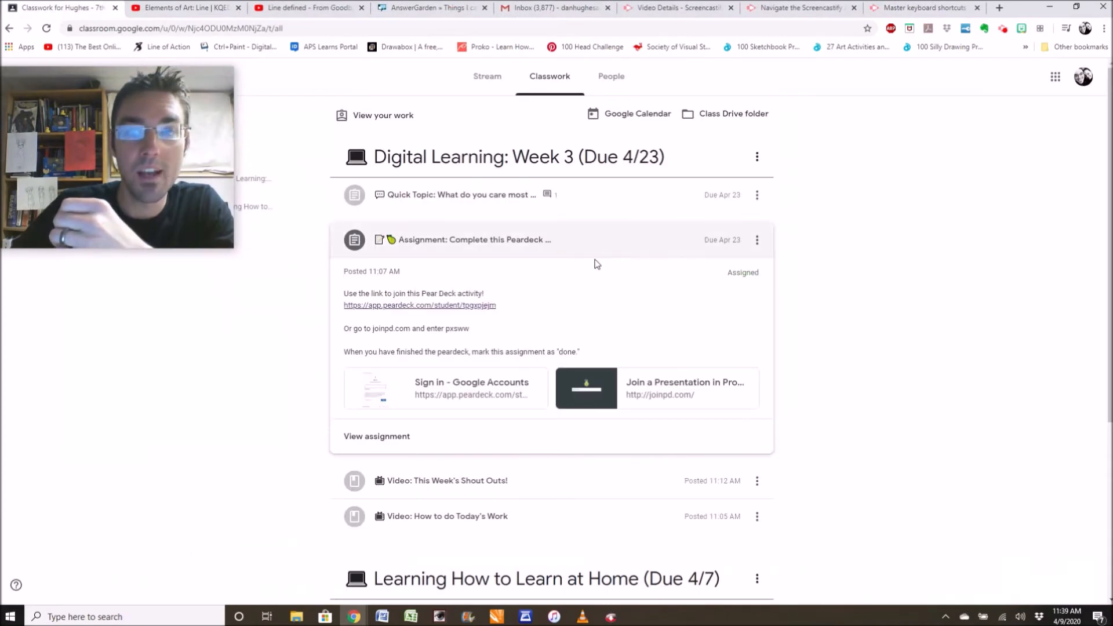
- Open the full Peardeck Line assignment page from the Classwork list
{"action": "left_click", "coordinate": [473, 239]}
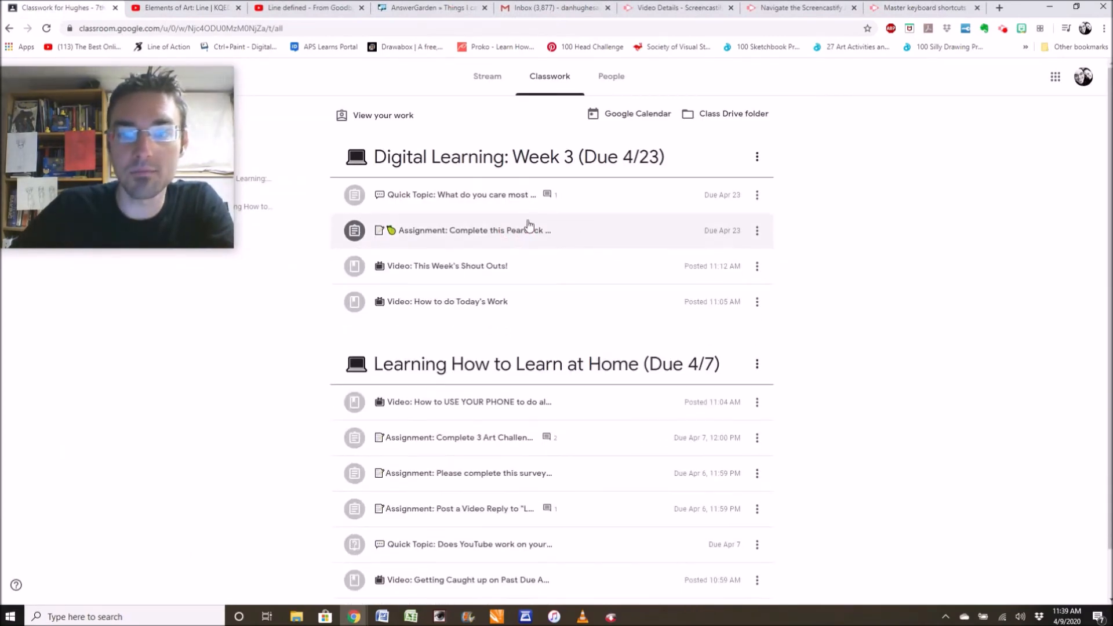
{"action": "left_click", "coordinate": [473, 230]}
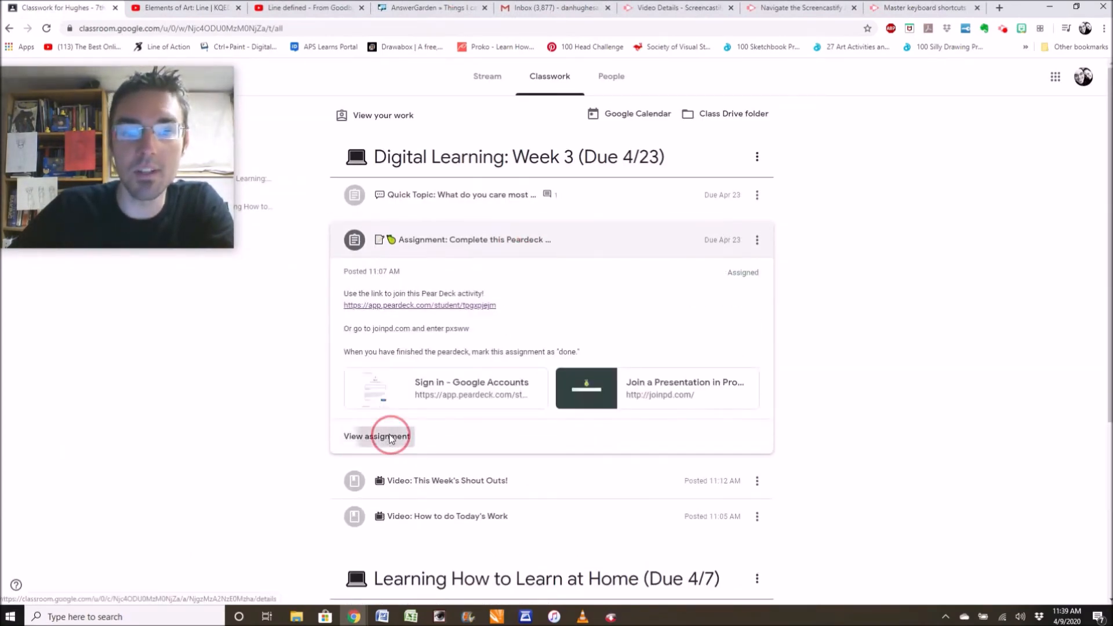
{"action": "left_click", "coordinate": [377, 436]}
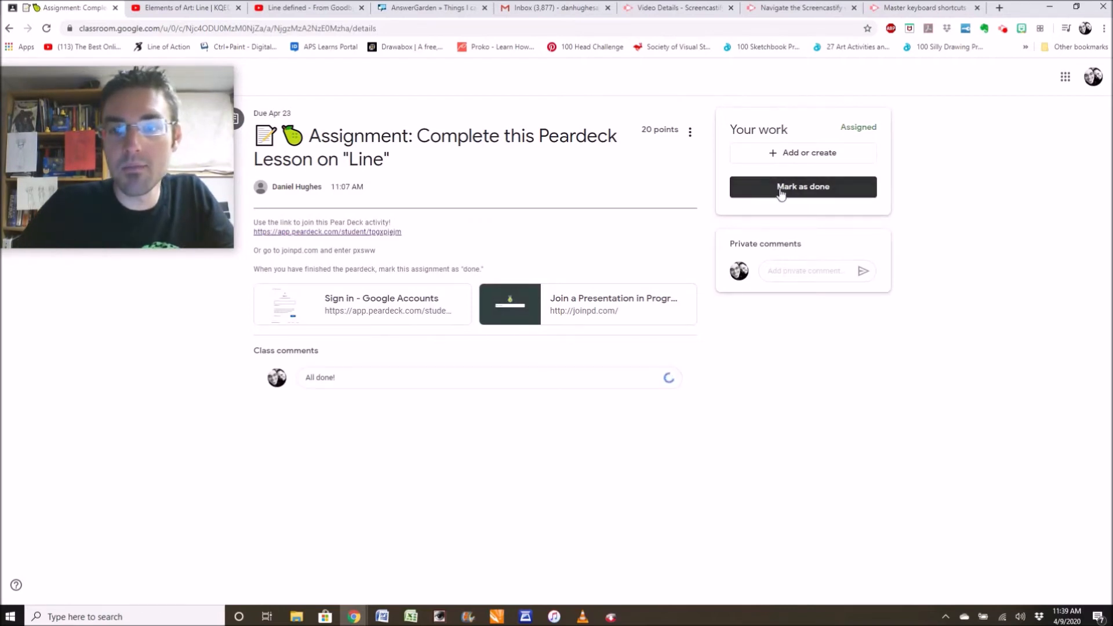
- Mark the Line assignment as done, then unsubmit it back to Assigned
{"action": "left_click", "coordinate": [803, 187]}
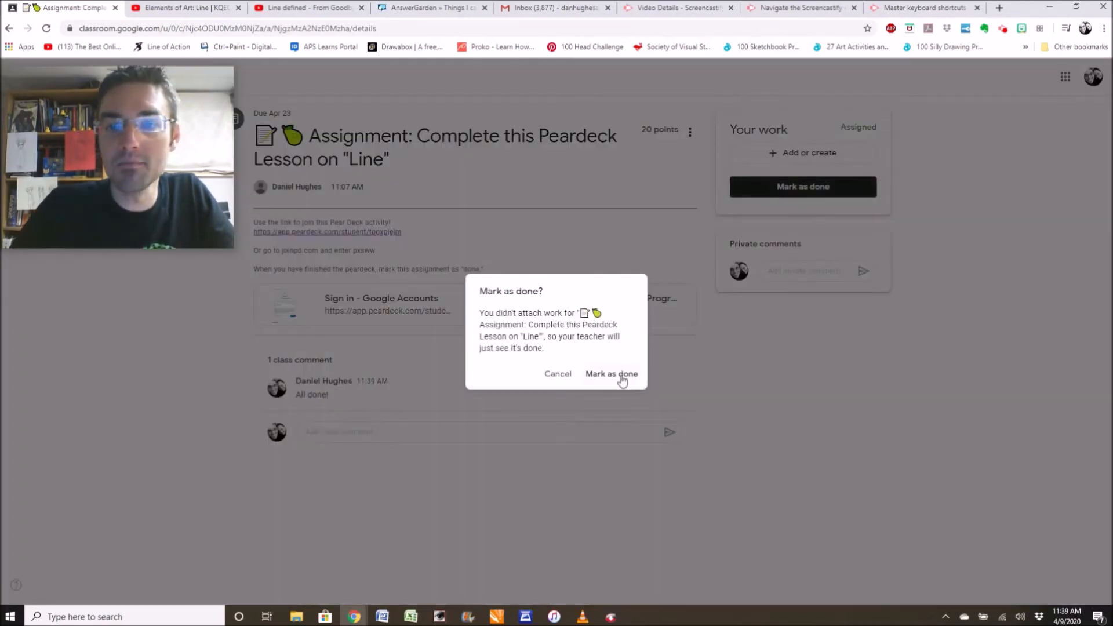
{"action": "left_click", "coordinate": [611, 374]}
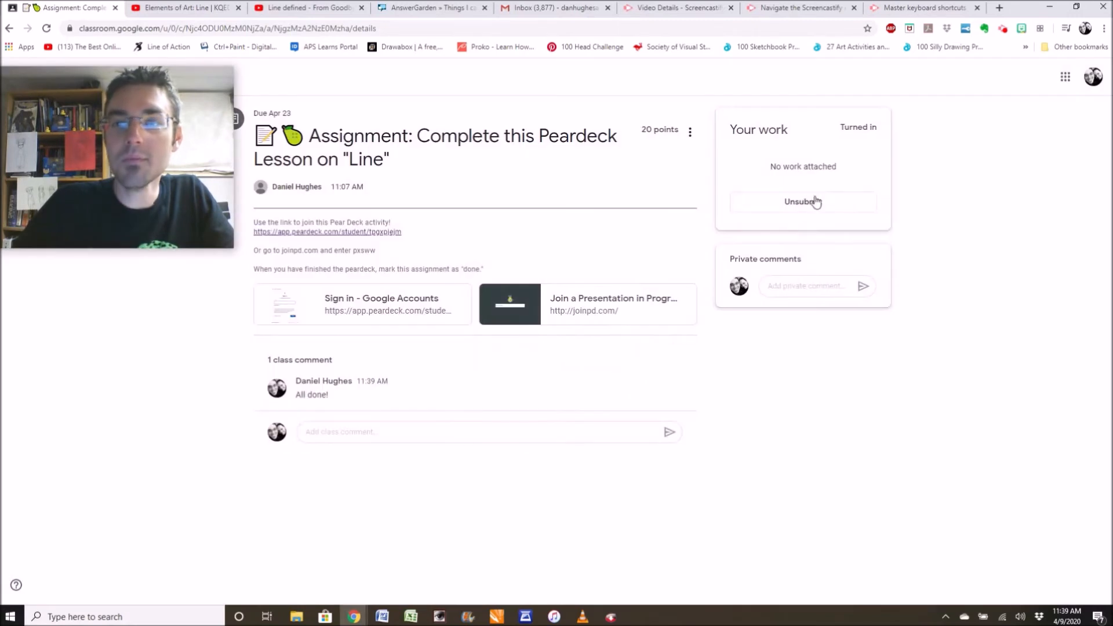
{"action": "left_click", "coordinate": [803, 202]}
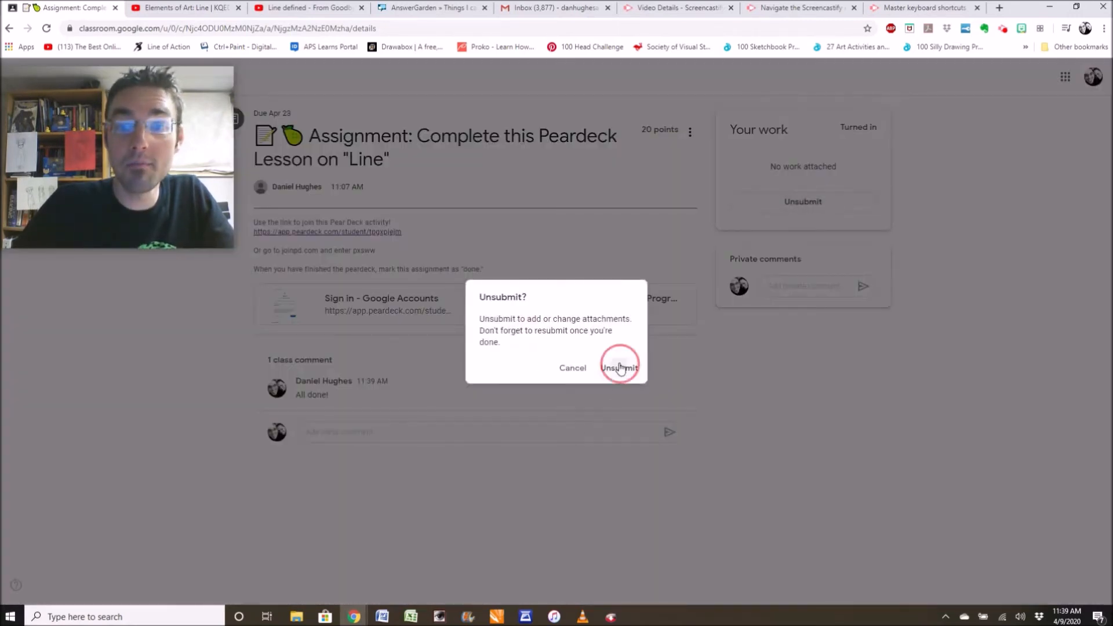
{"action": "left_click", "coordinate": [618, 367]}
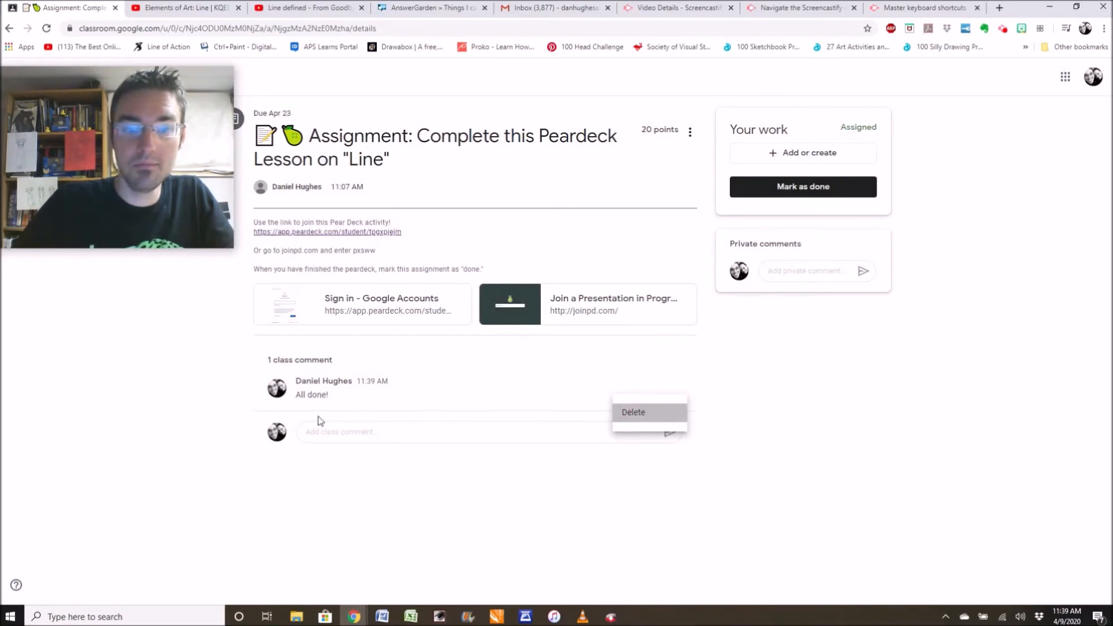
- Delete the 'All done!' class comment and begin a new comment 'Wa'
{"action": "left_click", "coordinate": [634, 412]}
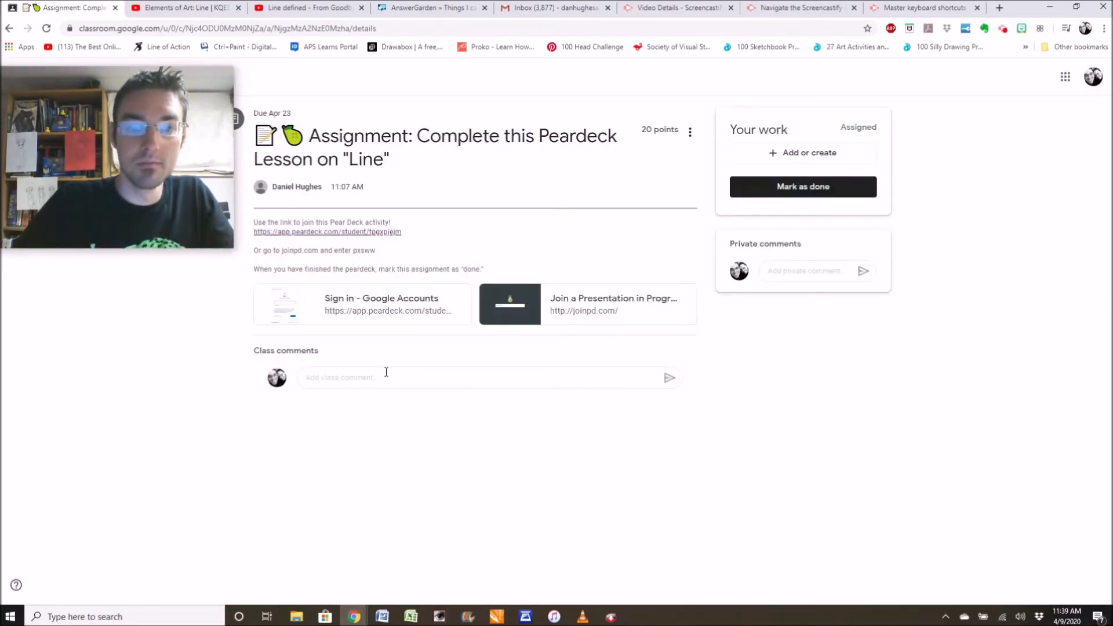
{"action": "type", "text": "Wait wait!  I have a"}
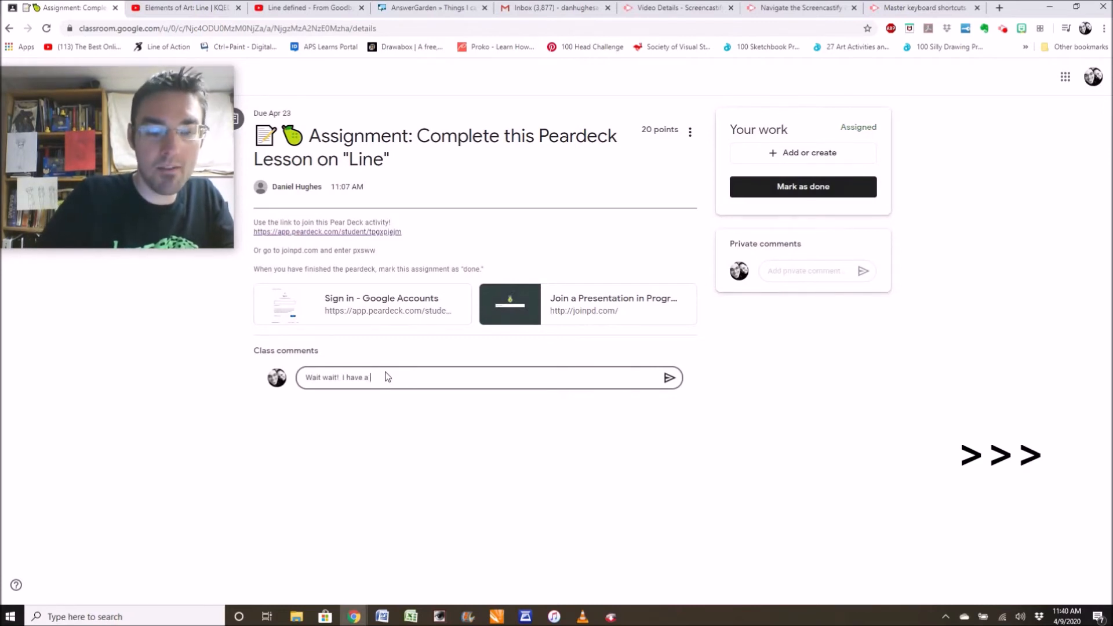
- Post the class comment 'QUESTION! What is it we are supposed to be doing?'
{"action": "type", "text": "QUESTION!"}
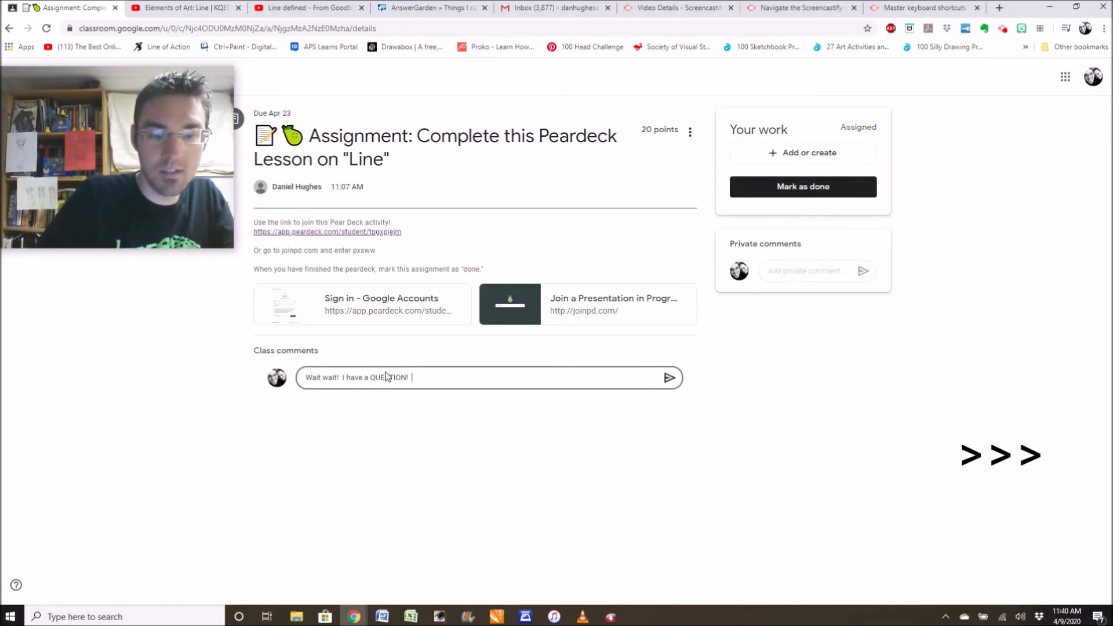
{"action": "type", "text": "What is it"}
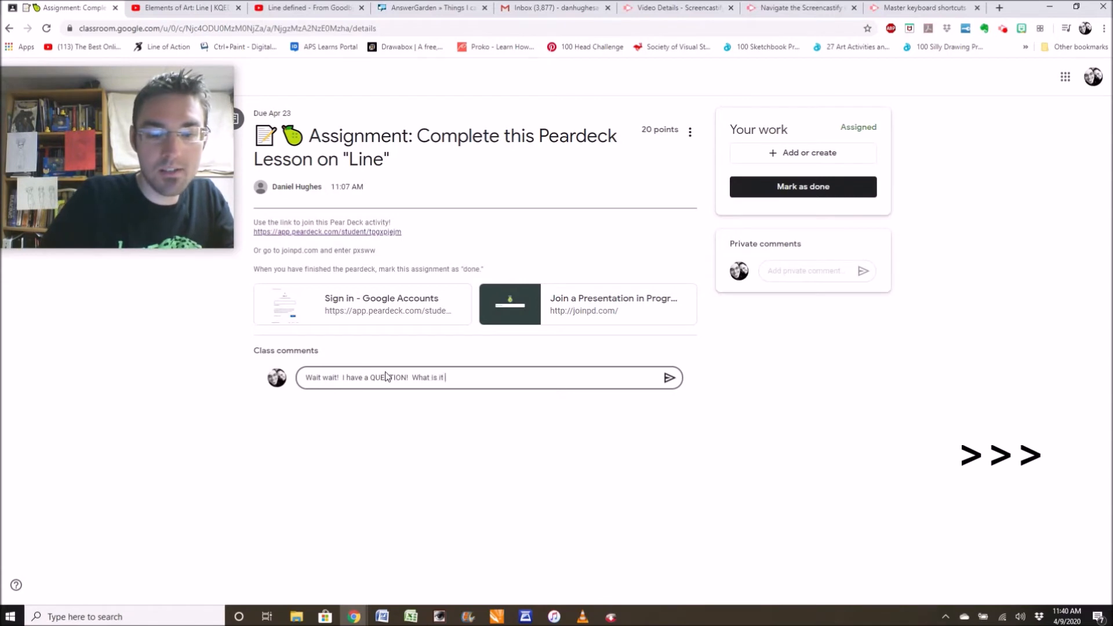
{"action": "type", "text": "we are supposed to be doi"}
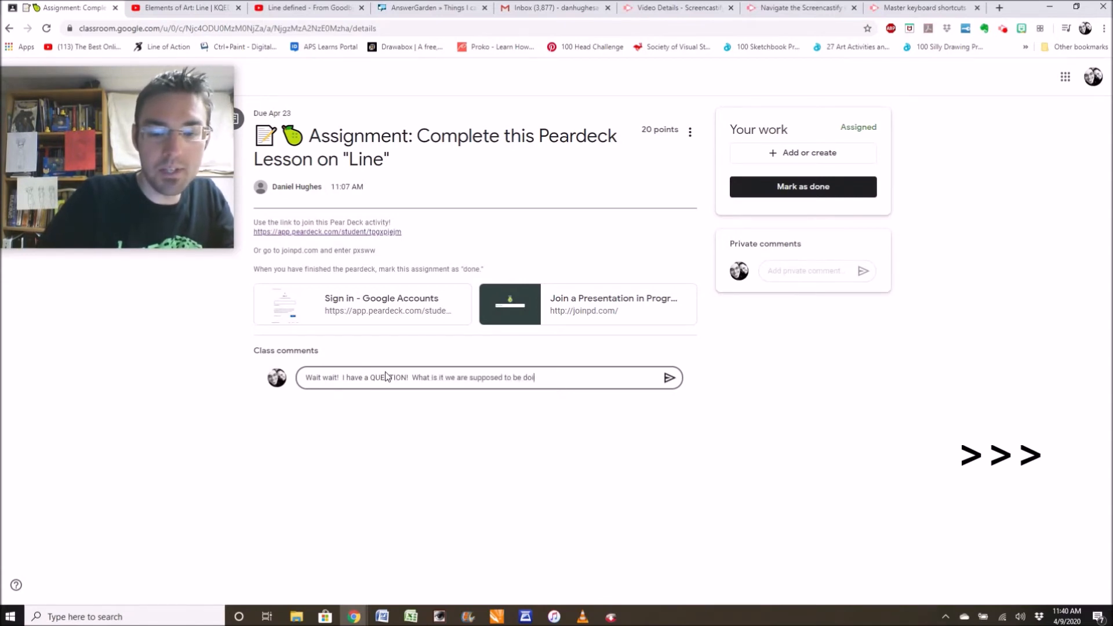
{"action": "left_click", "coordinate": [668, 377]}
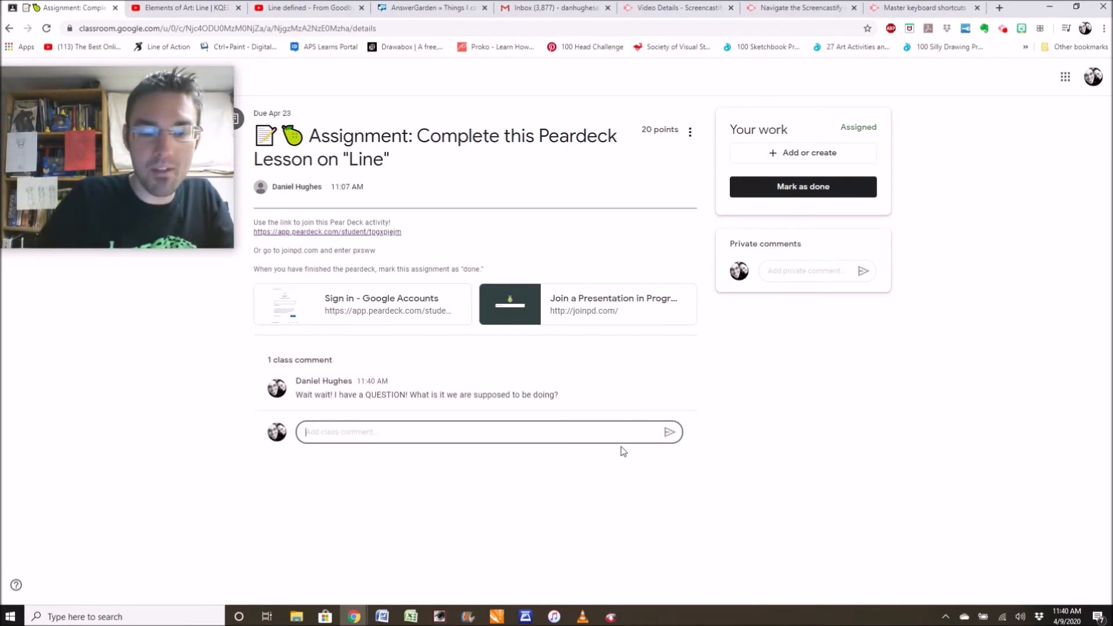
- Post the reply telling students to watch the video on how to do today's work
{"action": "type", "text": "Watch the video that shows you h"}
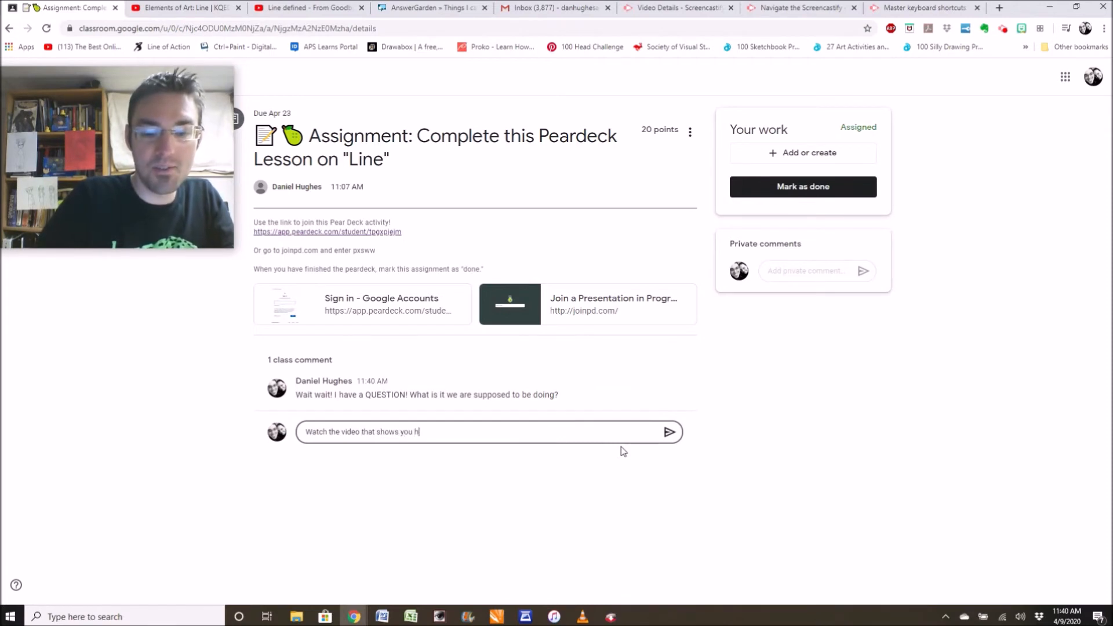
{"action": "type", "text": "ow to do"}
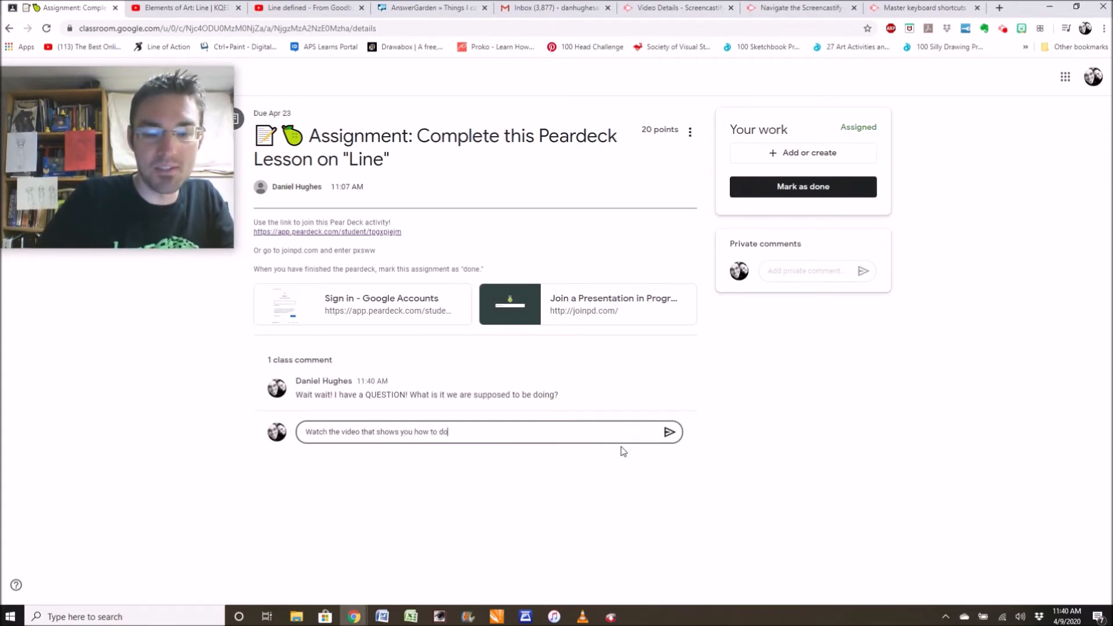
{"action": "type", "text": "today's work"}
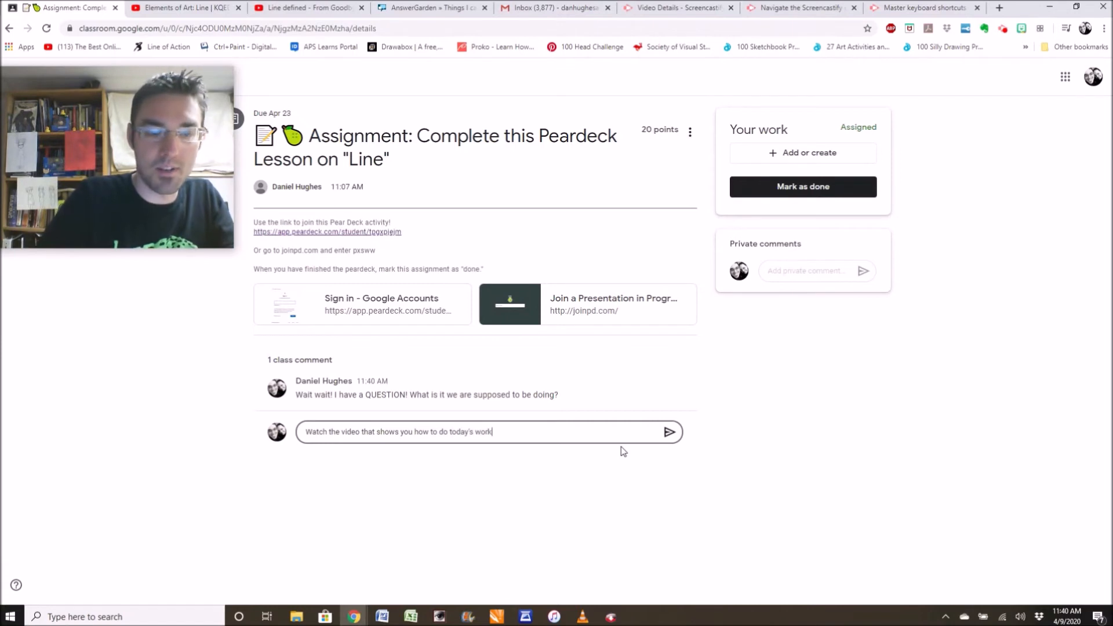
{"action": "left_click", "coordinate": [668, 432]}
{"action": "type", "text": "M"}
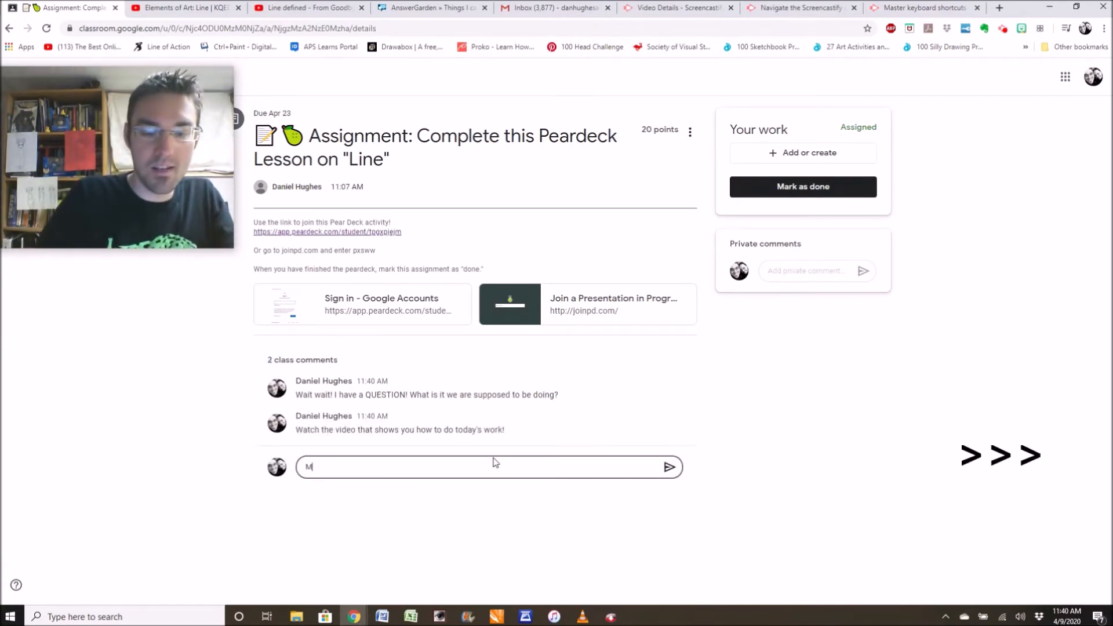
- Post the class comment 'My chromebook isn't working.'
{"action": "type", "text": "y chromebook isn't working."}
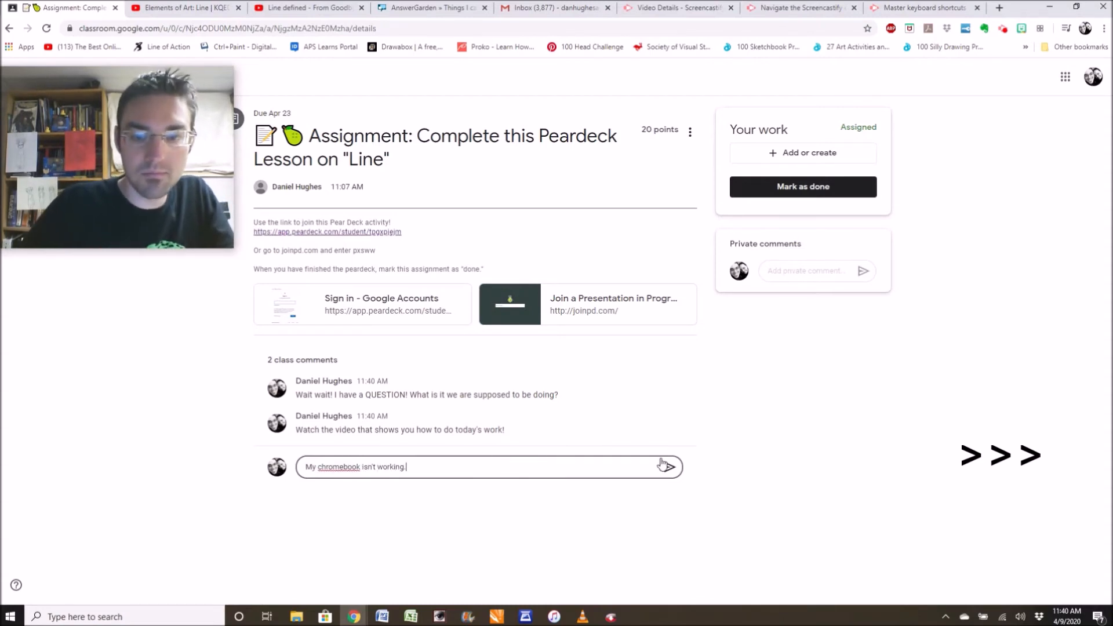
{"action": "left_click", "coordinate": [665, 466]}
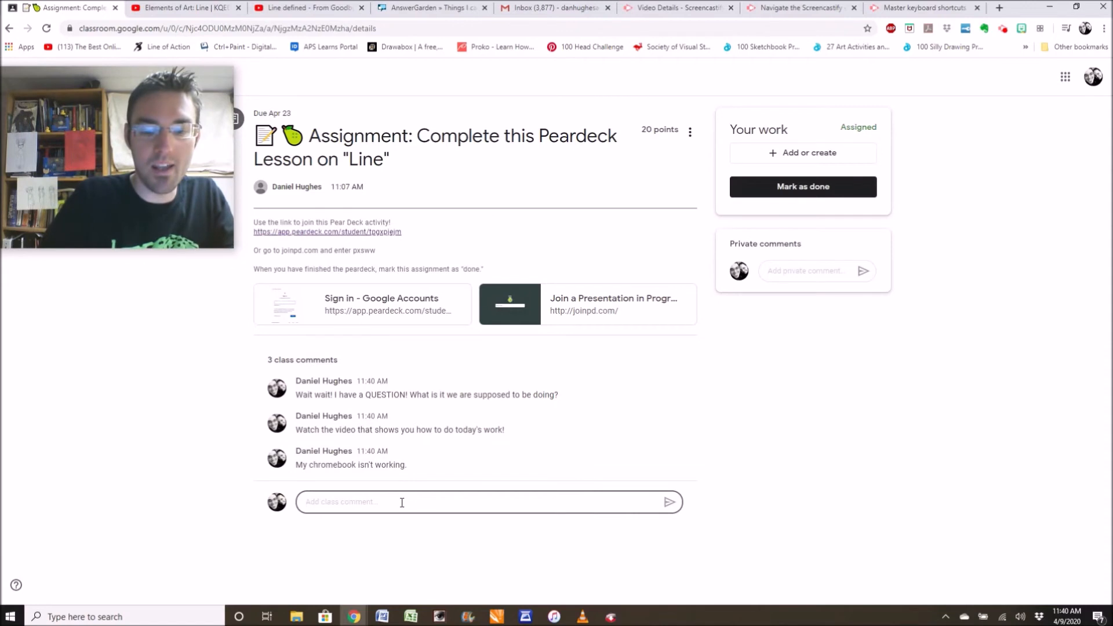
- Draft a reply 'Then use your phone! Here's how to use your phone'
{"action": "type", "text": "Then use your p"}
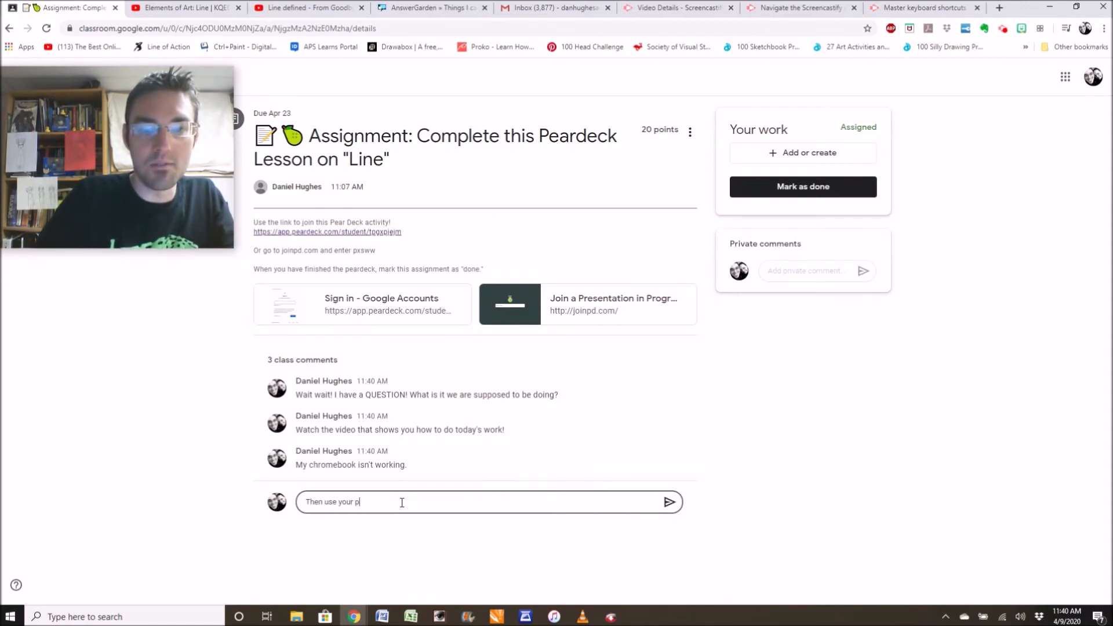
{"action": "type", "text": "hone! Here is a video that shows you hwo t"}
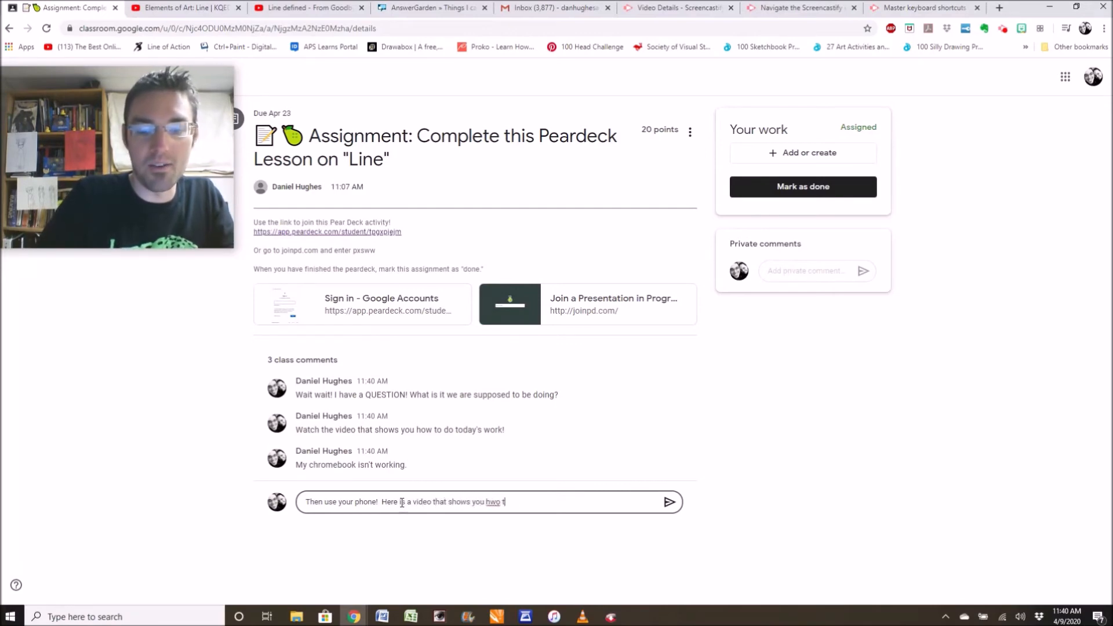
{"action": "type", "text": "o use your phone"}
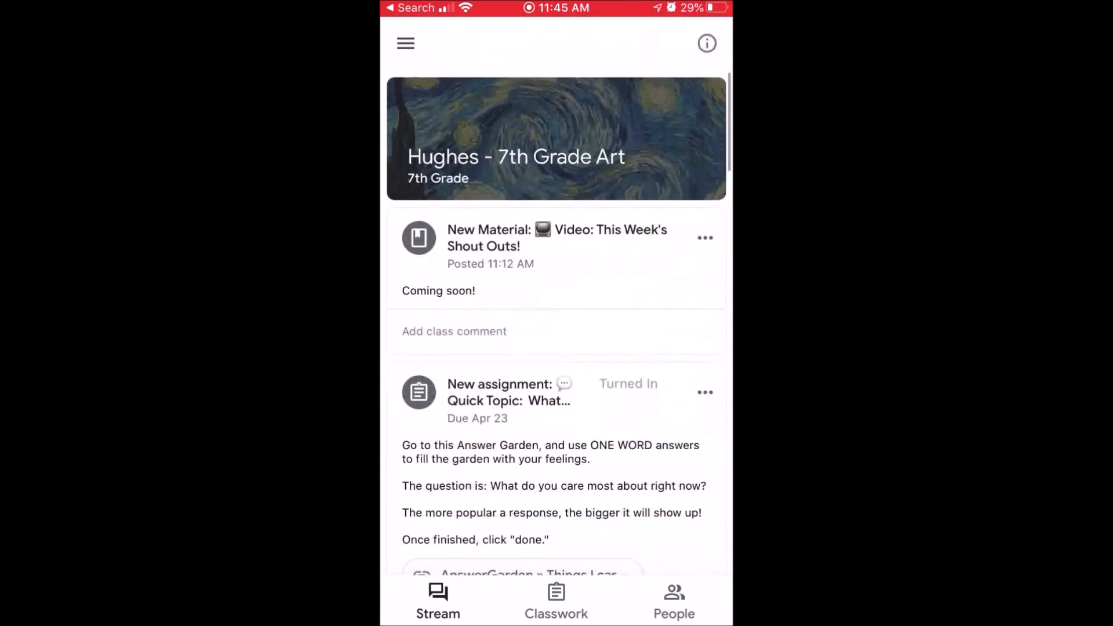
- On the phone, open the Quick Topic assignment, visit its AnswerGarden answer box and return to the assignment
{"action": "left_click", "coordinate": [555, 602]}
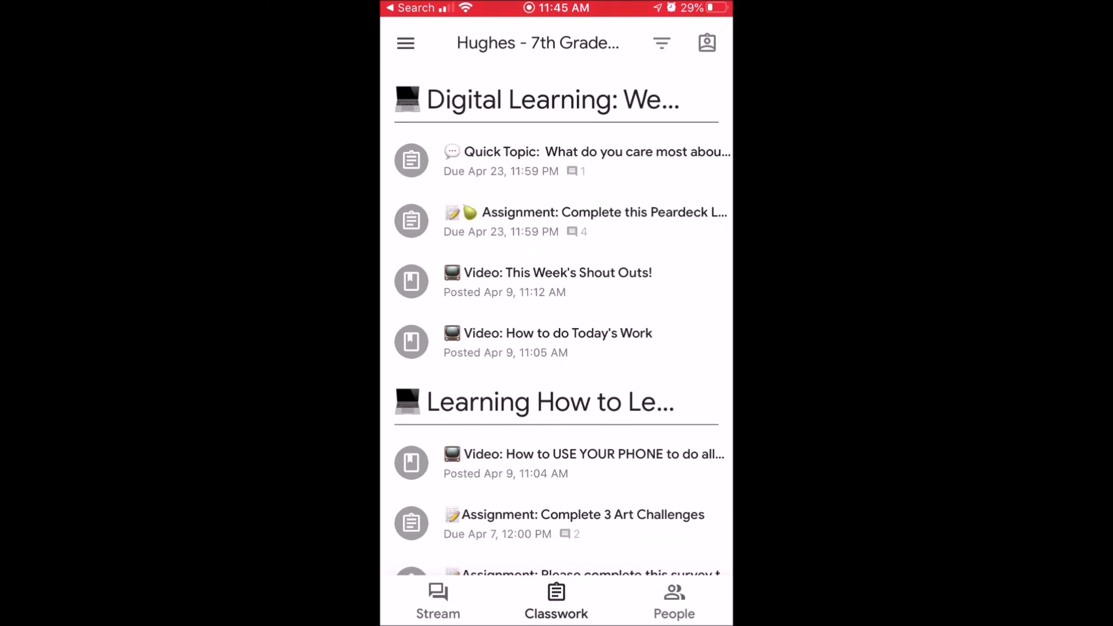
{"action": "left_click", "coordinate": [562, 161]}
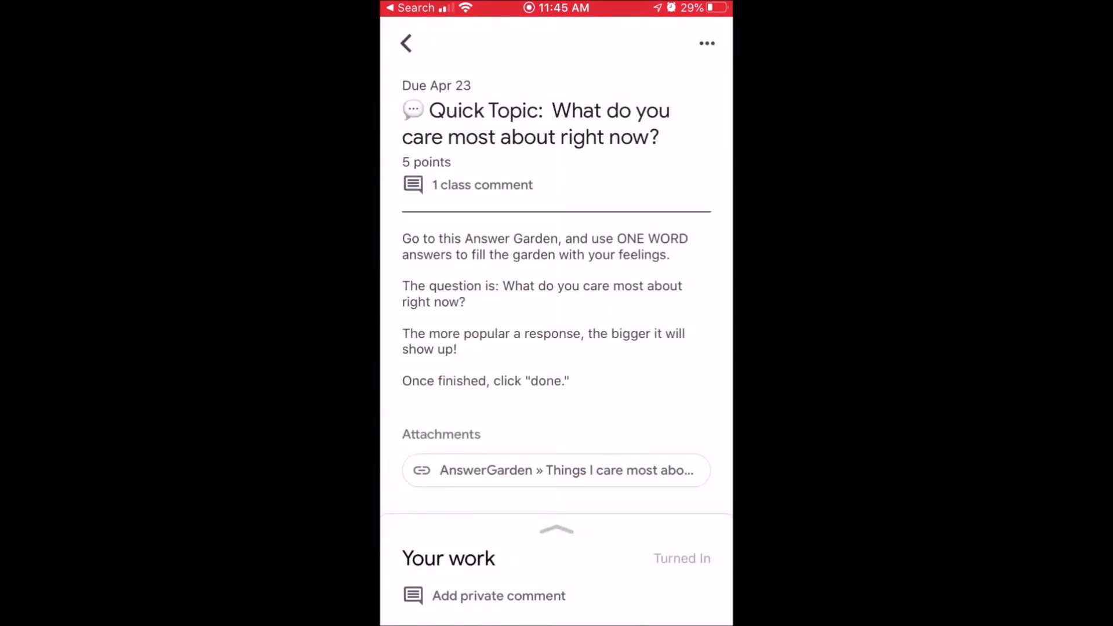
{"action": "left_click", "coordinate": [555, 469]}
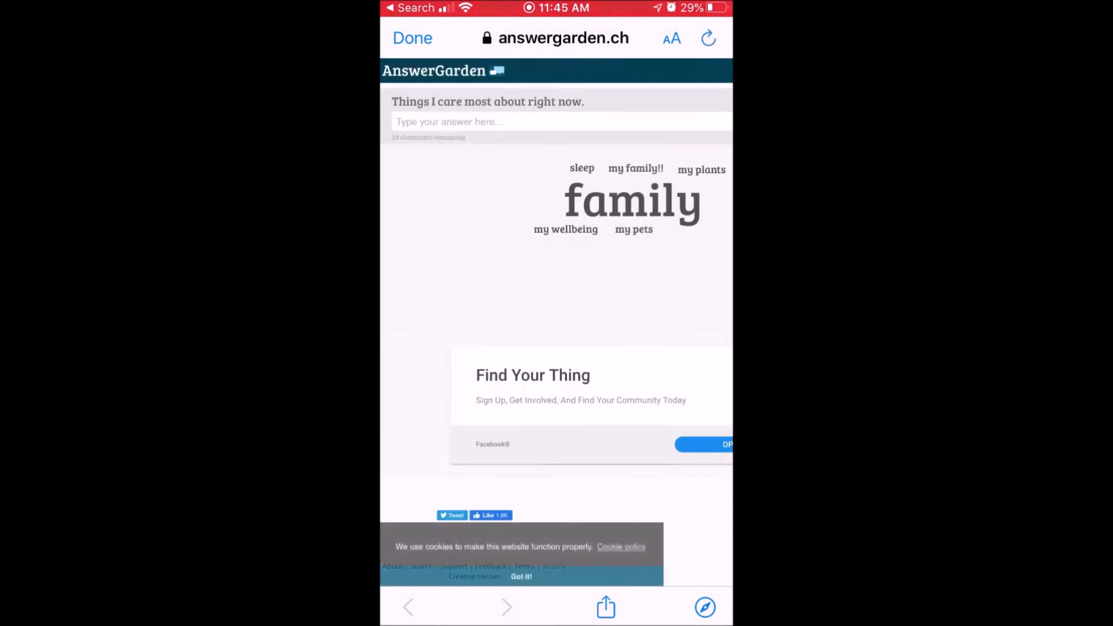
{"action": "left_click", "coordinate": [560, 121]}
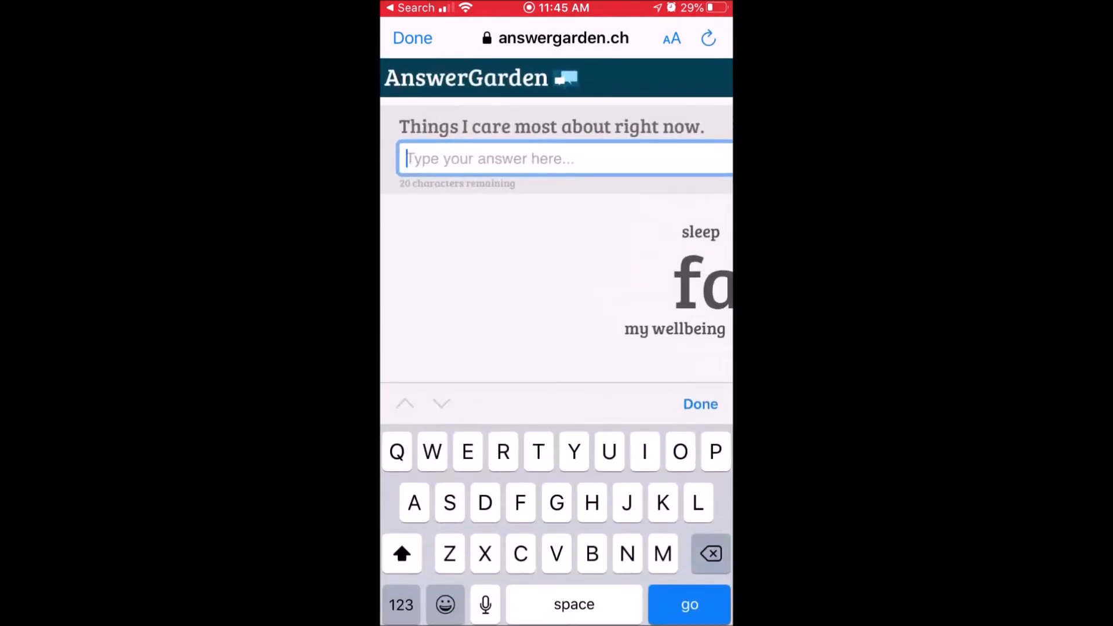
{"action": "left_click", "coordinate": [412, 37]}
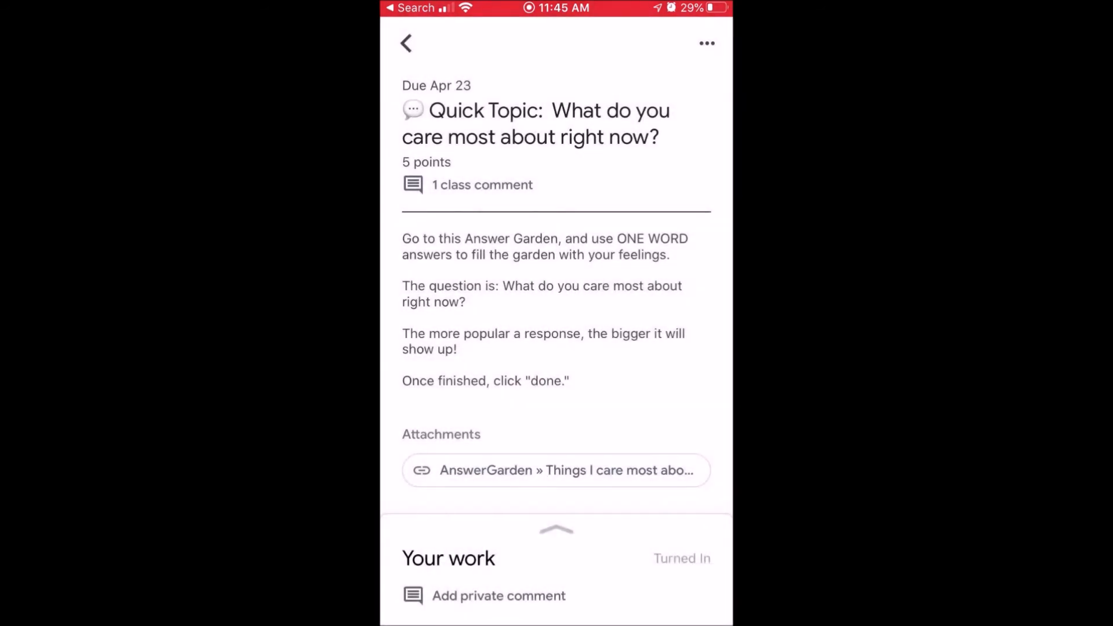
- Open the Peardeck Line assignment, join the Pear Deck lesson and move to slide 9
{"action": "left_click", "coordinate": [406, 43]}
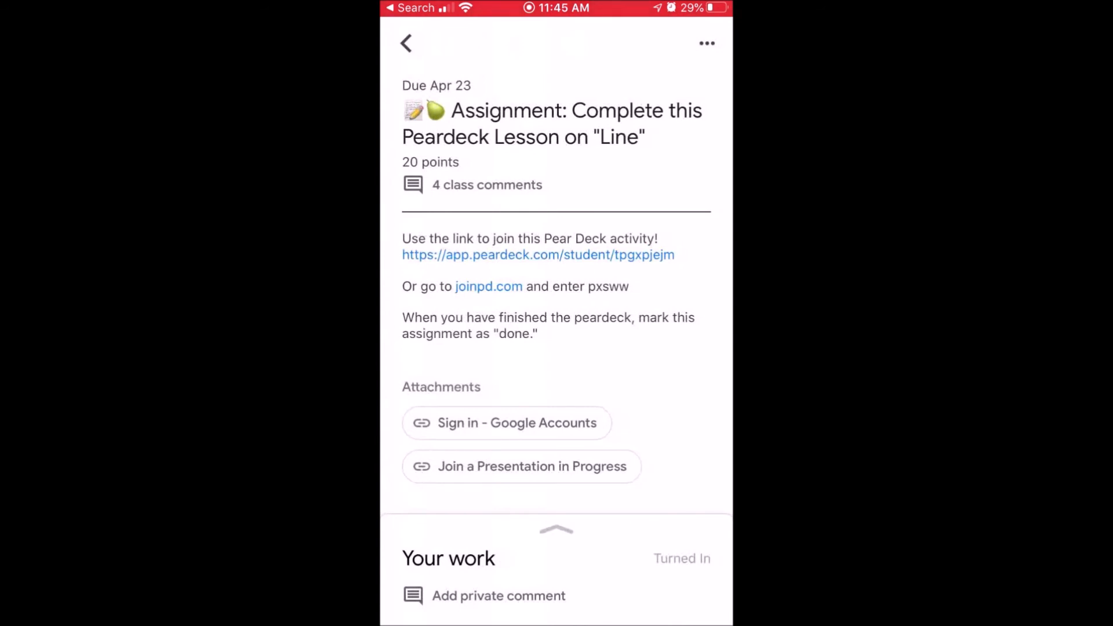
{"action": "left_click", "coordinate": [537, 254]}
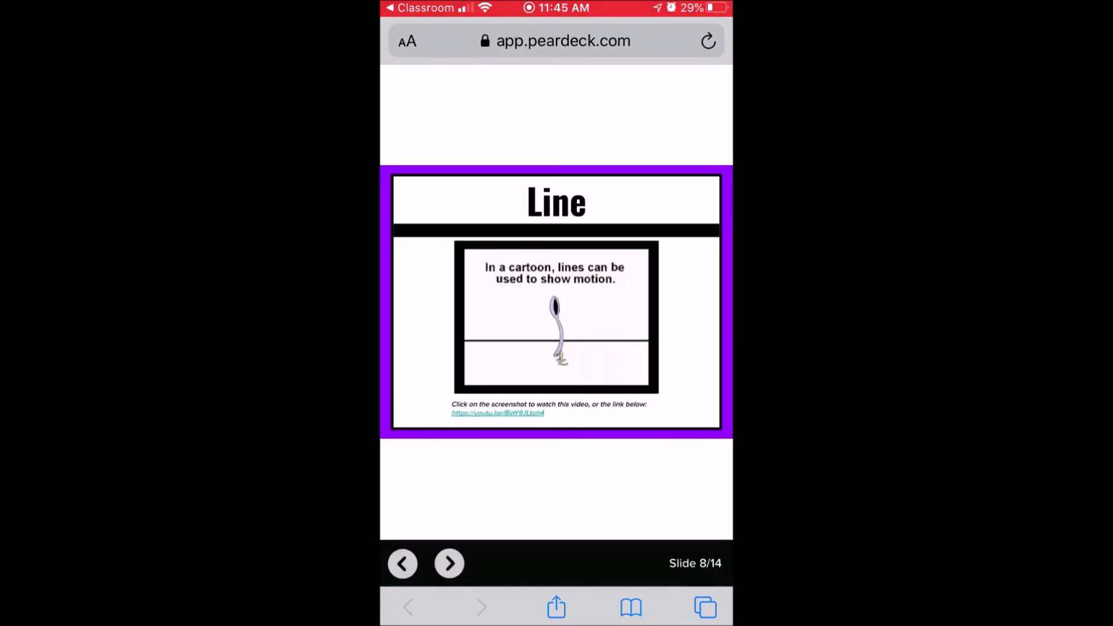
{"action": "left_click", "coordinate": [449, 564]}
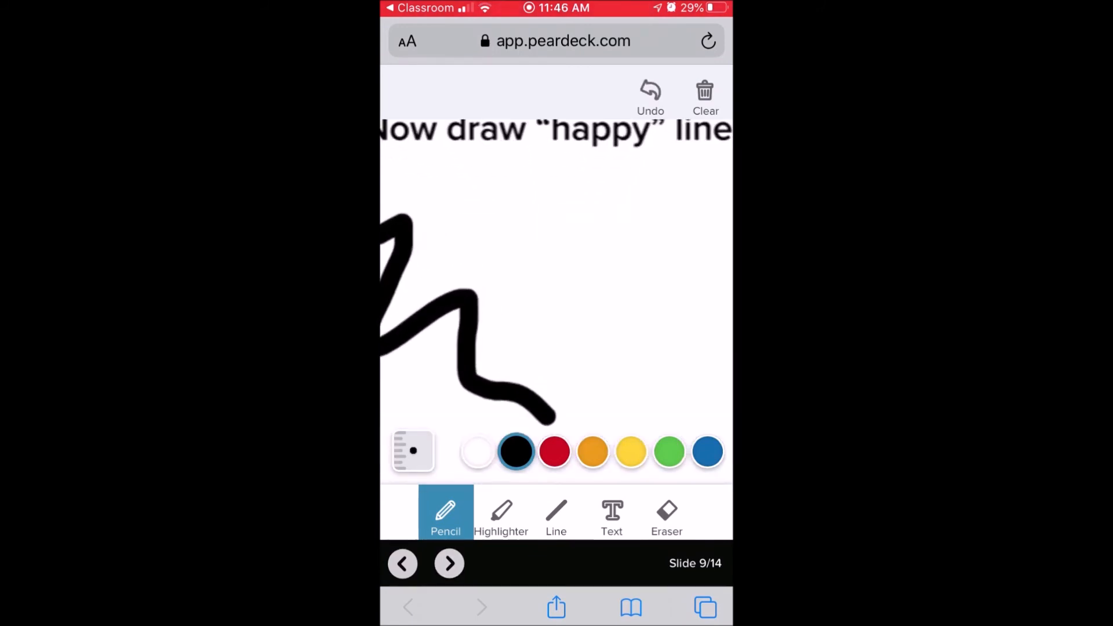
- Draw a black wavy happy line on the slide with the Pencil tool
{"action": "left_click_drag", "start_coordinate": [413, 255], "coordinate": [413, 408]}
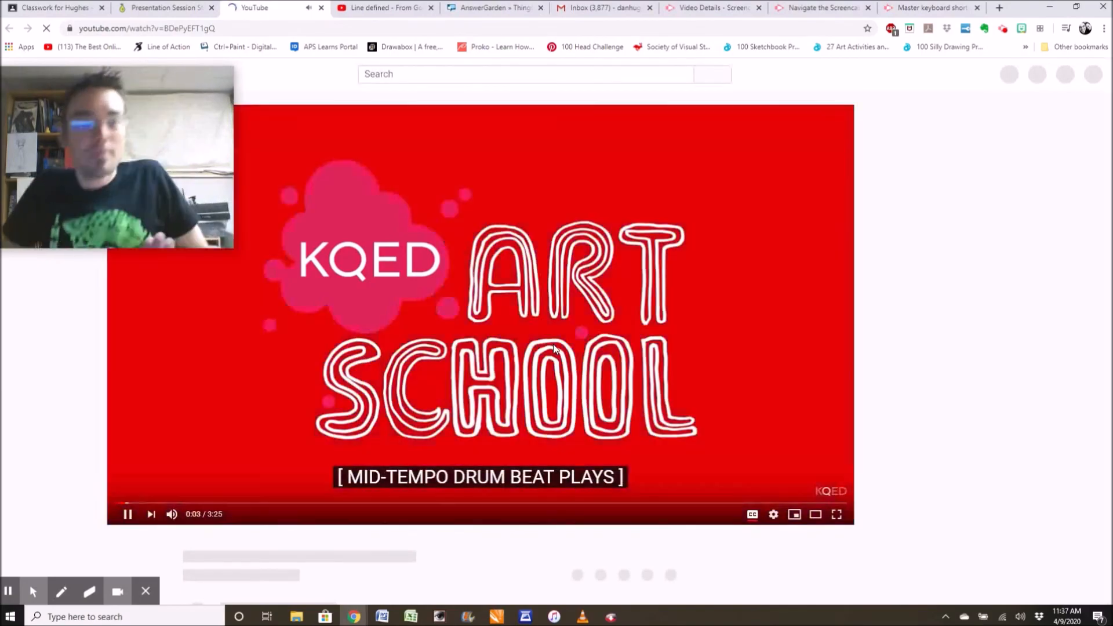
- Switch to the YouTube tab showing the KQED Art School video
{"action": "left_click", "coordinate": [54, 8]}
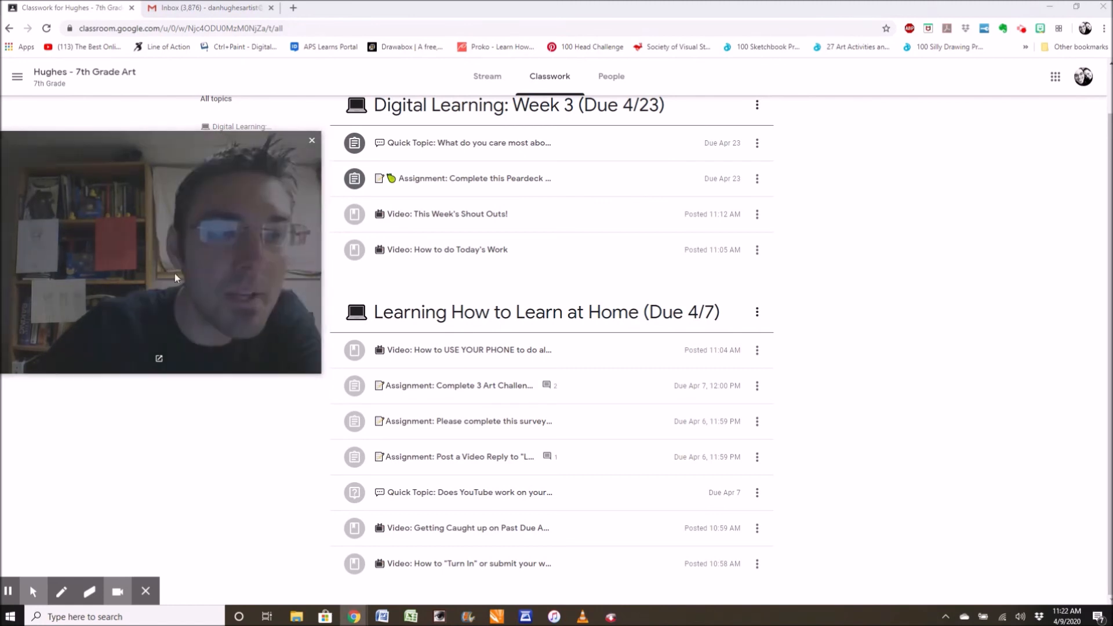
{"action": "left_click", "coordinate": [311, 140]}
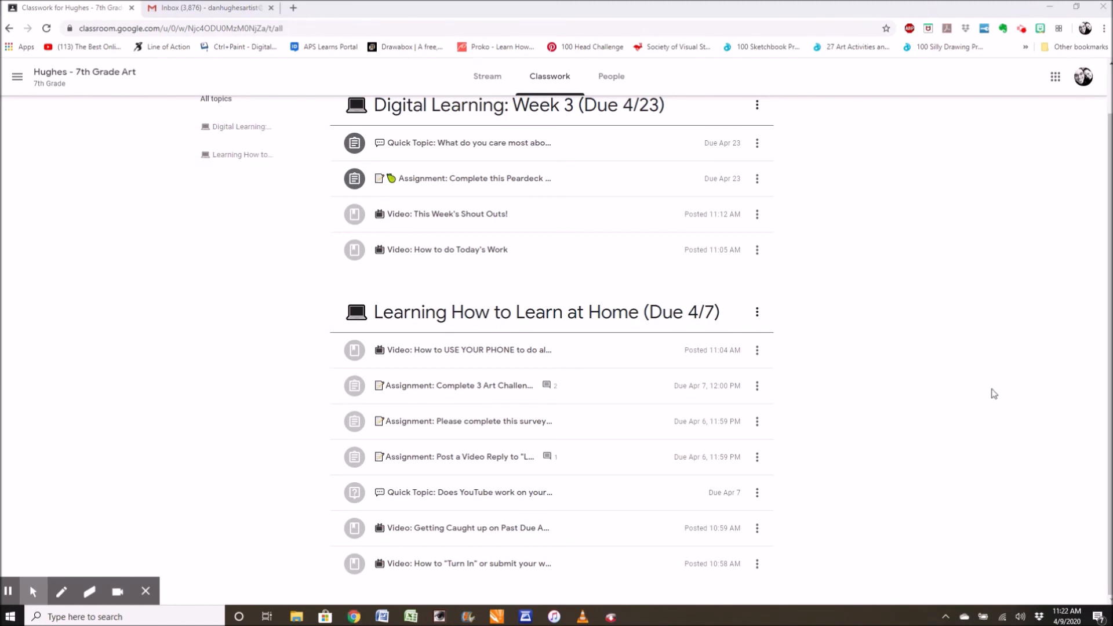
{"action": "left_click", "coordinate": [117, 592]}
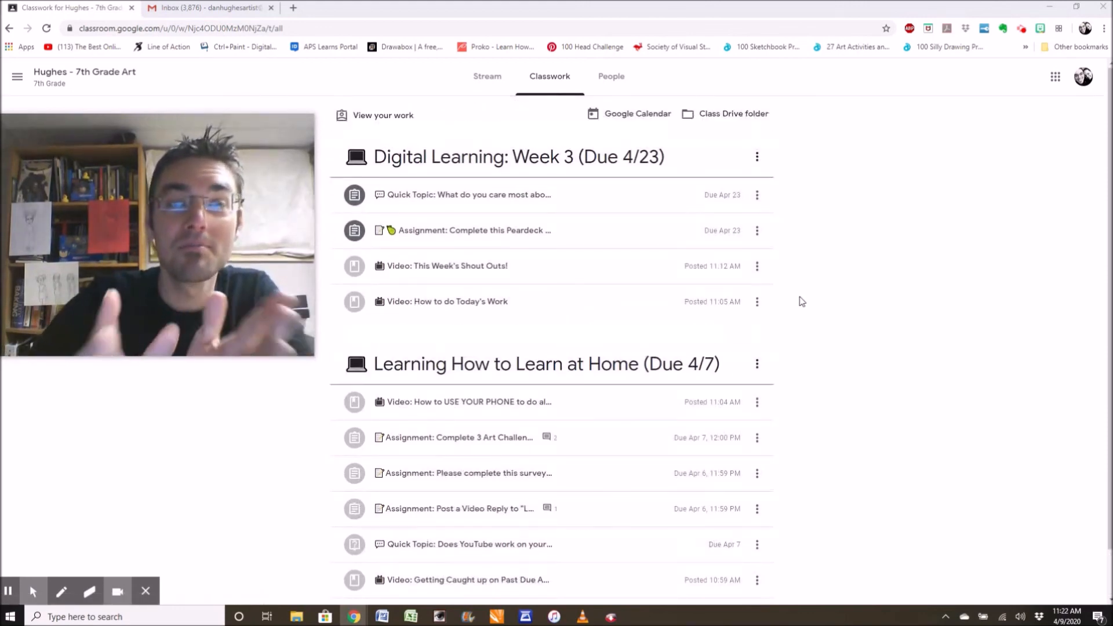
{"action": "scroll", "scroll_direction": "down", "scroll_amount": 3}
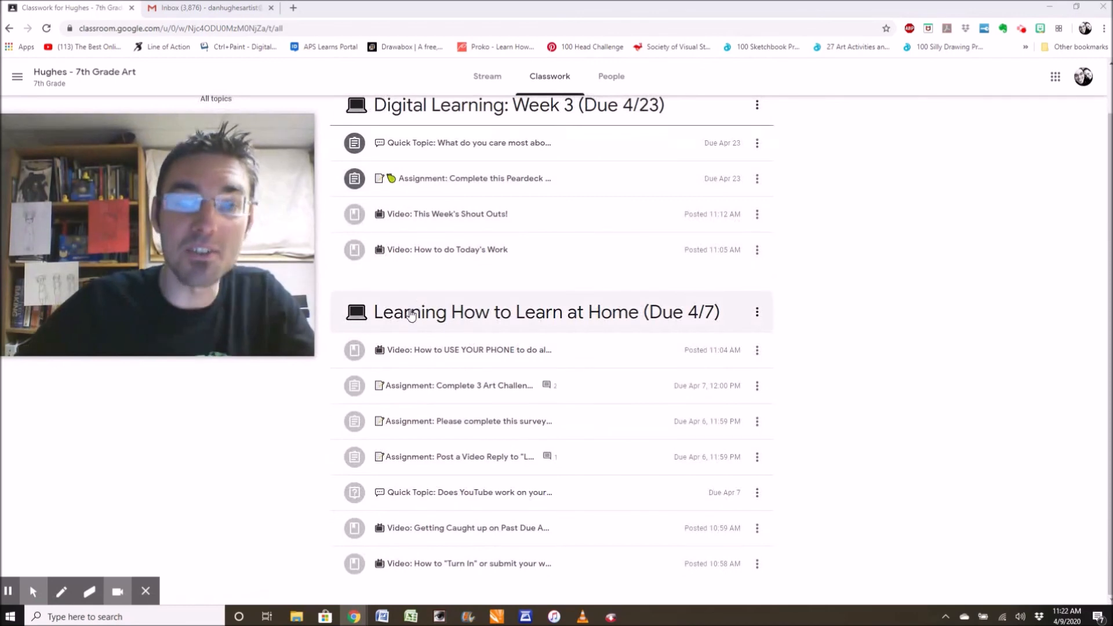